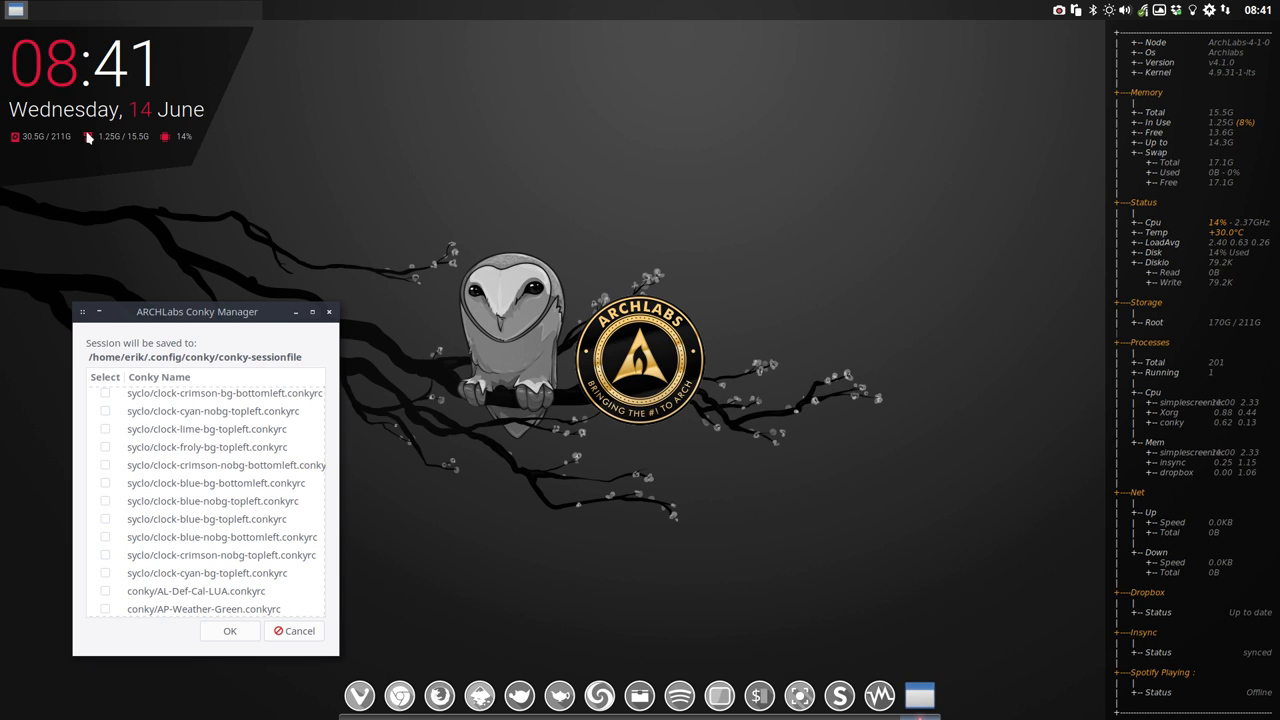
Shift the Conky Manager window slightly to the left.
left_click_drag(196, 312, 162, 260)
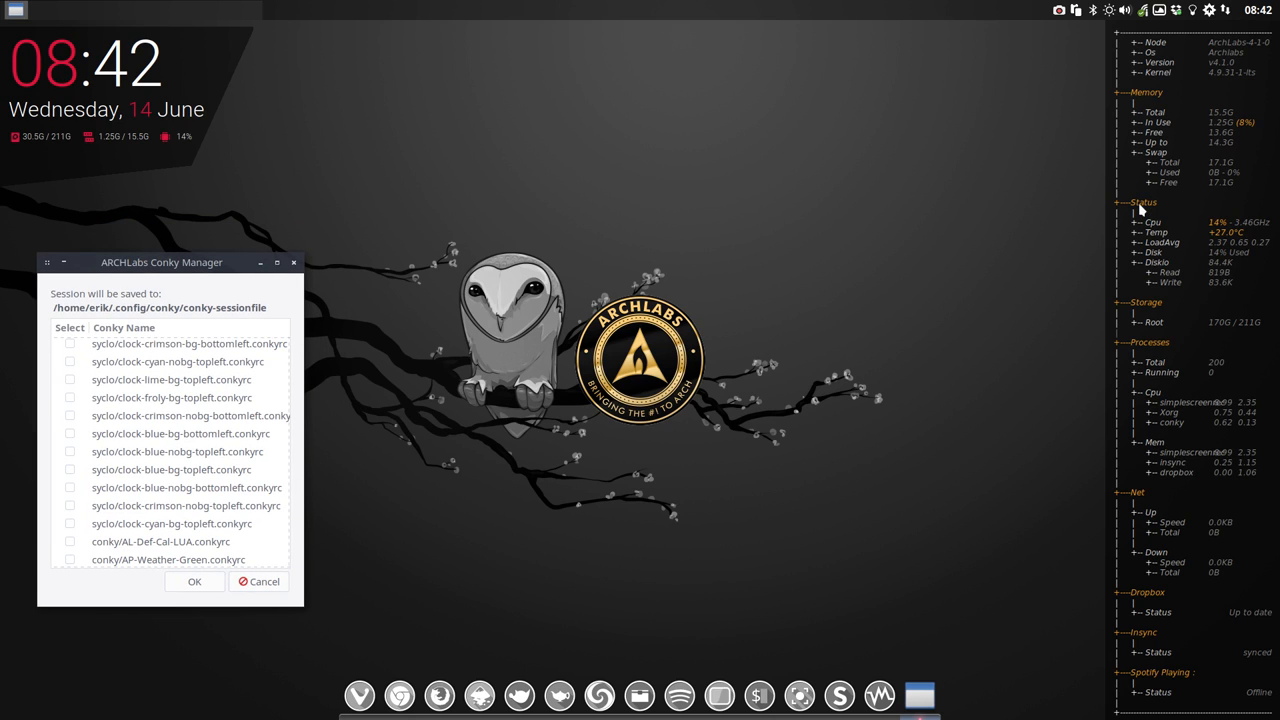
mouse_move(1224, 390)
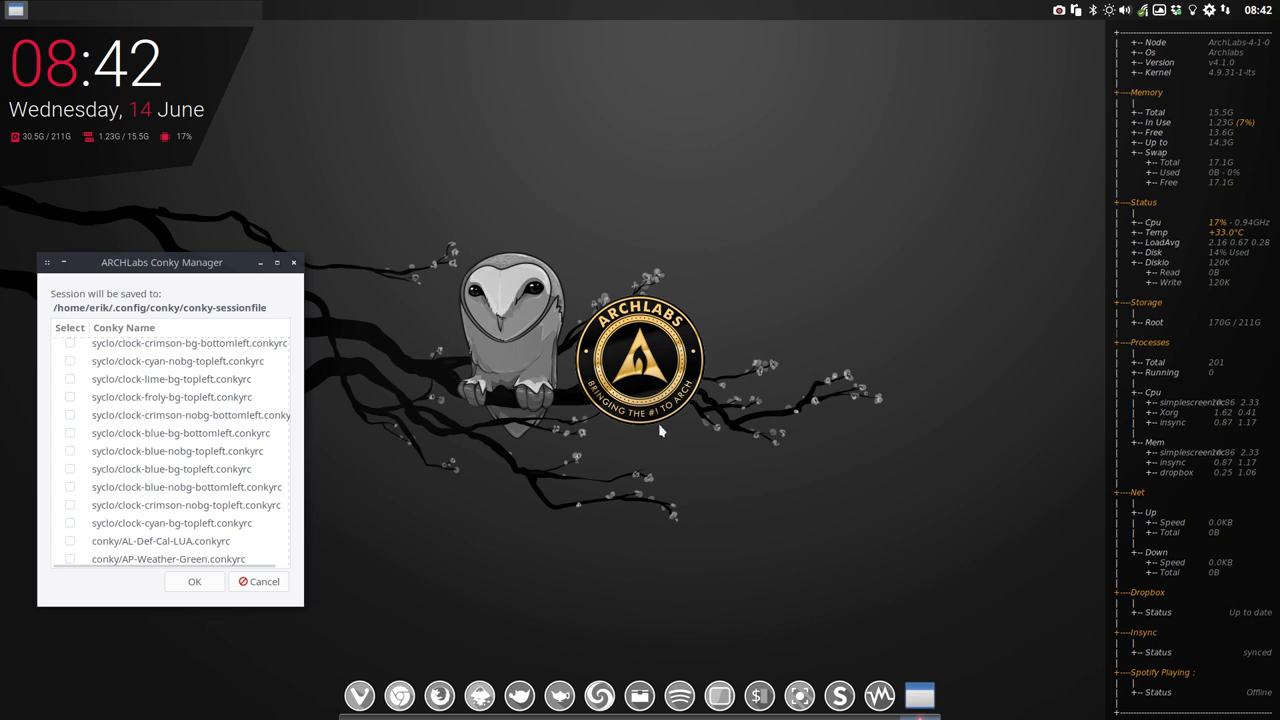
mouse_move(392, 432)
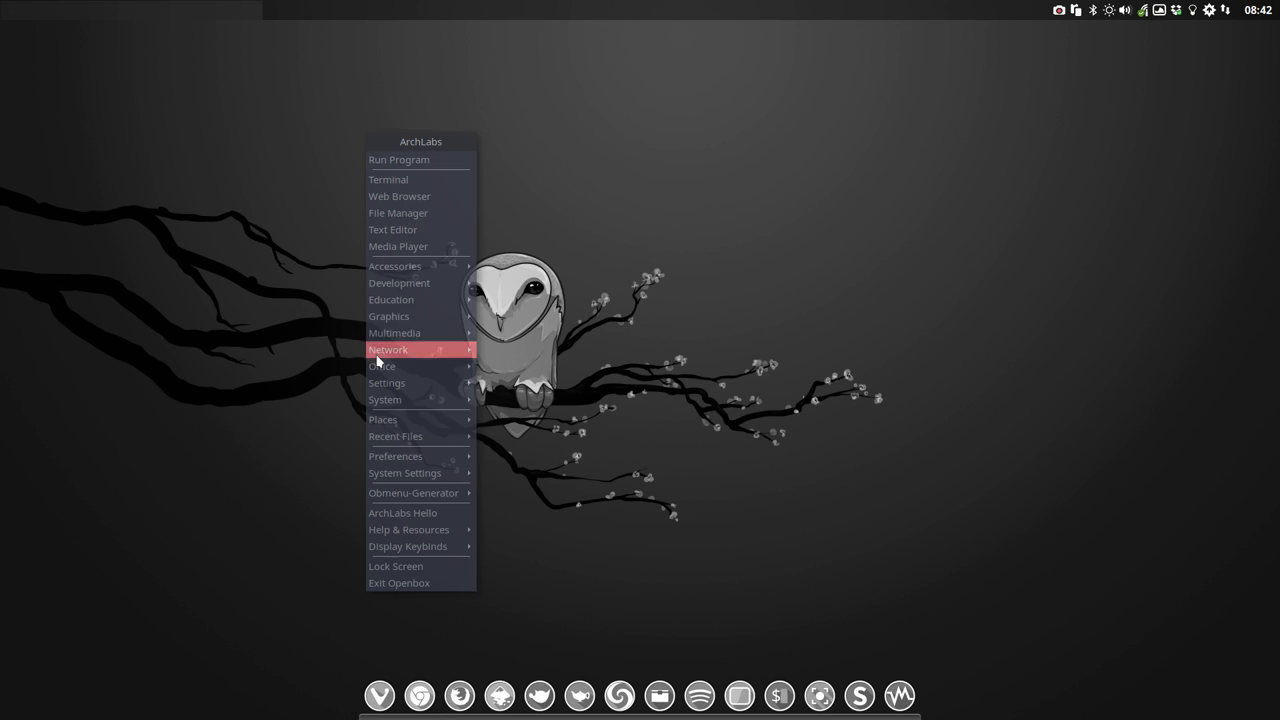
mouse_move(426, 212)
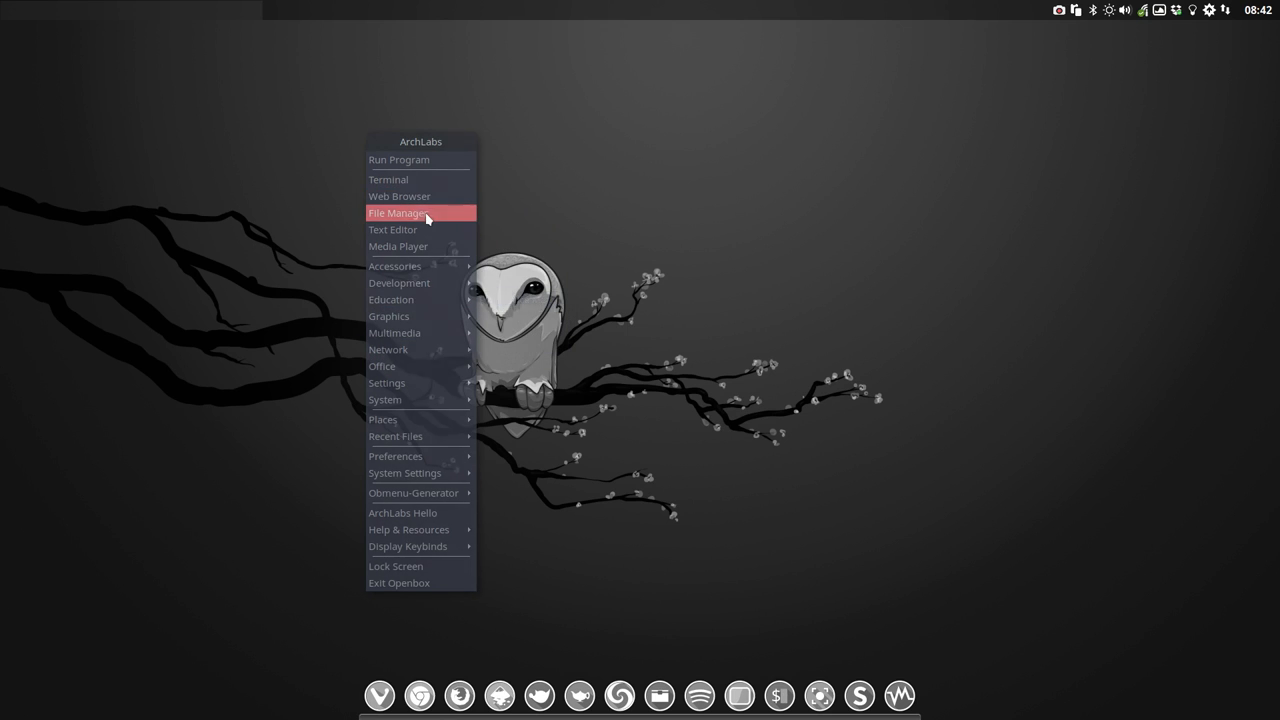
Launch File Manager and go into the .config/conky folder.
left_click(404, 212)
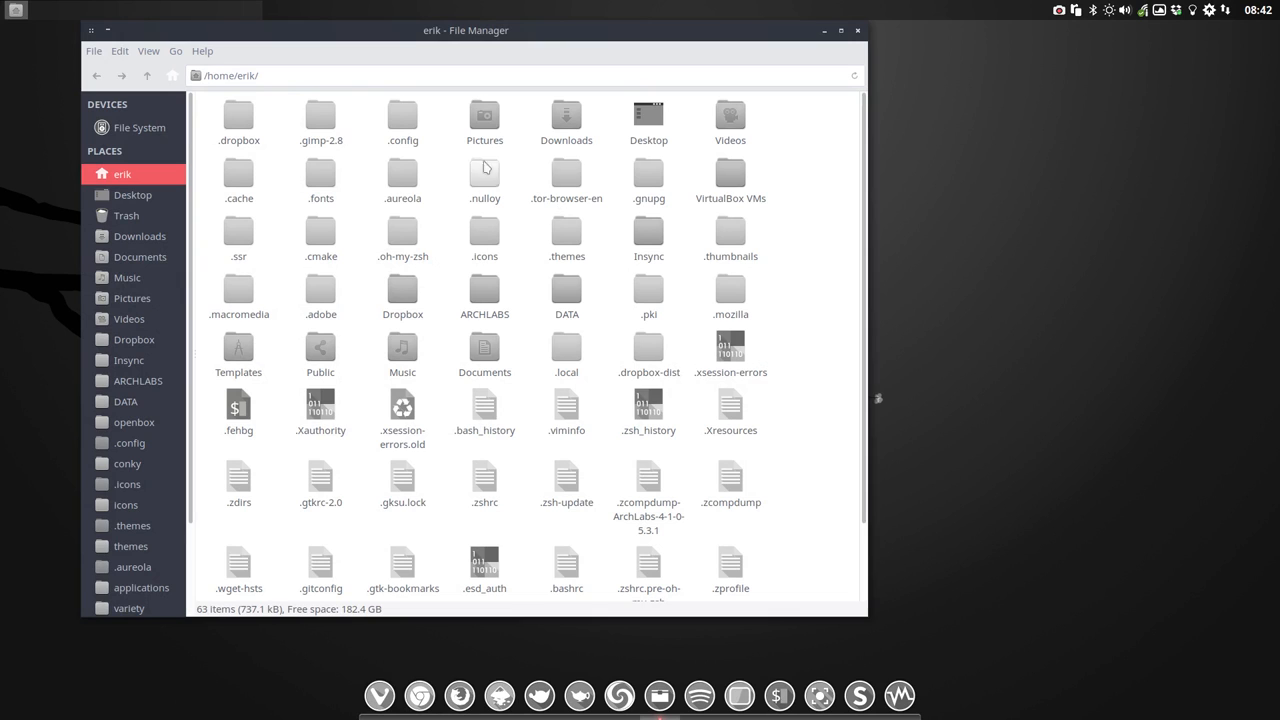
double_click(402, 114)
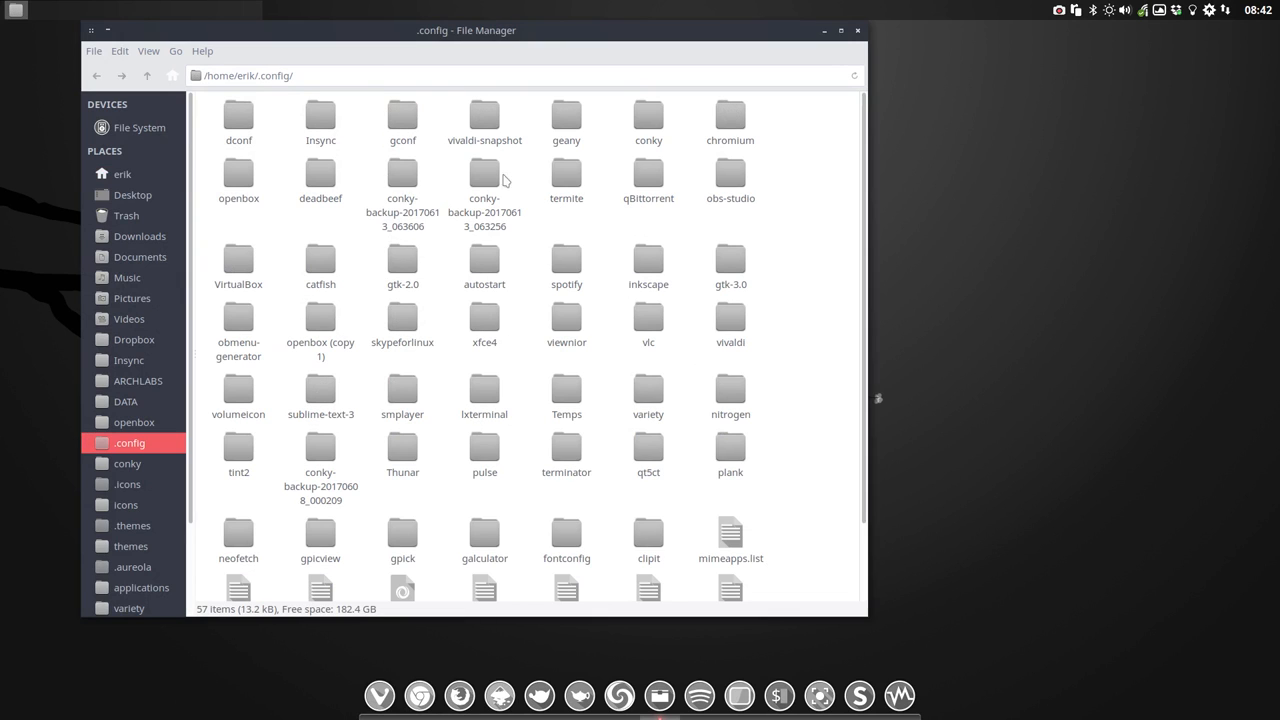
mouse_move(636, 166)
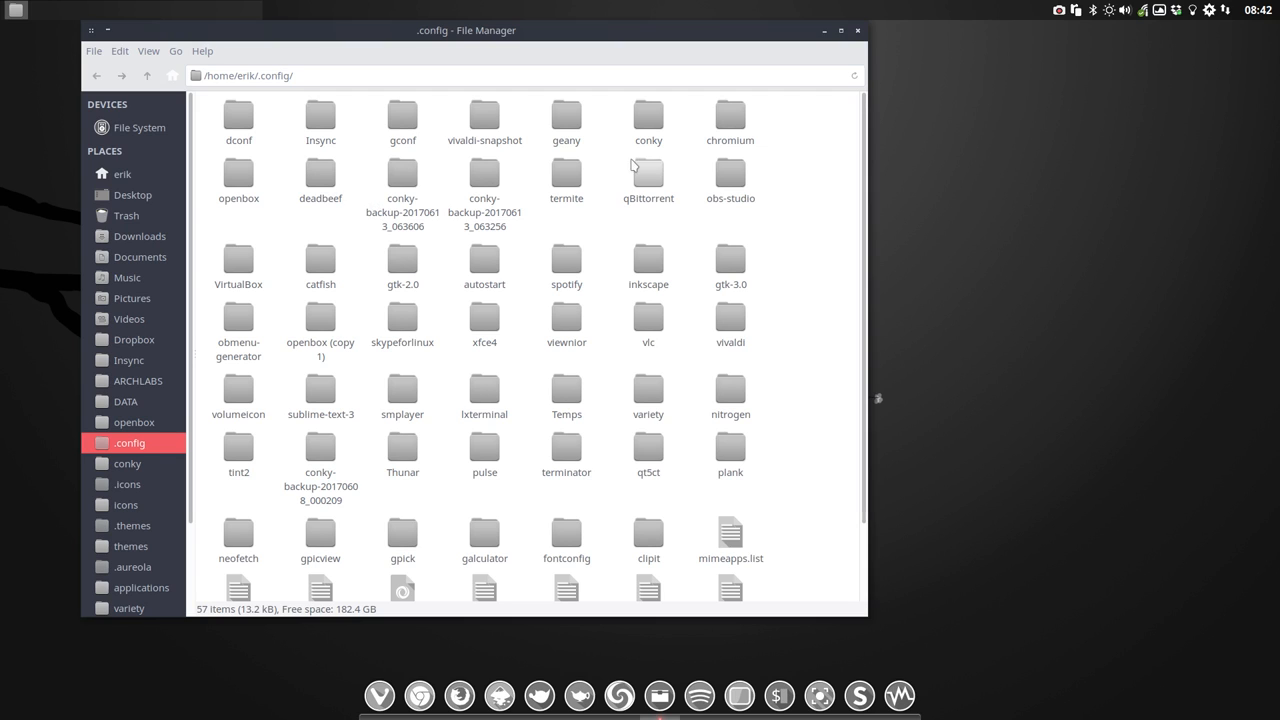
left_click(648, 114)
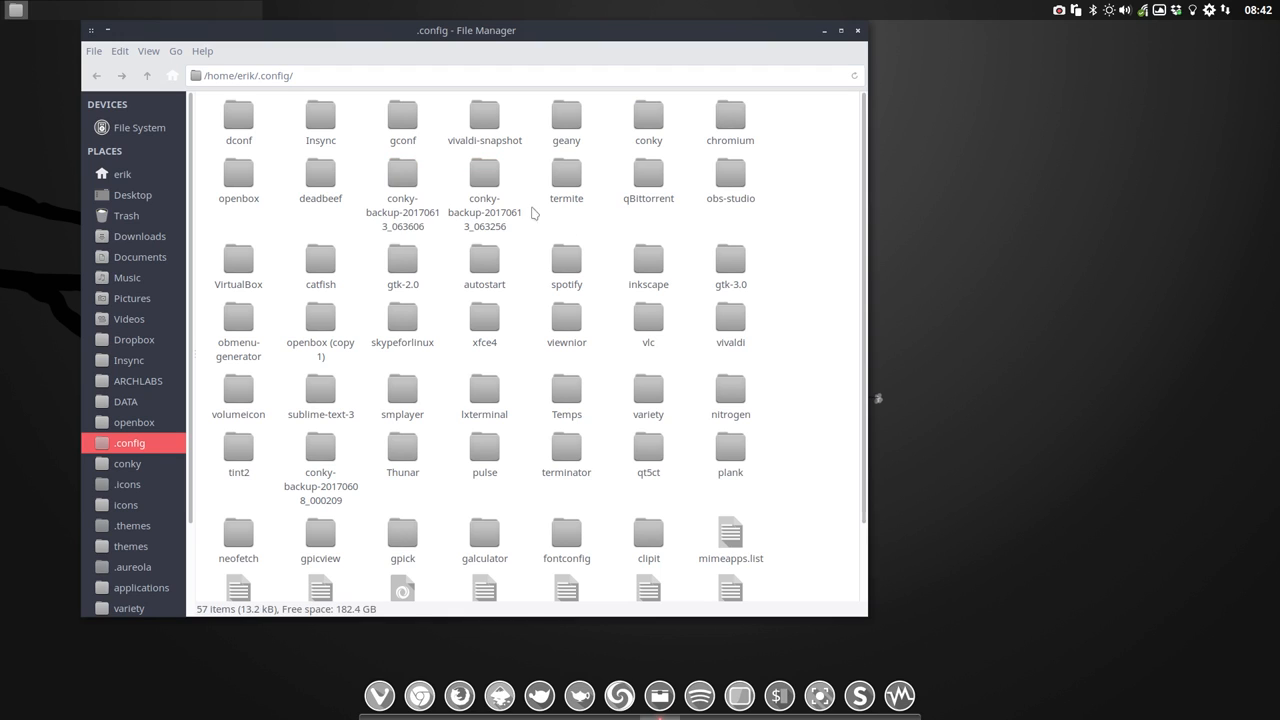
left_click(648, 116)
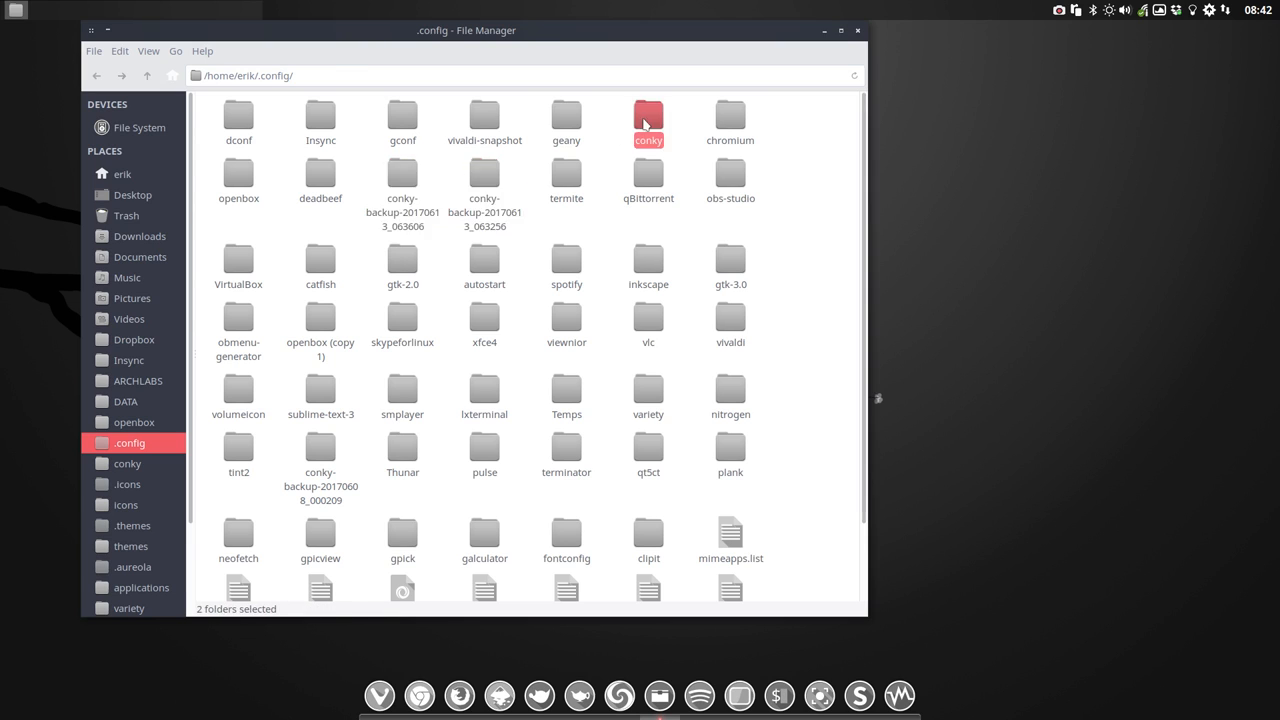
double_click(648, 114)
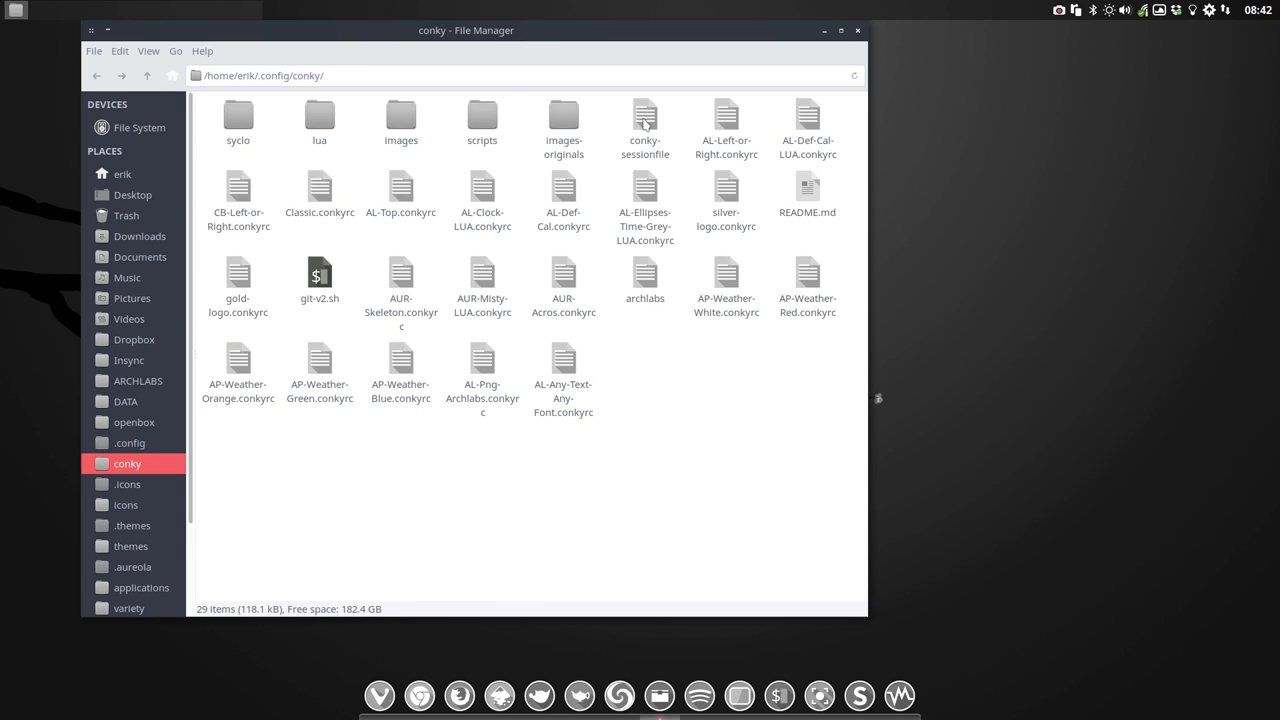
Enter the sysclo folder and move the File Manager window to the right.
left_click(238, 118)
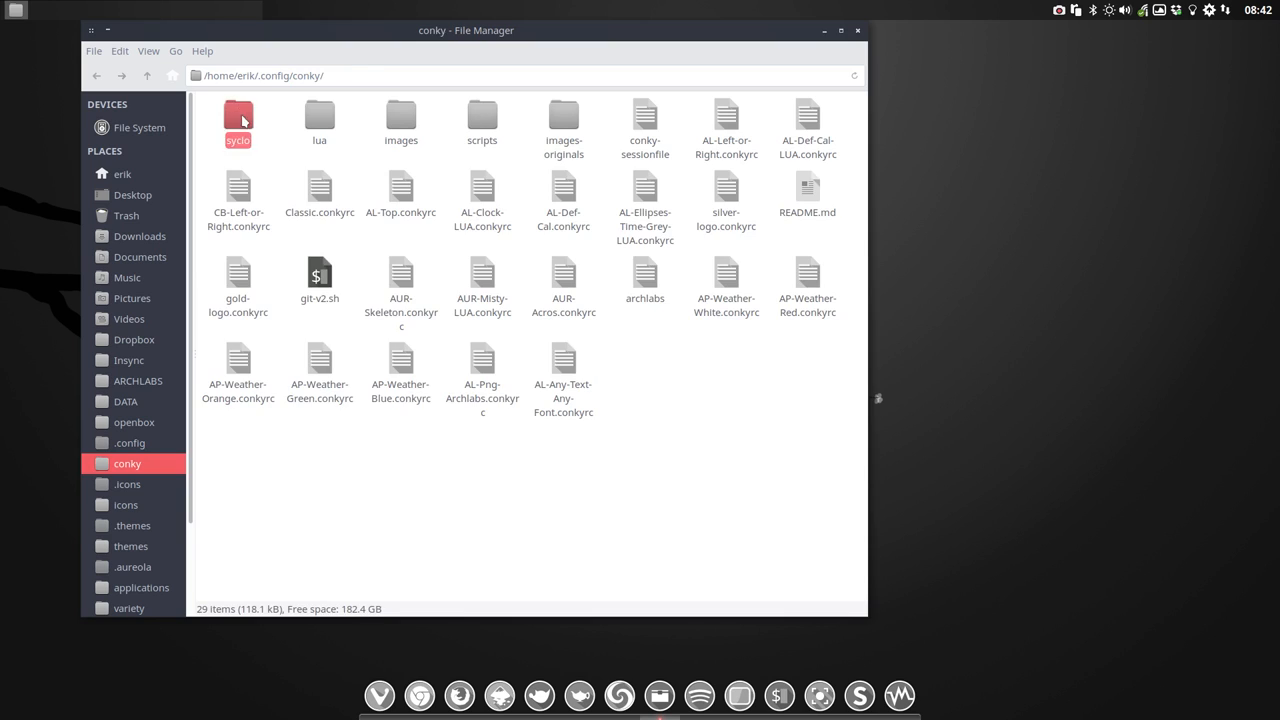
double_click(238, 120)
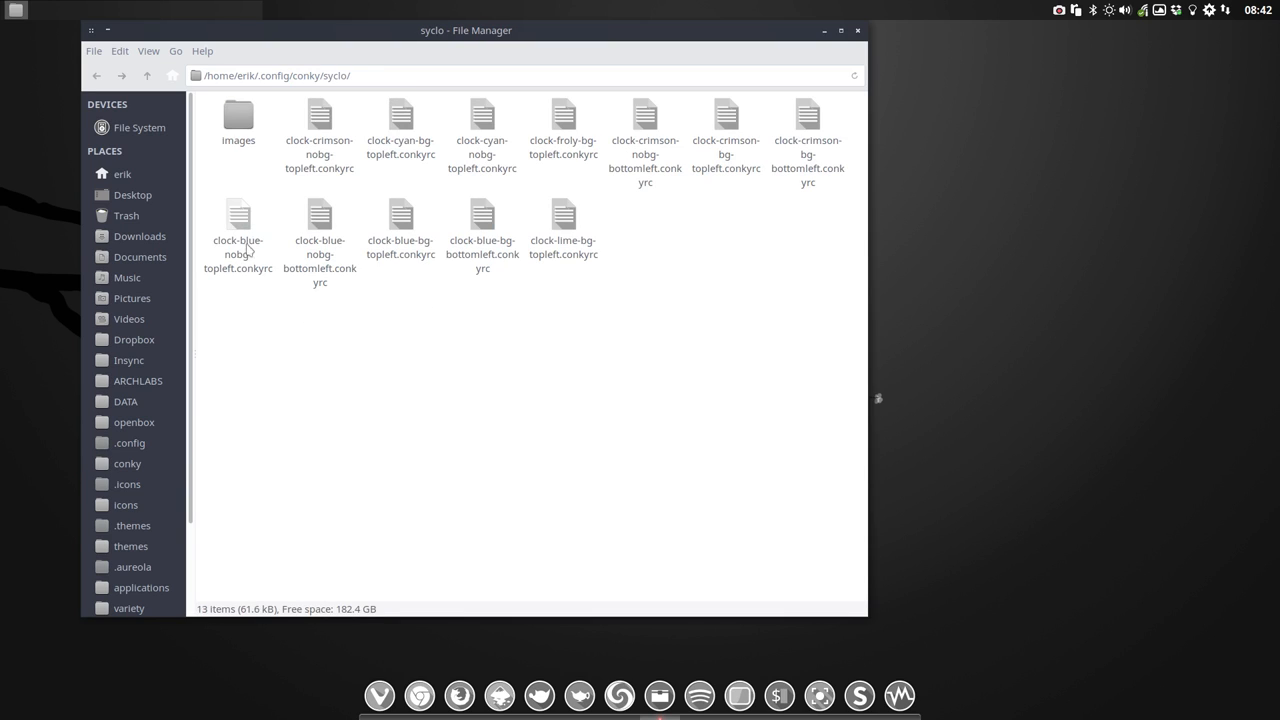
left_click_drag(464, 30, 670, 30)
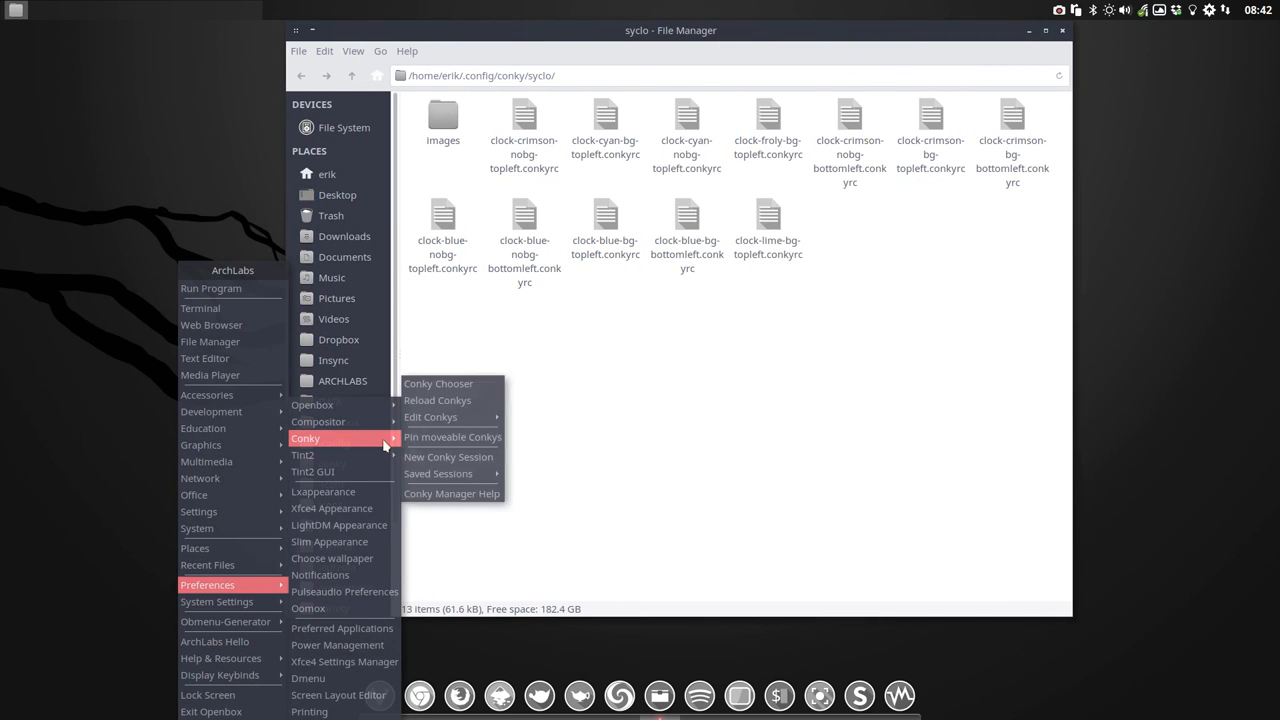
Start the clock-crimson-bg-topleft conky from the Conky Chooser.
left_click(448, 456)
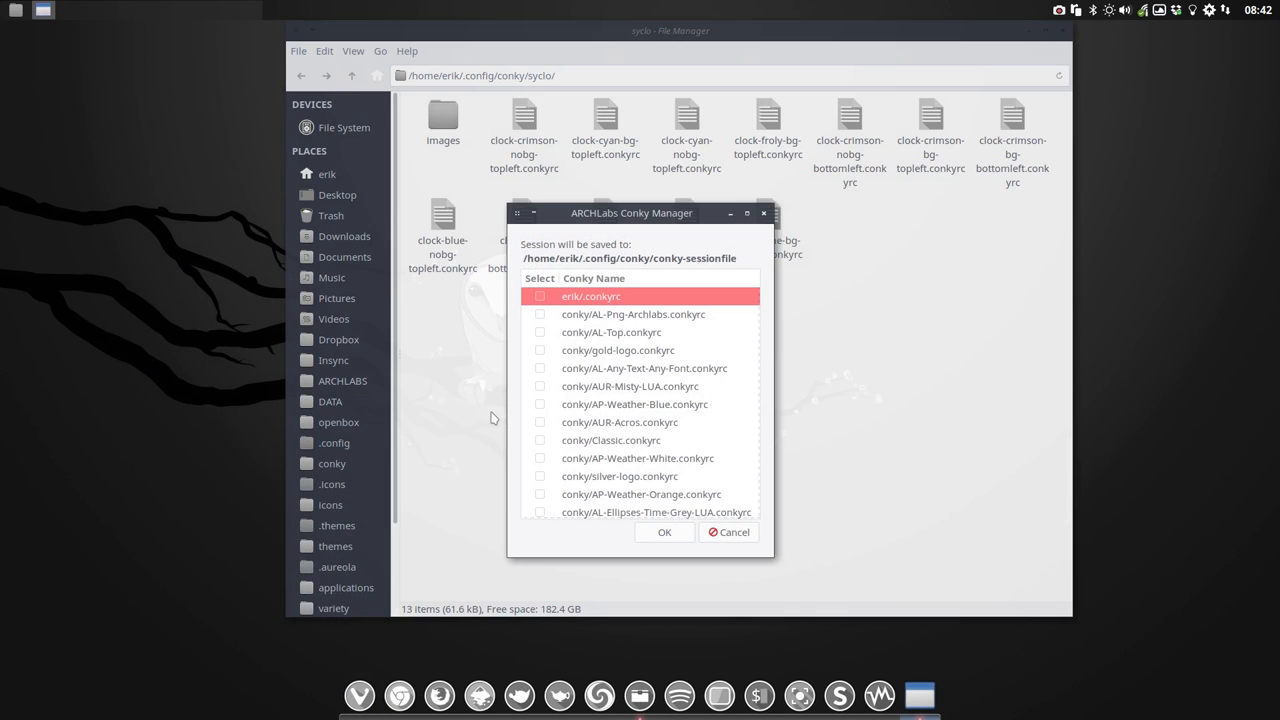
scroll("down", 3)
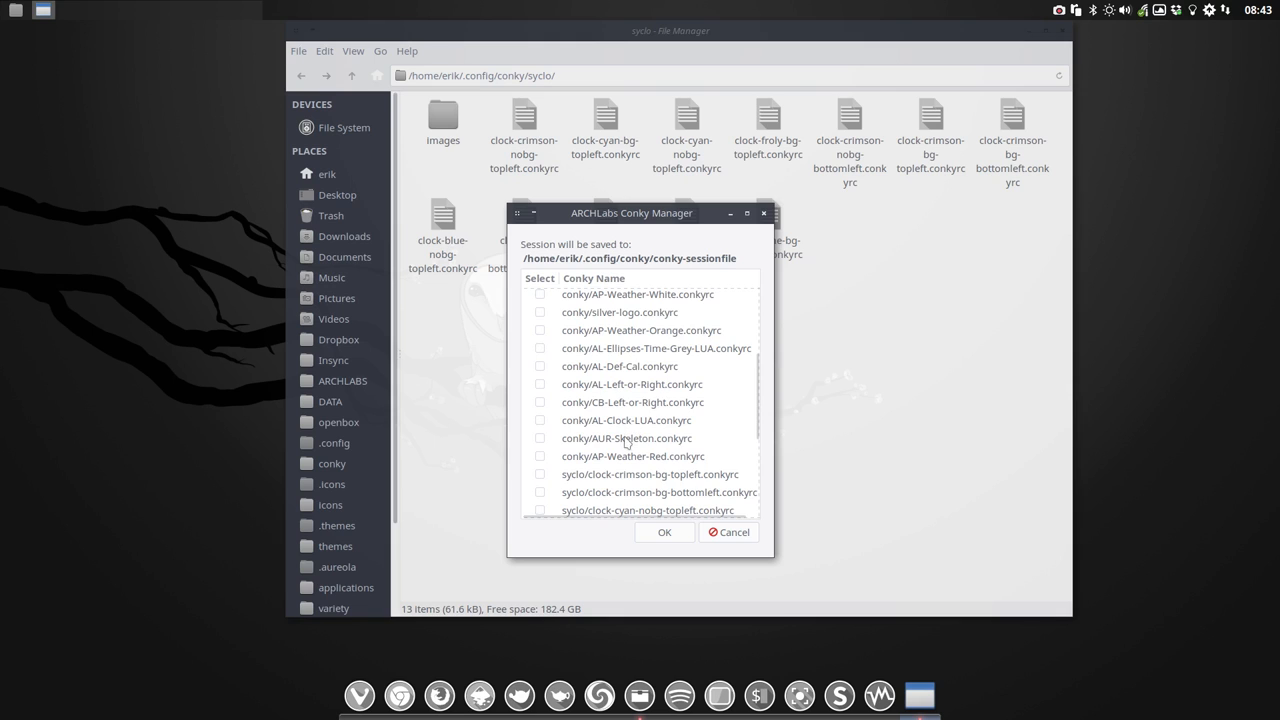
scroll("down", 3)
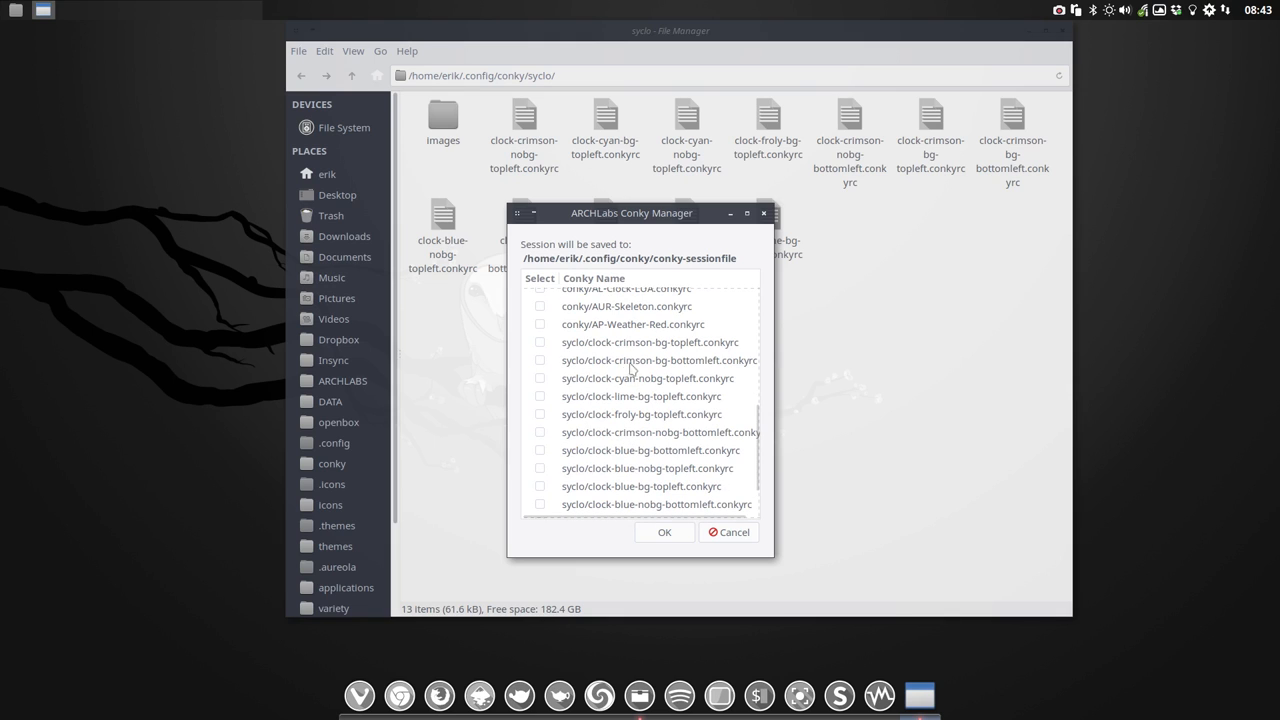
left_click(540, 342)
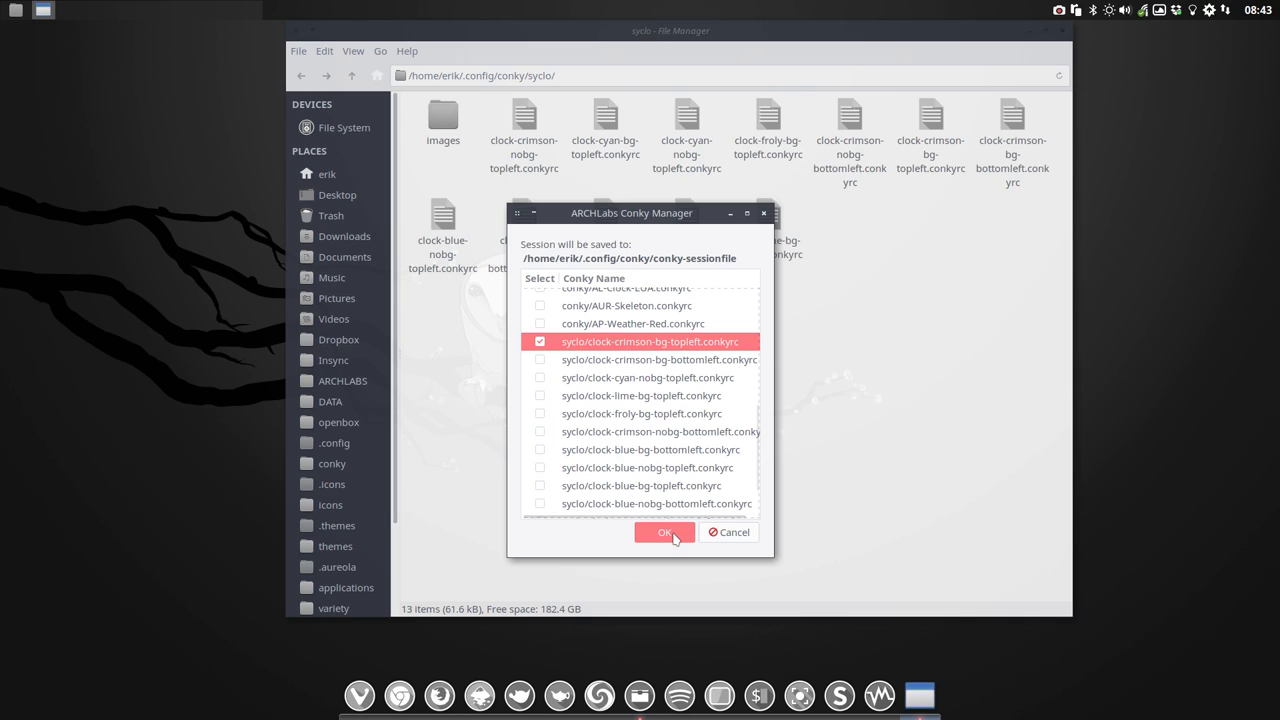
left_click(664, 532)
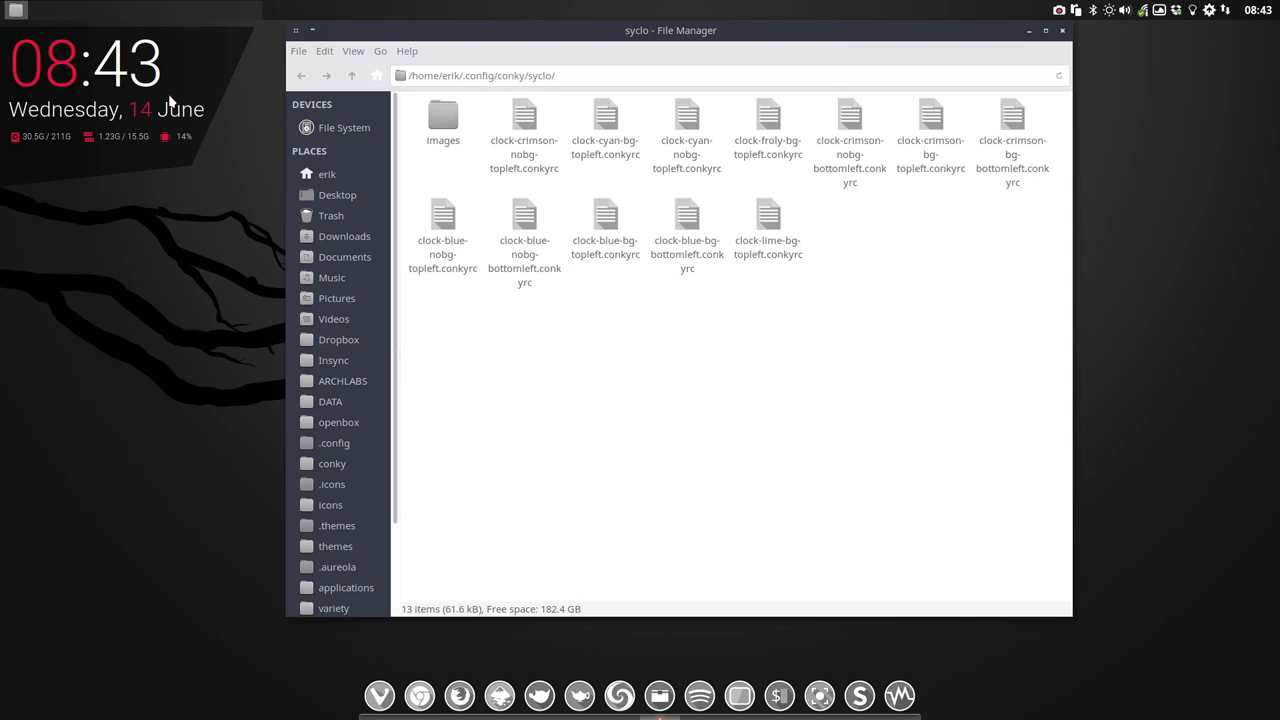
mouse_move(524, 116)
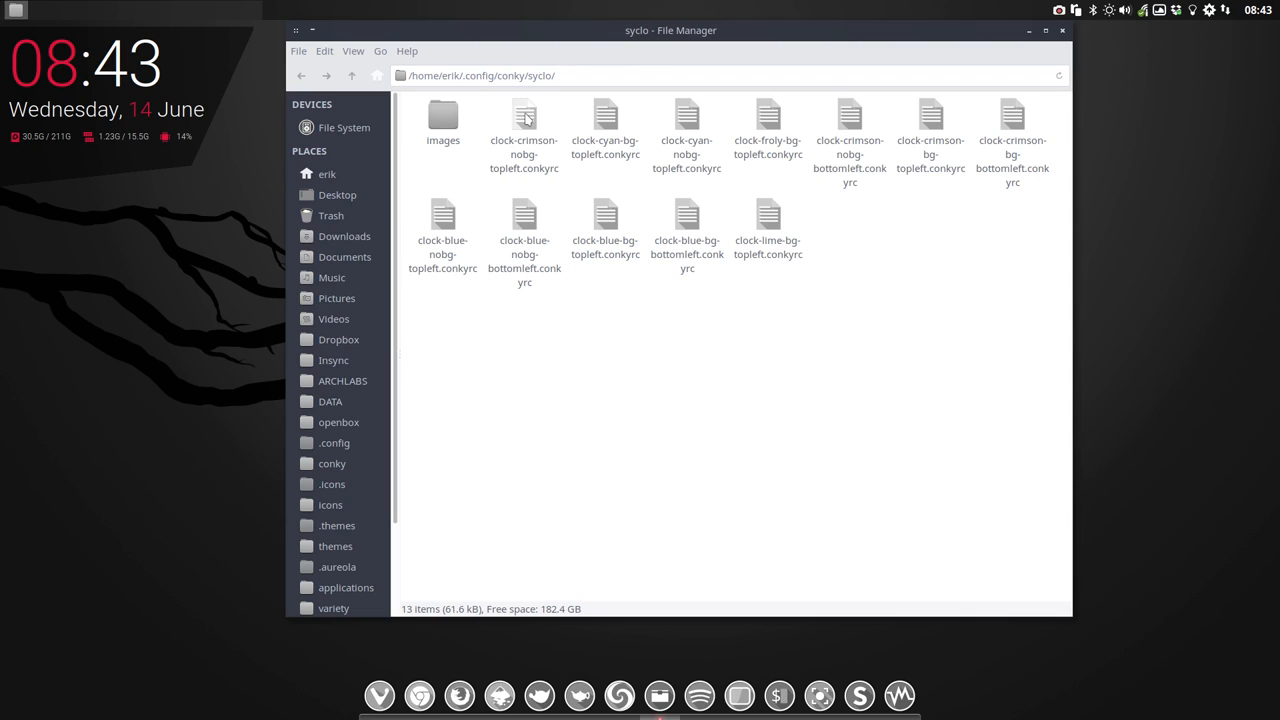
Select the clock-crimson-bg-topleft.conkyrc file for copying and reopen the Conky Chooser.
left_click(526, 124)
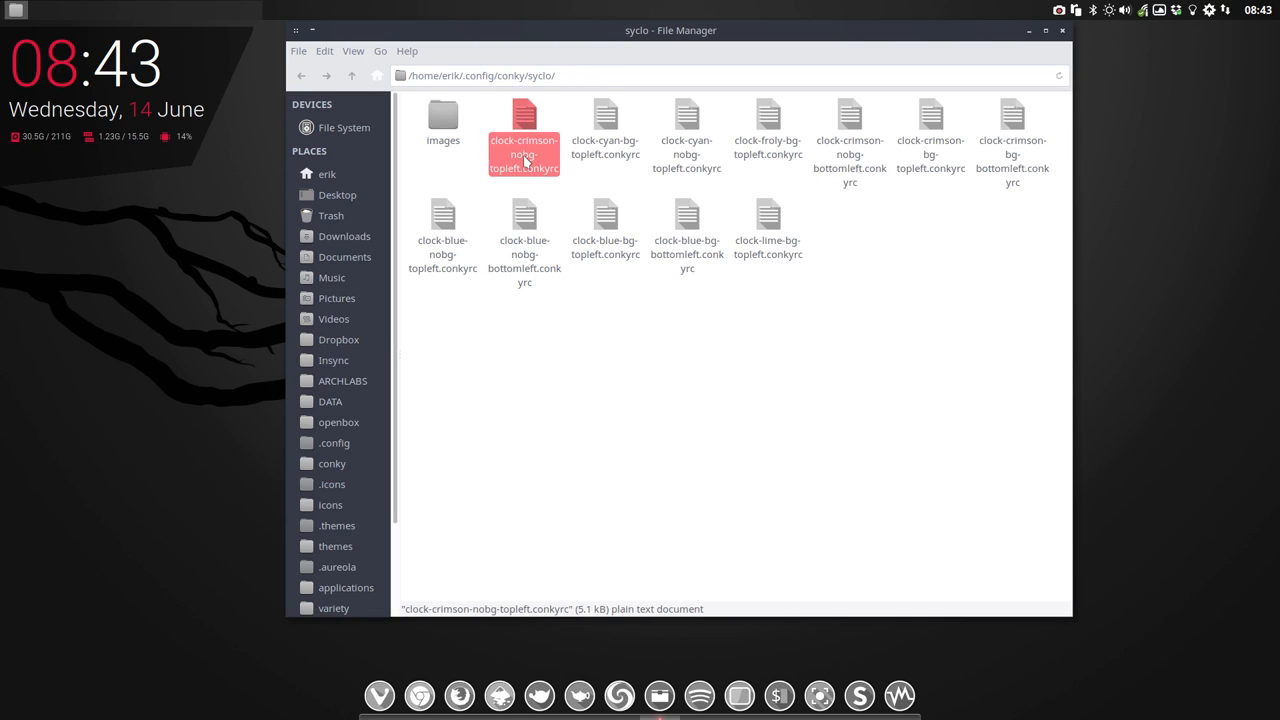
mouse_move(852, 118)
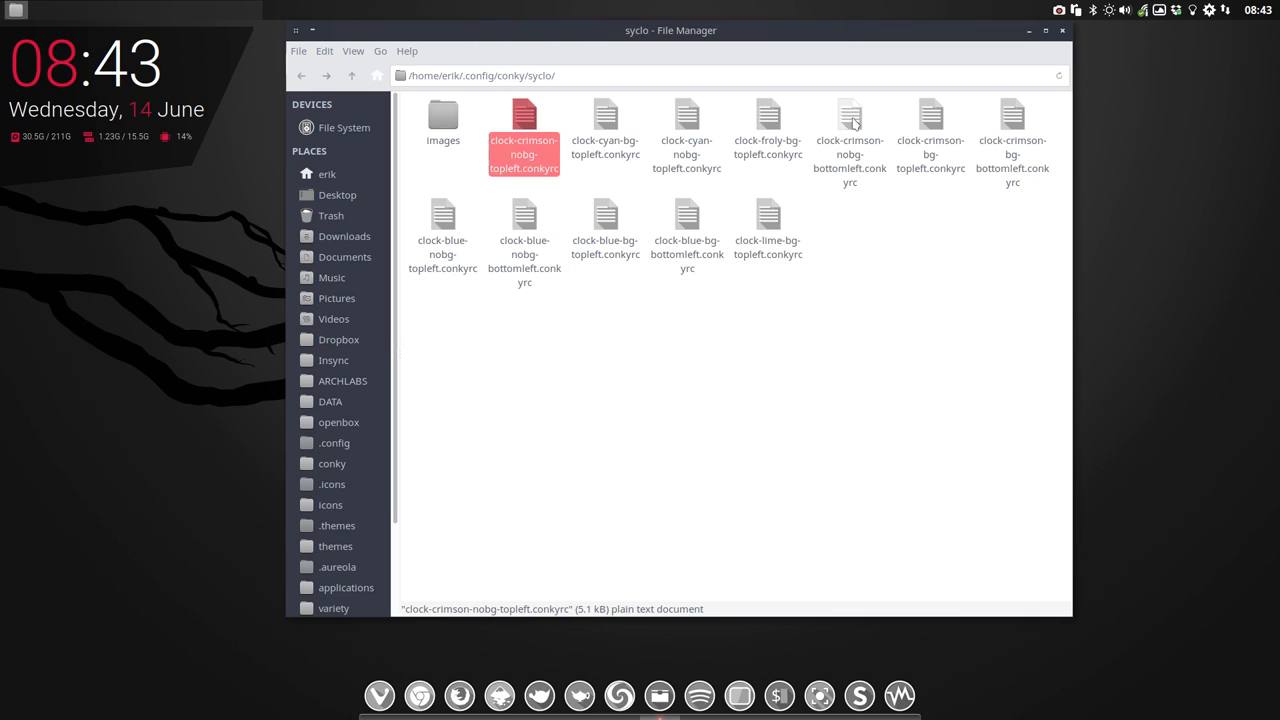
left_click(932, 120)
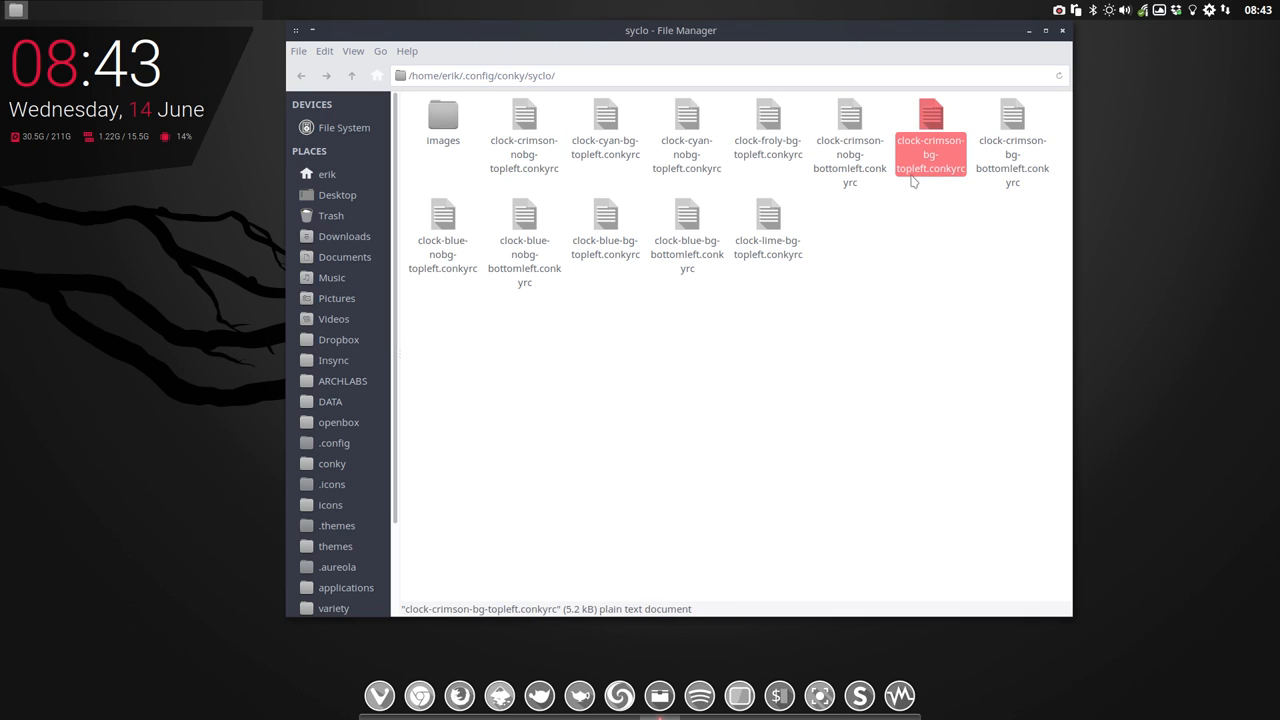
mouse_move(932, 116)
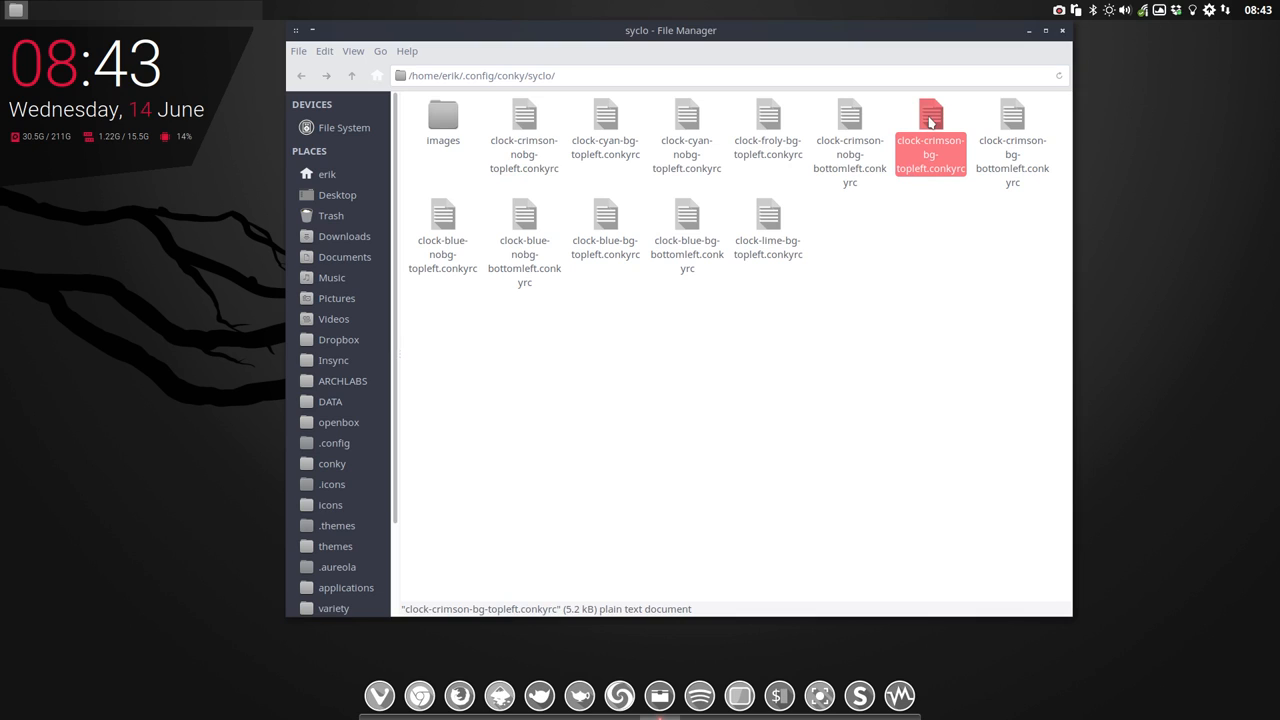
right_click(150, 400)
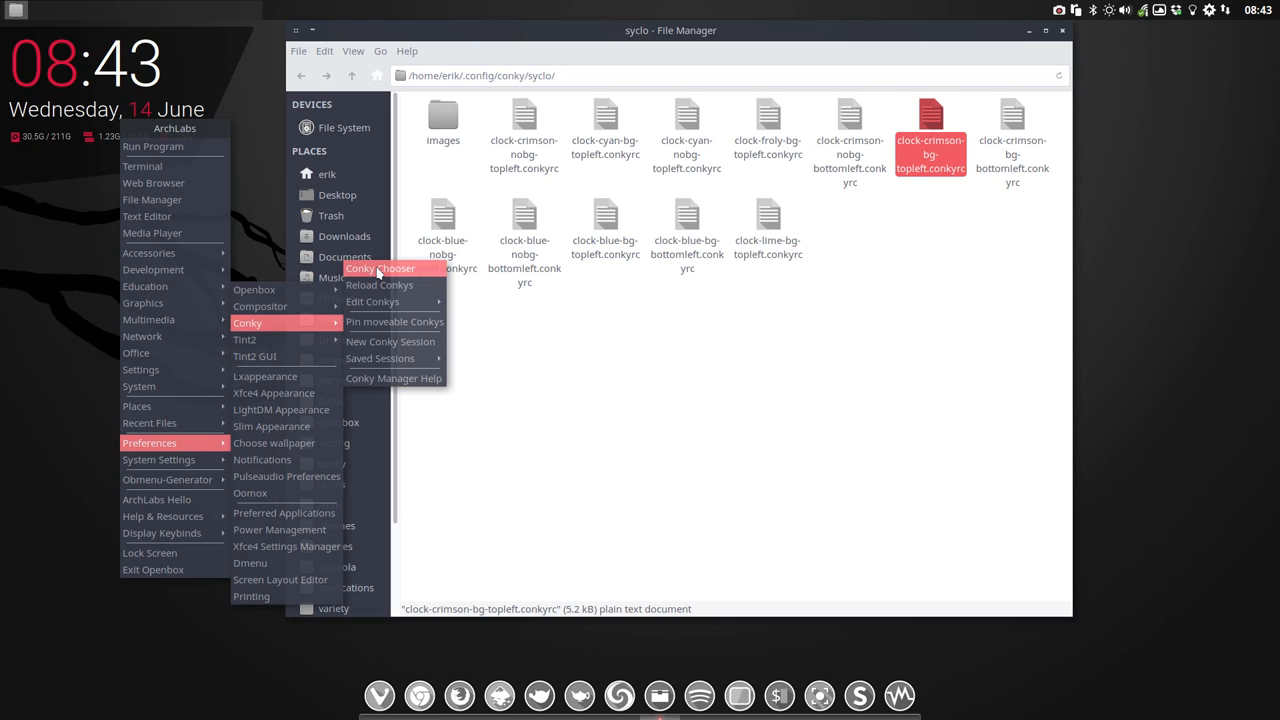
left_click(380, 268)
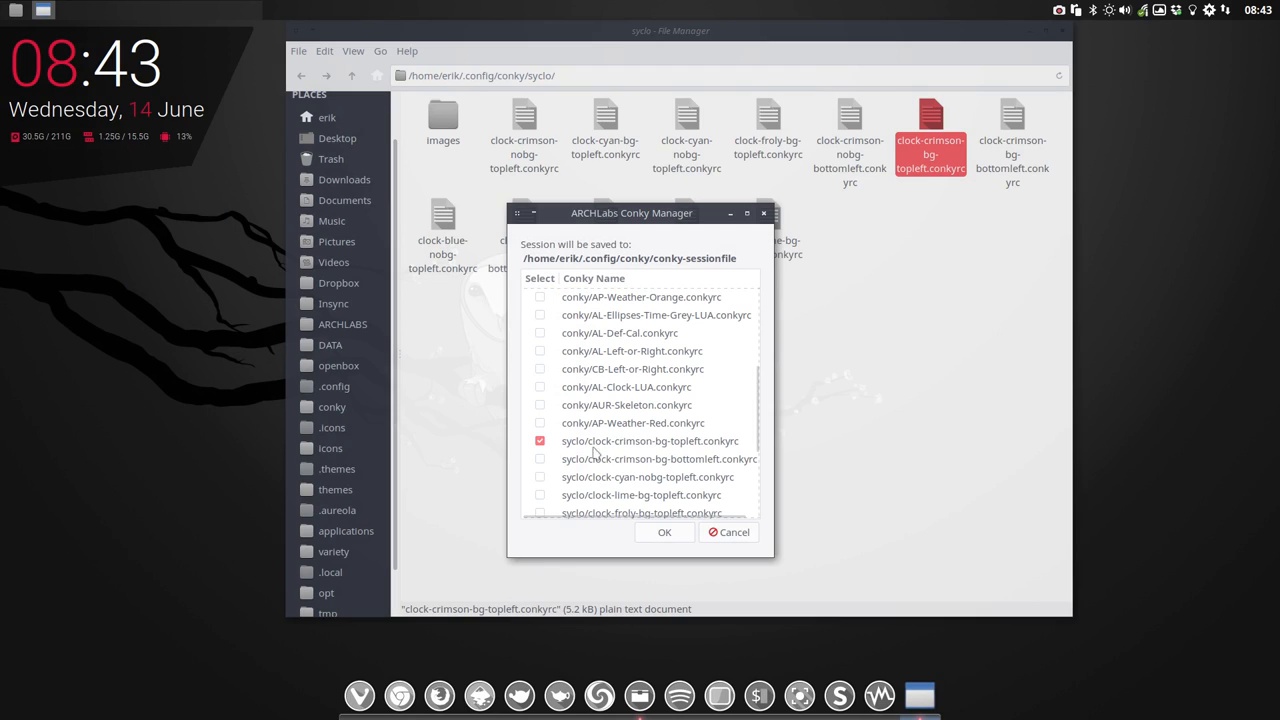
mouse_move(656, 450)
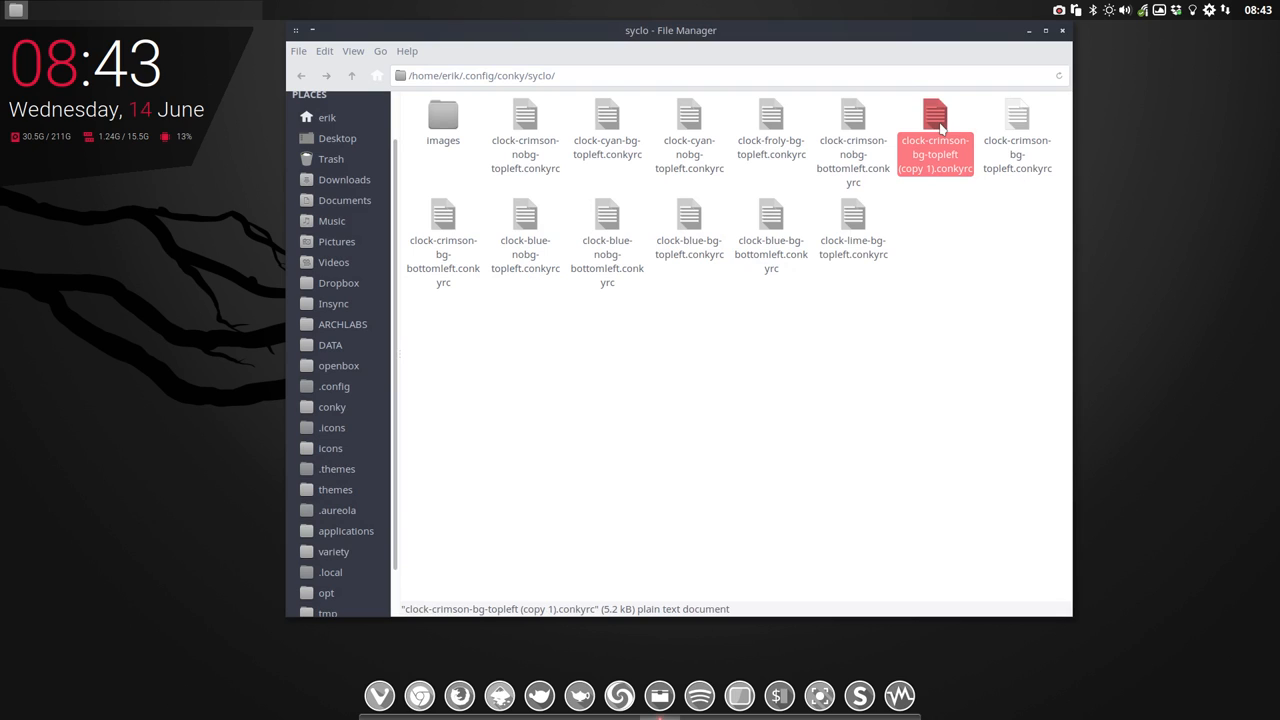
Rename the copy to clock-orange-bg-topleft.conkyrc and pick it in the session list.
key("F2")
type("clock-orange-bg-topleft.conkyrc")
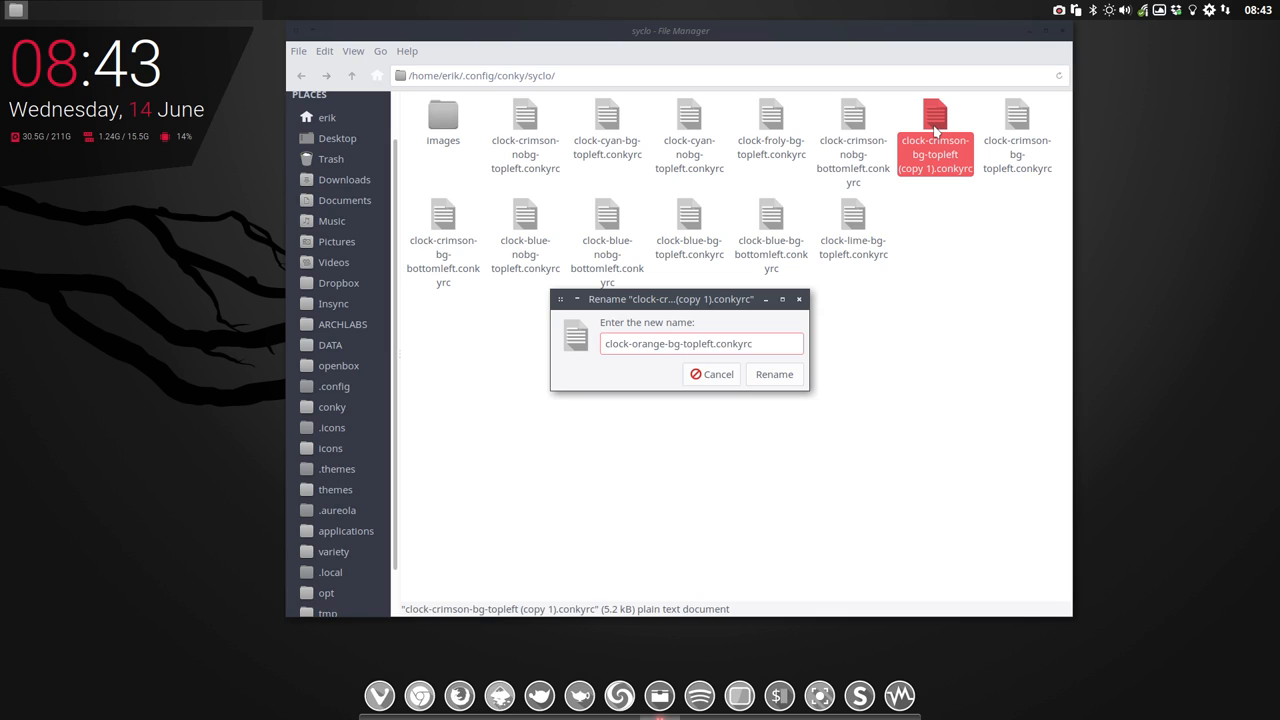
left_click(774, 374)
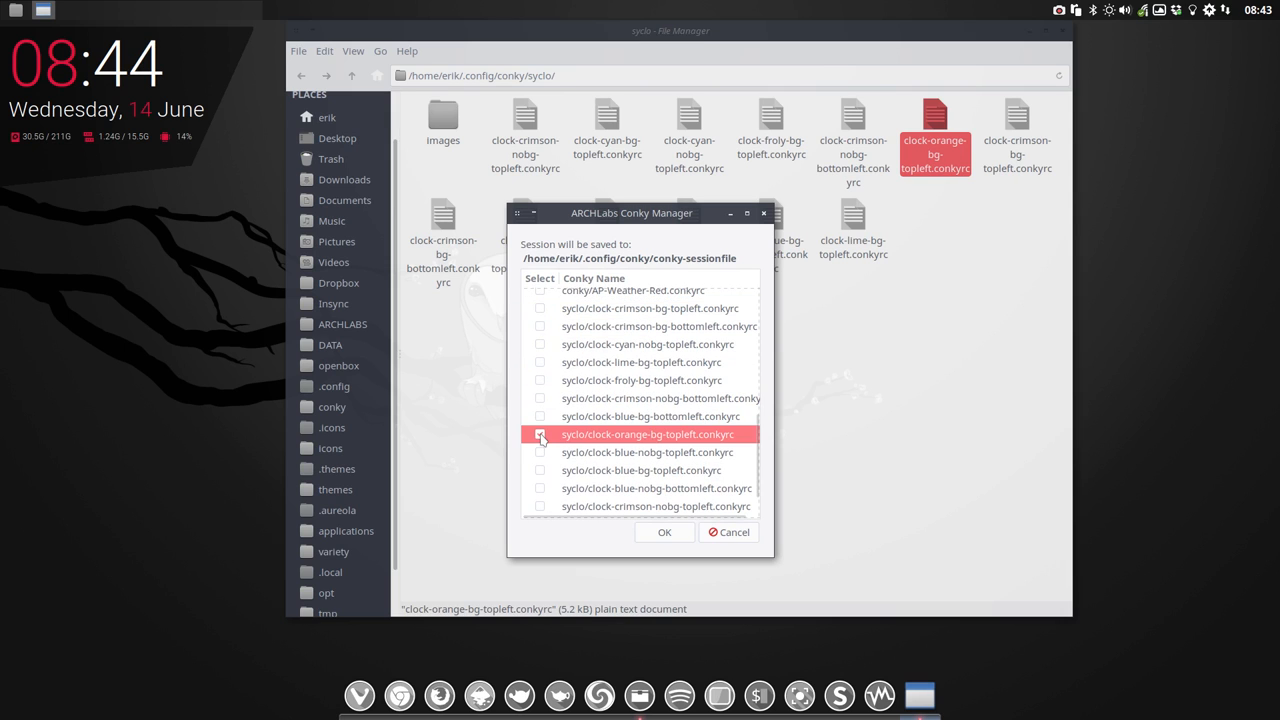
left_click(664, 532)
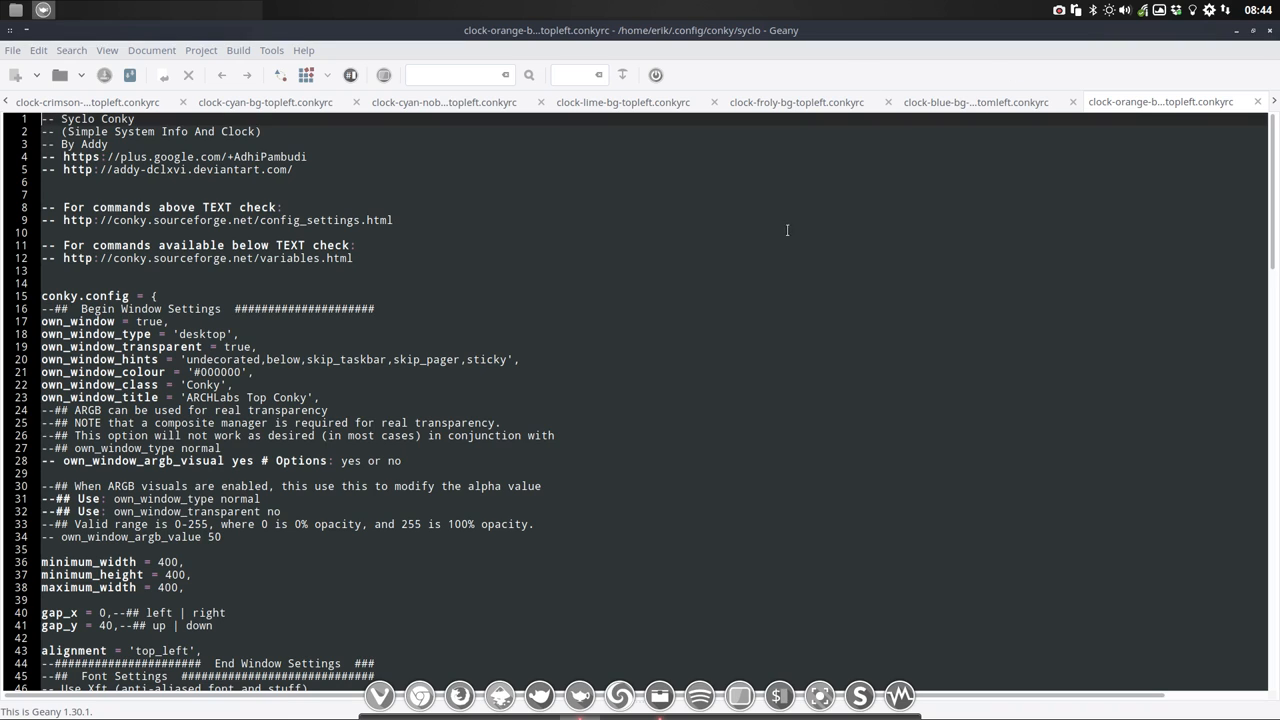
Scroll to the config's text section and mark the ram.png icon reference.
scroll("down", 3)
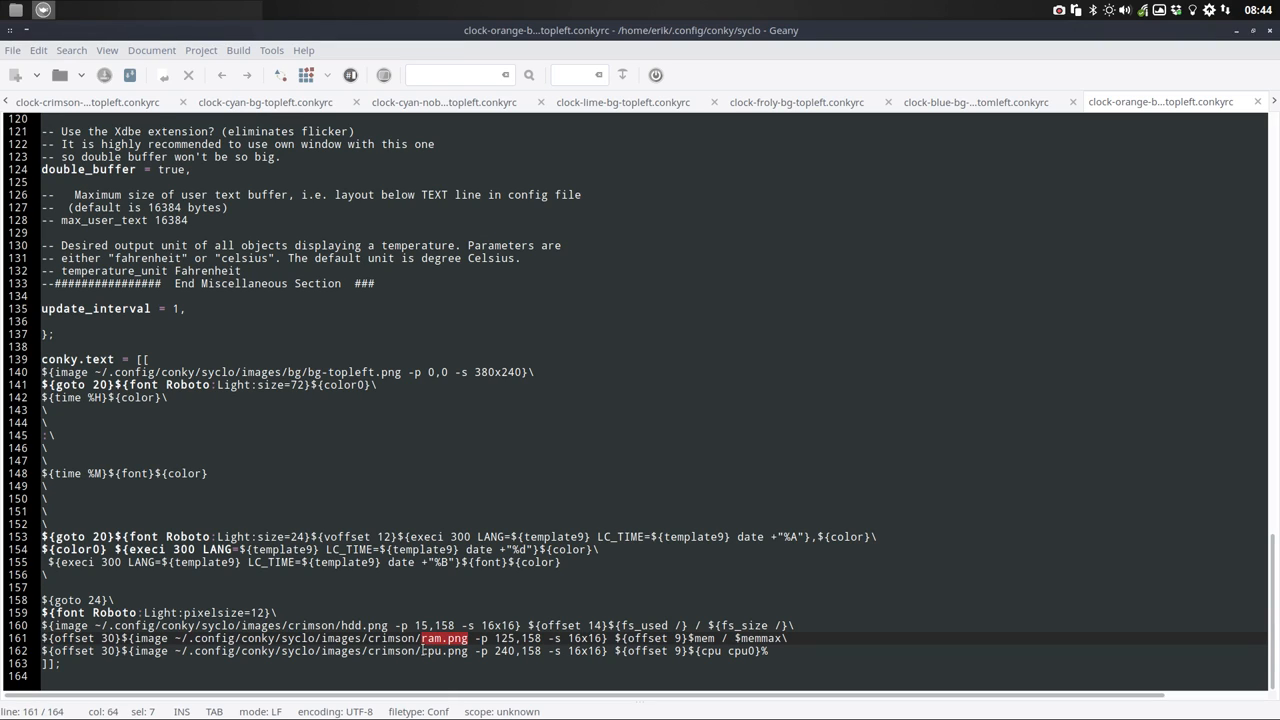
double_click(356, 624)
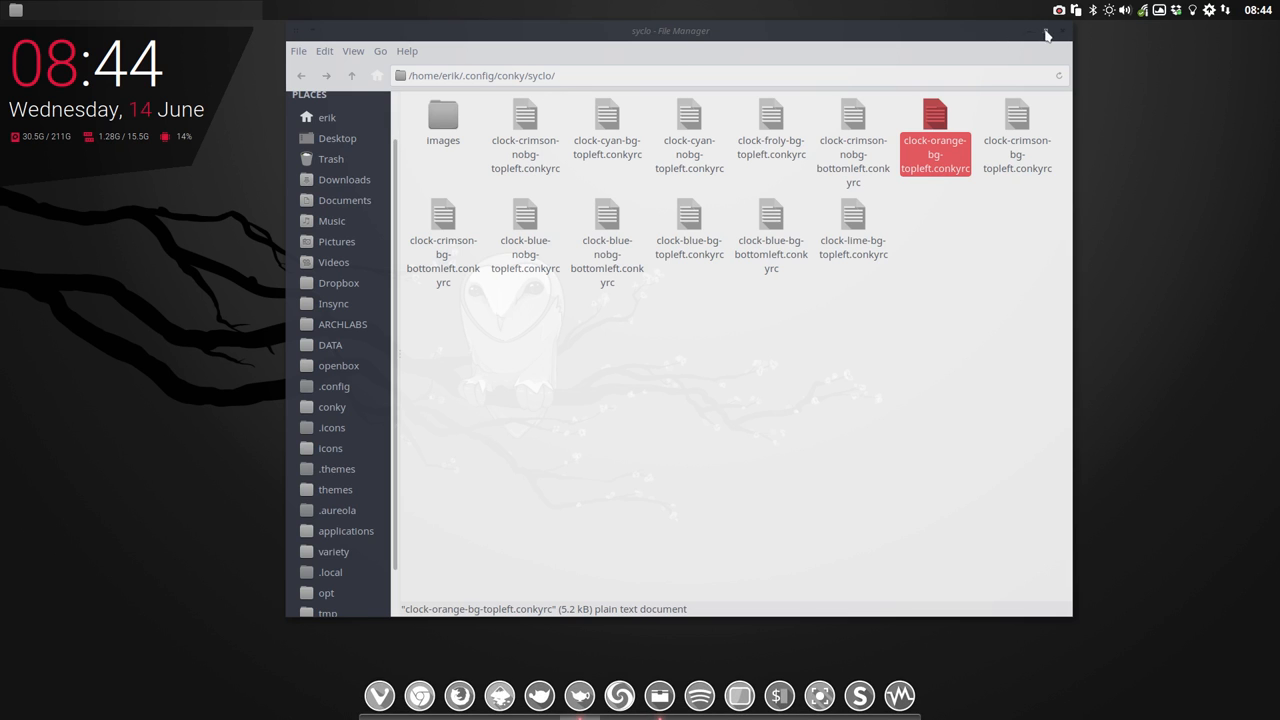
Return to the orange clock config and select the crimson colour0 value #DC143C.
left_click(1042, 36)
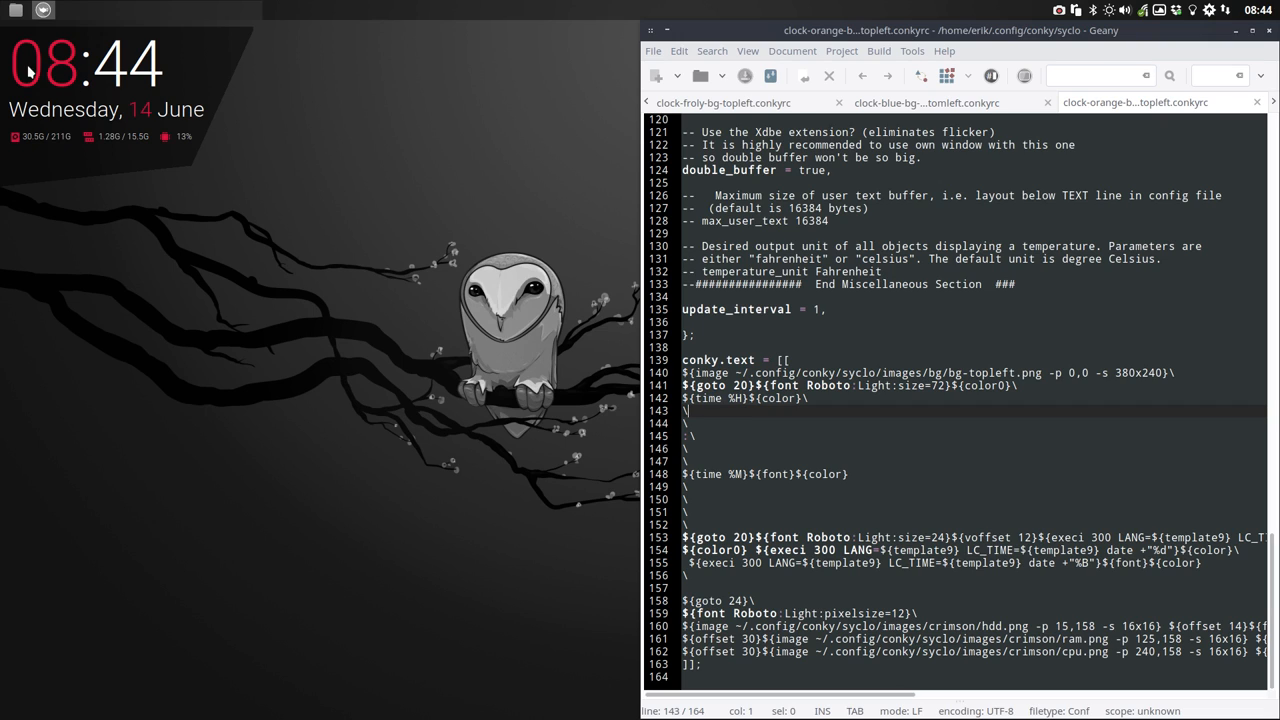
mouse_move(982, 596)
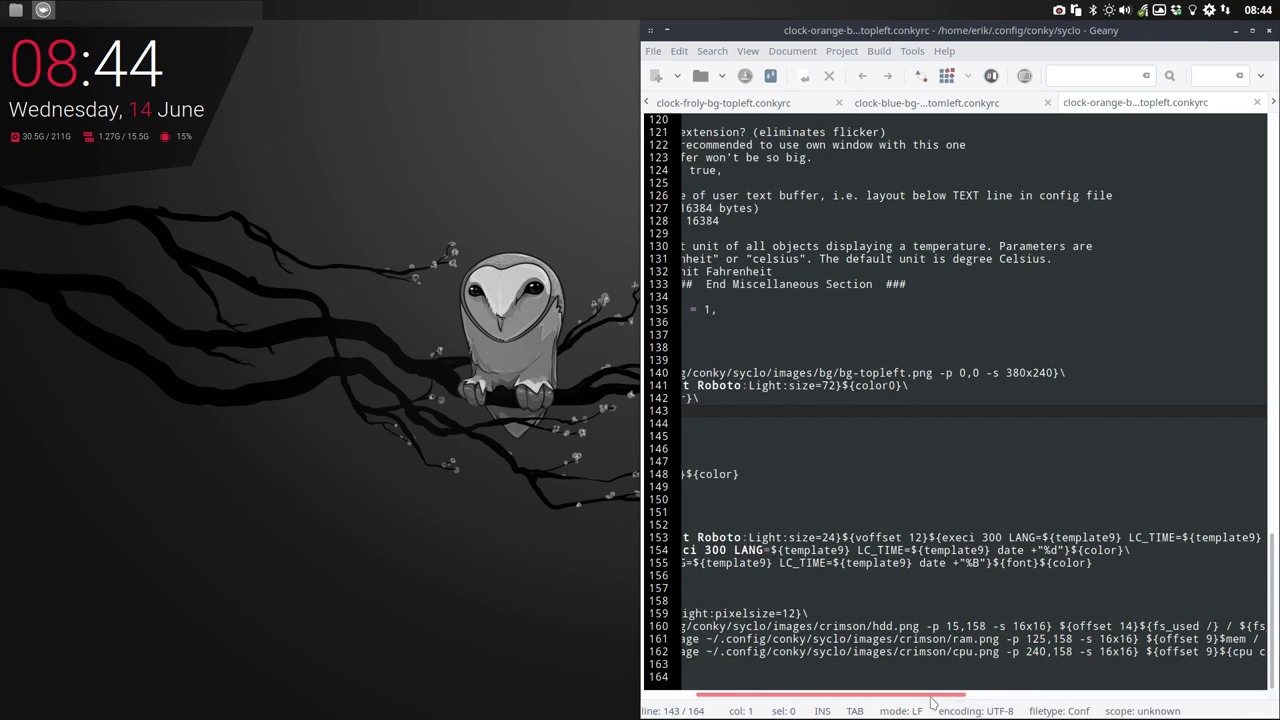
scroll("right", 3)
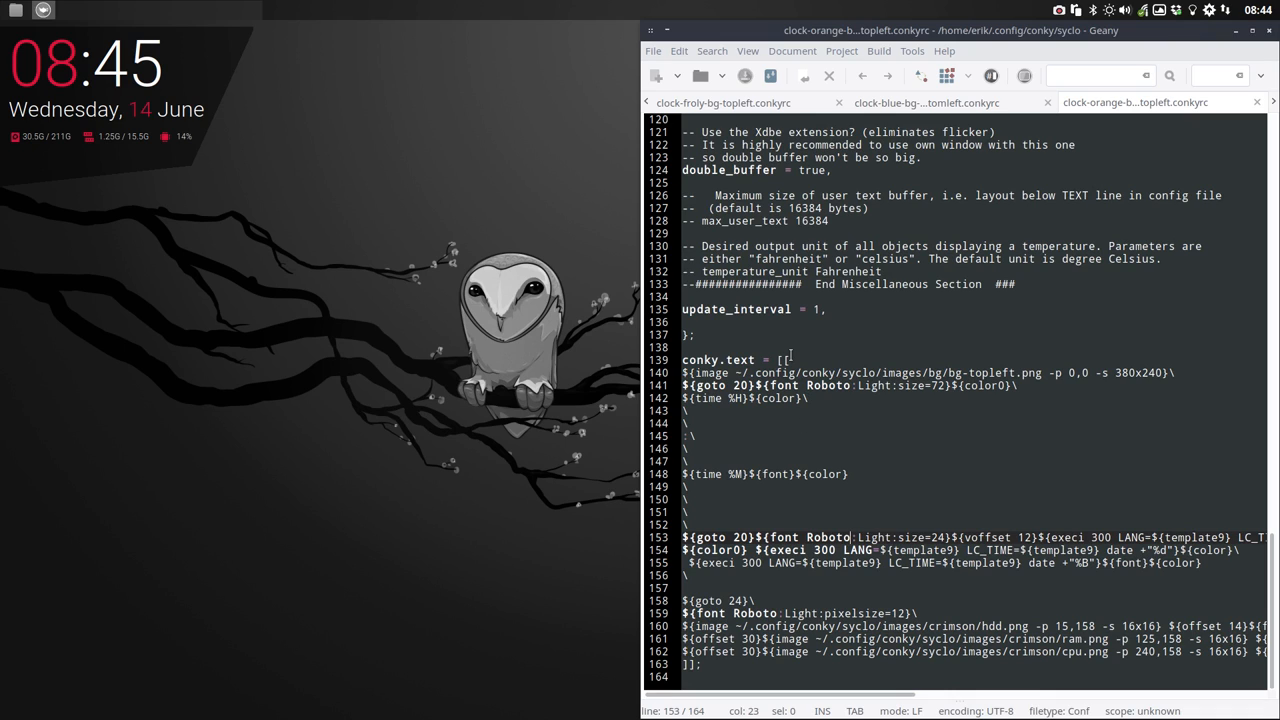
left_click(984, 396)
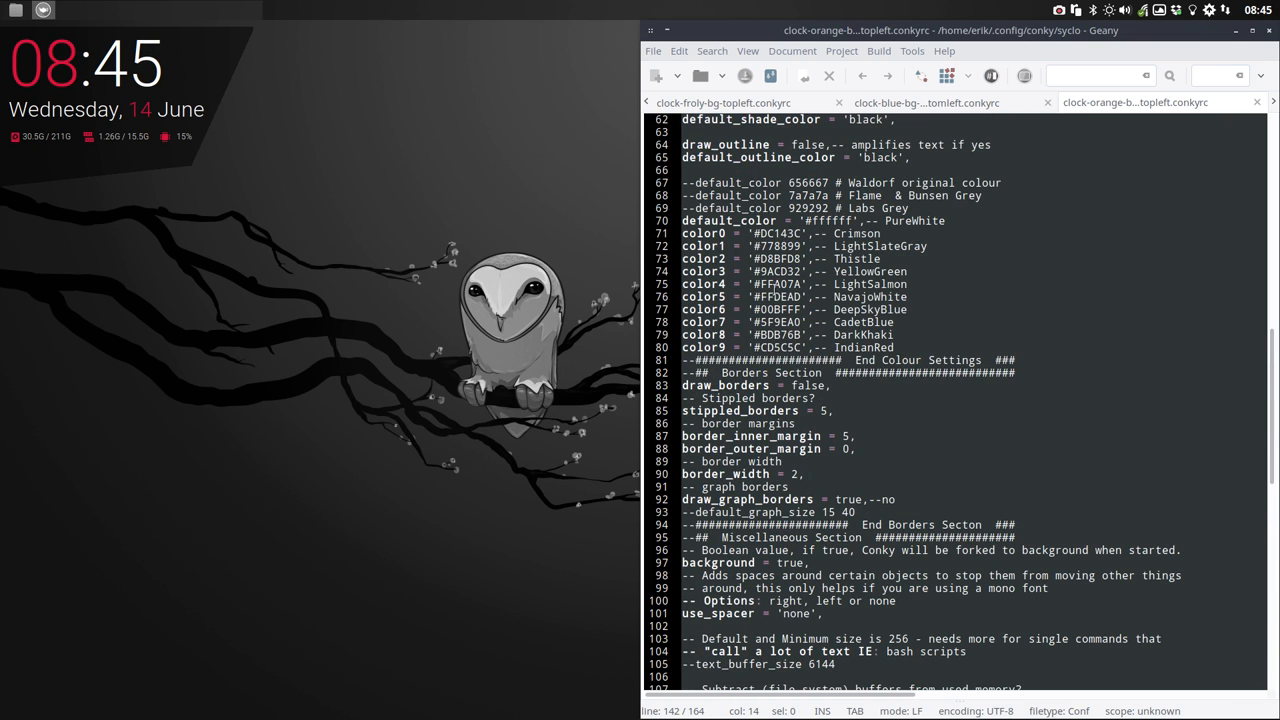
double_click(760, 232)
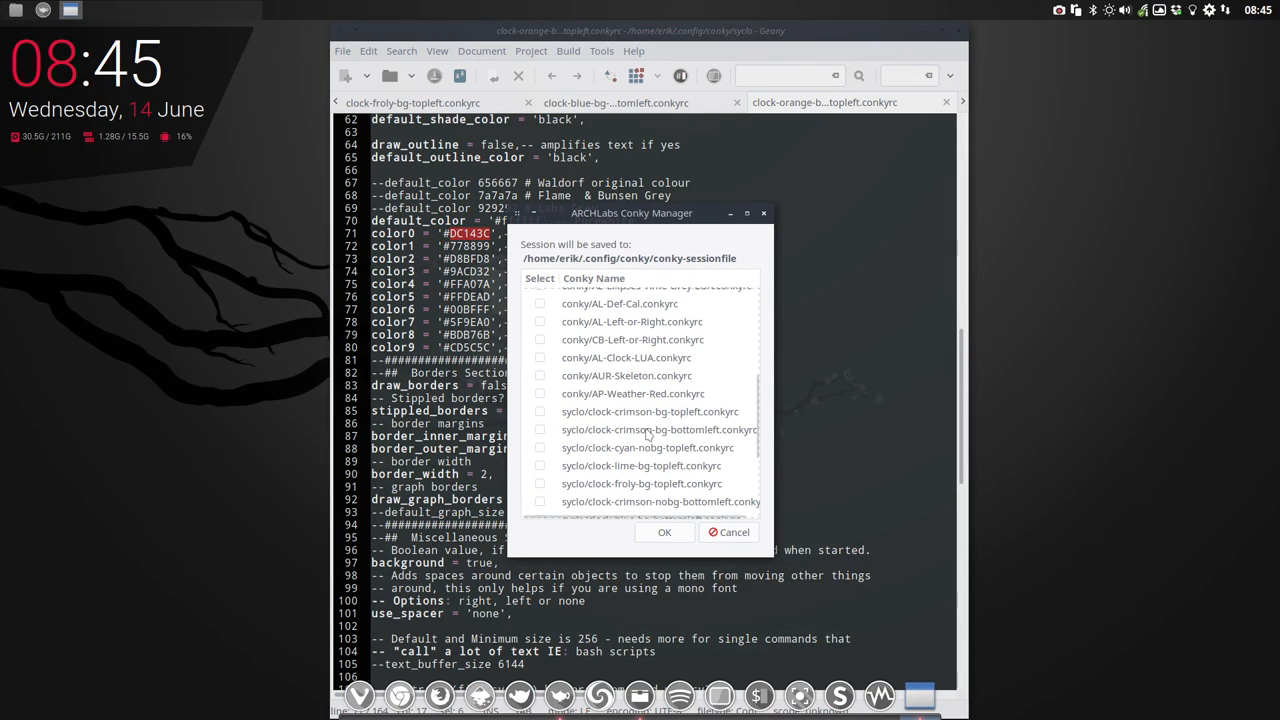
Start the AUR-Skeleton conky and scroll through its config in Geany.
left_click(664, 532)
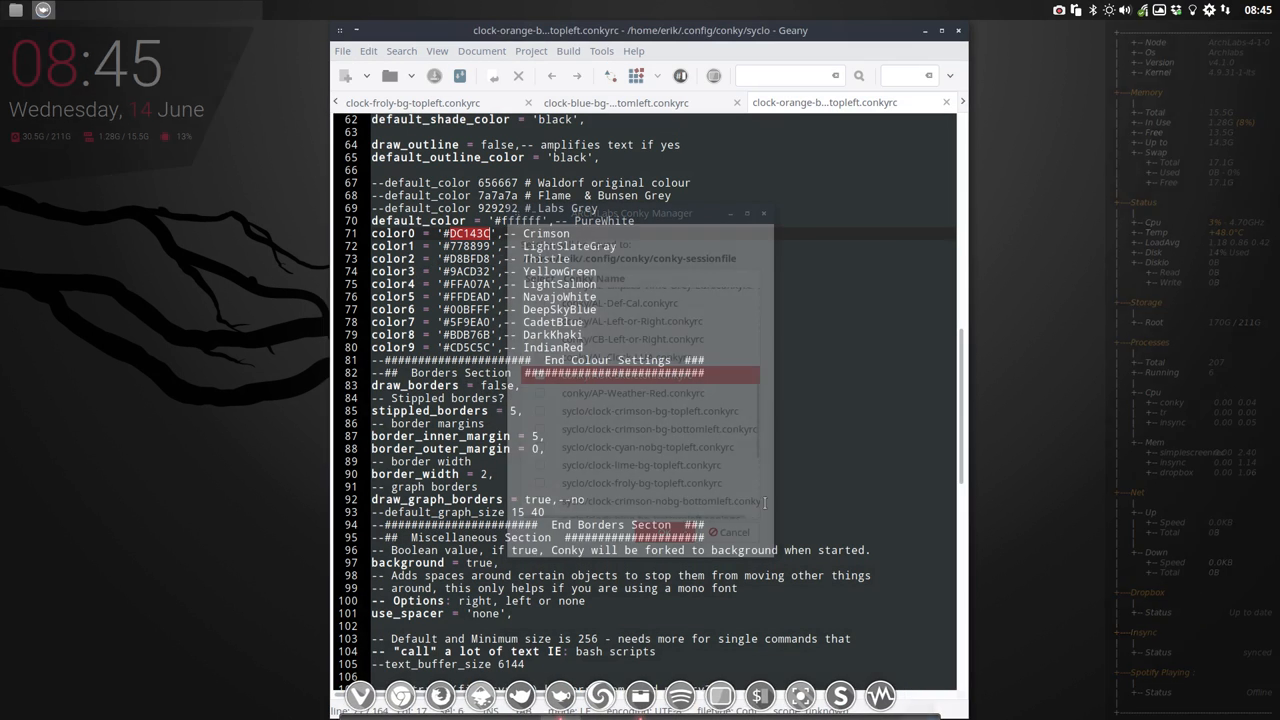
left_click(730, 532)
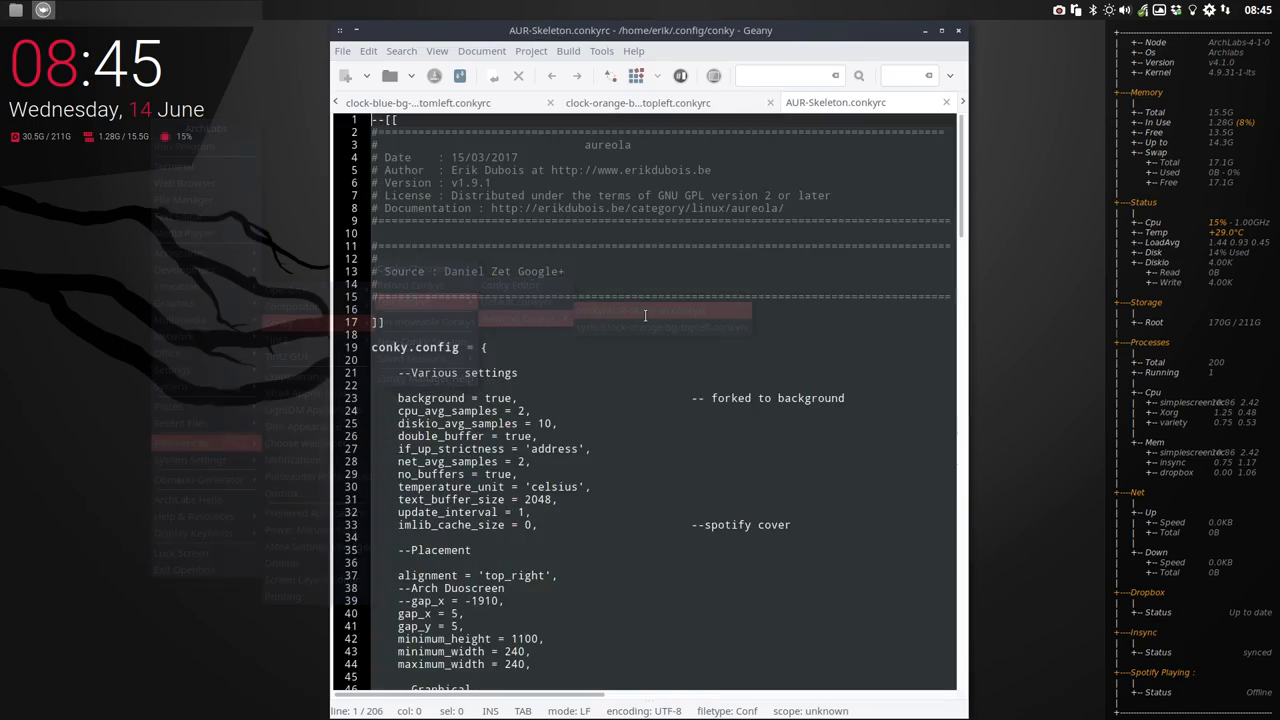
scroll("down", 3)
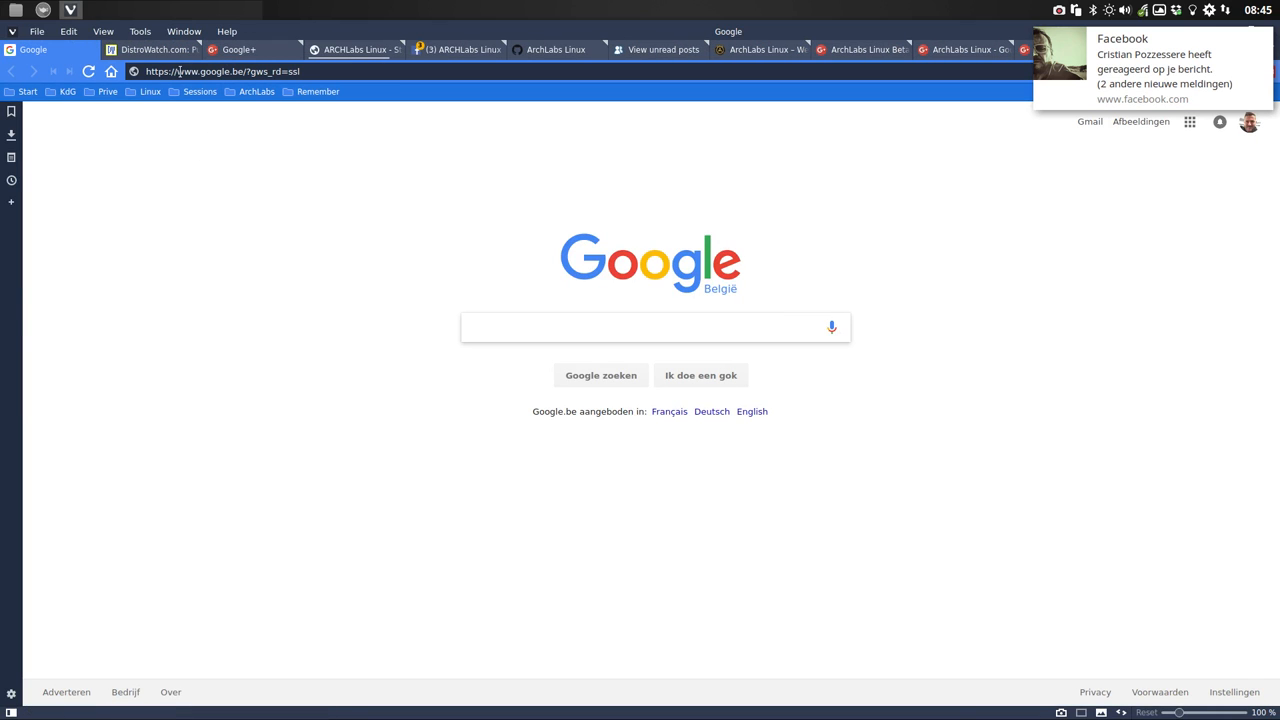
Enter the orange value #FFA726 as colour1 in the AUR-Skeleton config.
type("#FFA726',")
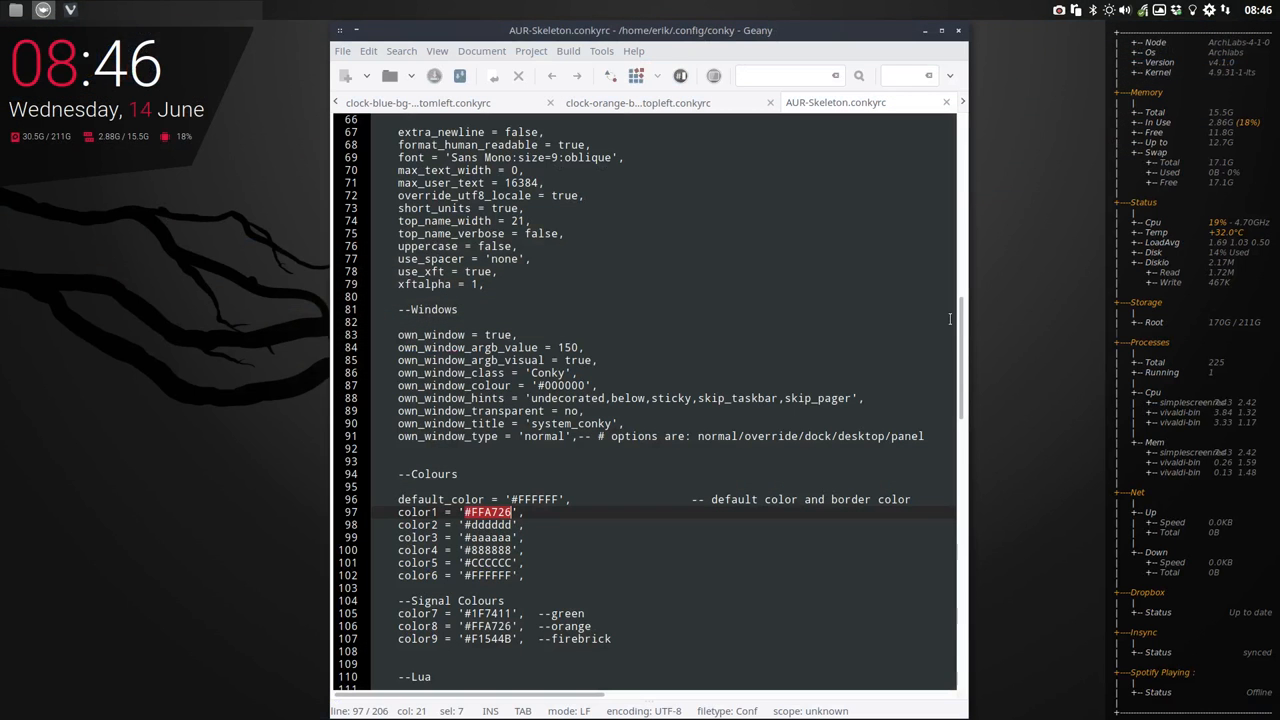
mouse_move(560, 160)
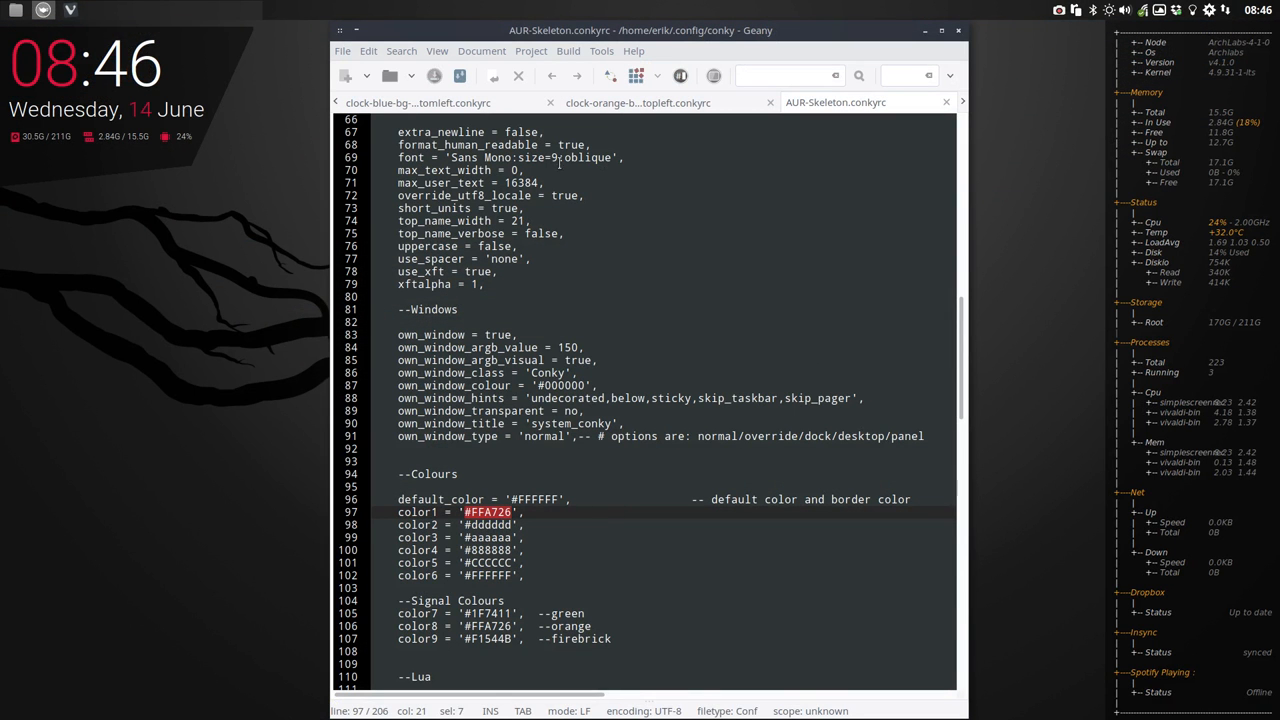
Set the orange clock config's colour0 to #FFA72B, then open the sysclo images folder.
left_click(656, 102)
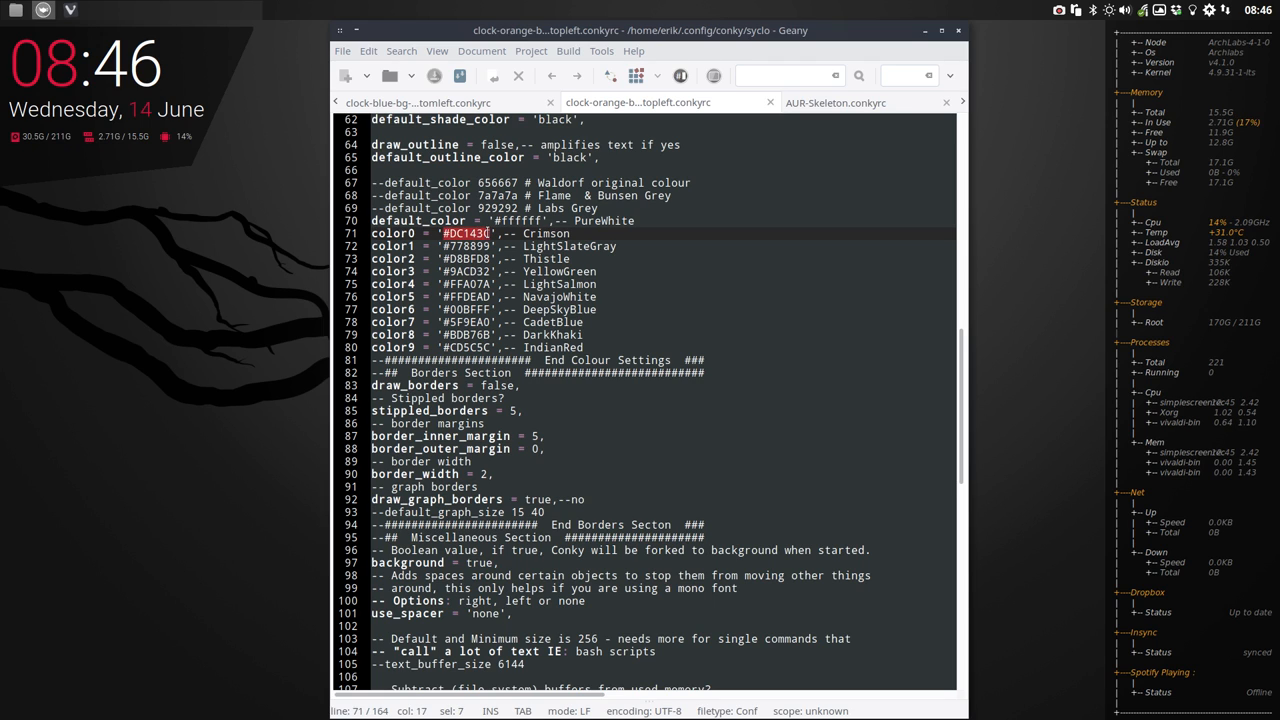
type("#FFA72B")
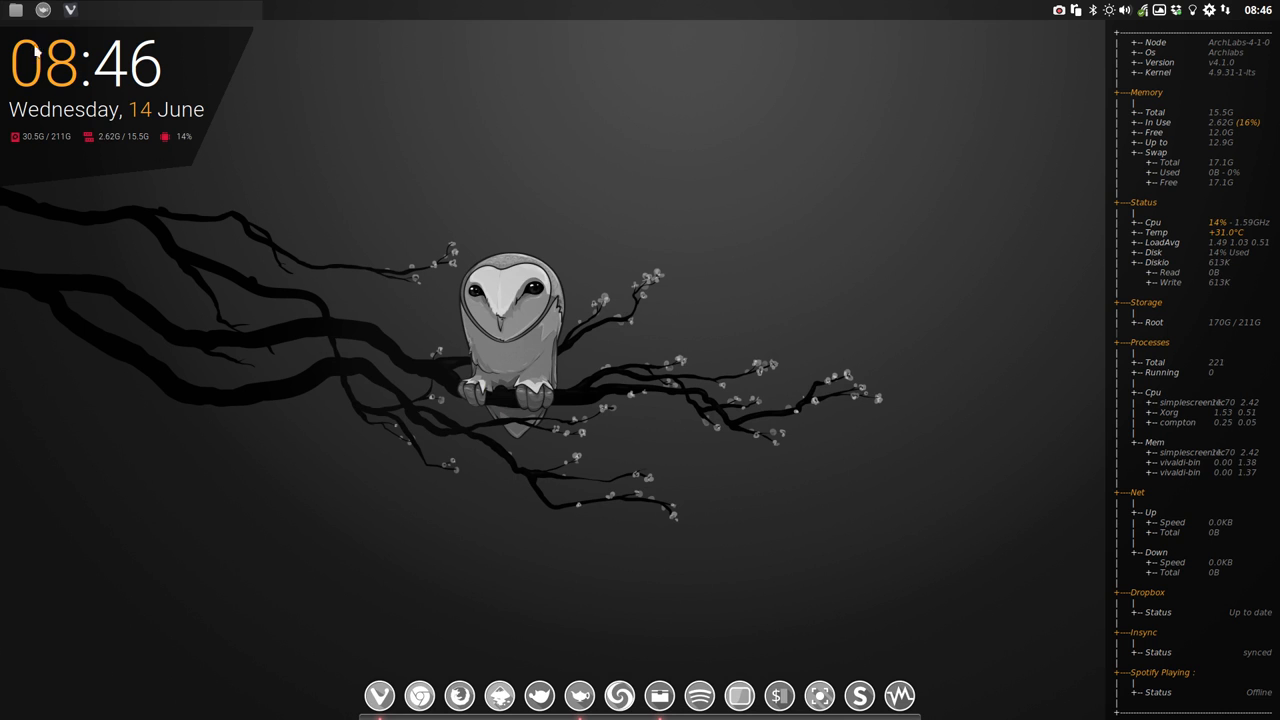
left_click(660, 696)
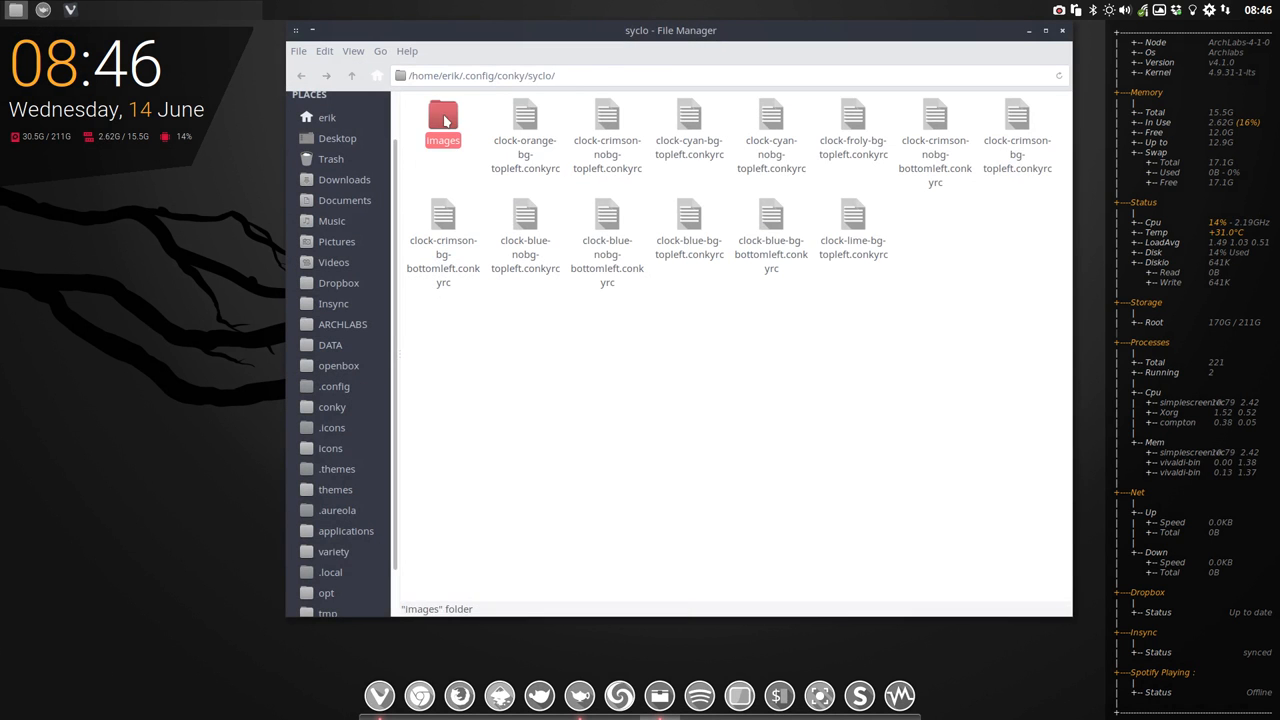
double_click(442, 120)
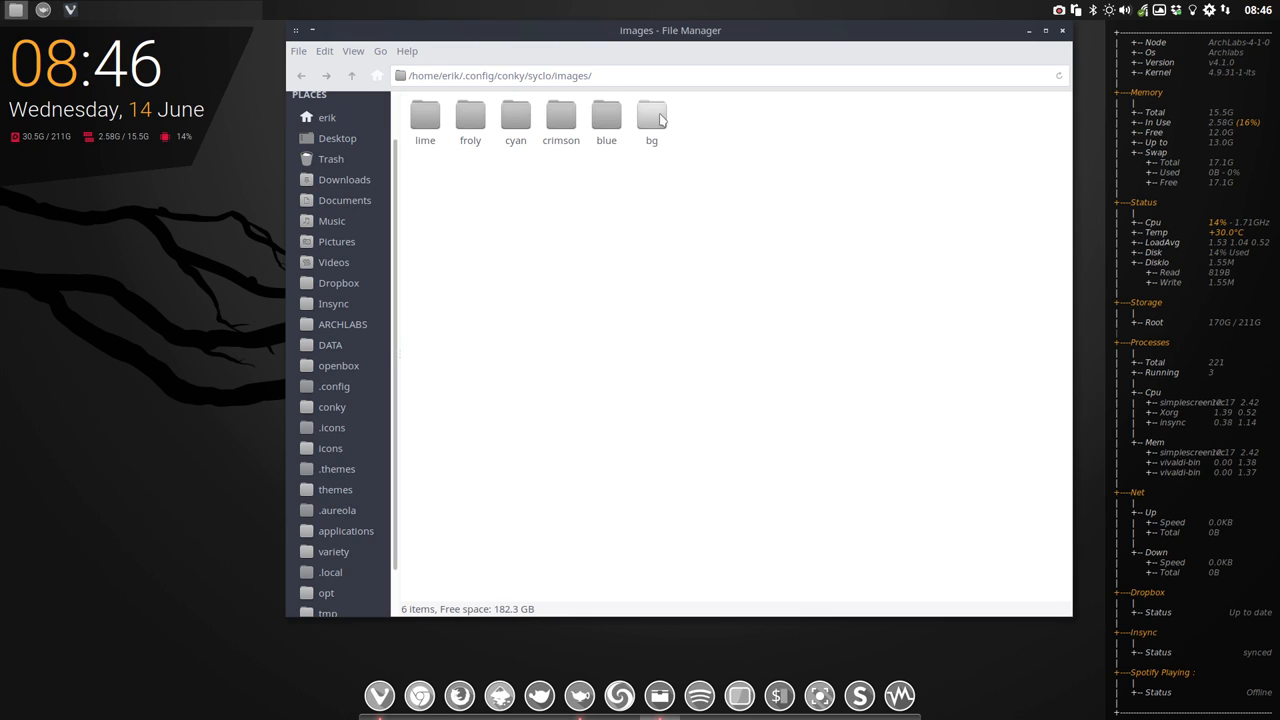
Paste a copy of the crimson icons folder and rename it orange.
left_click(560, 112)
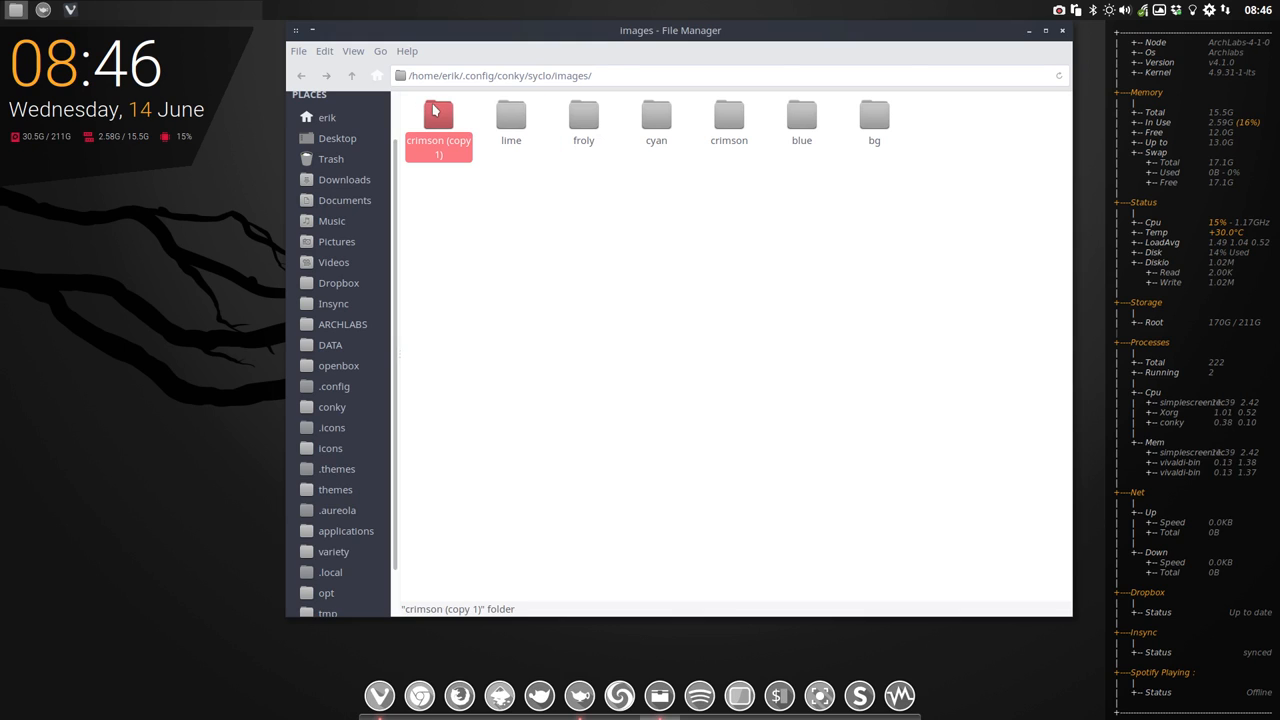
key("F2")
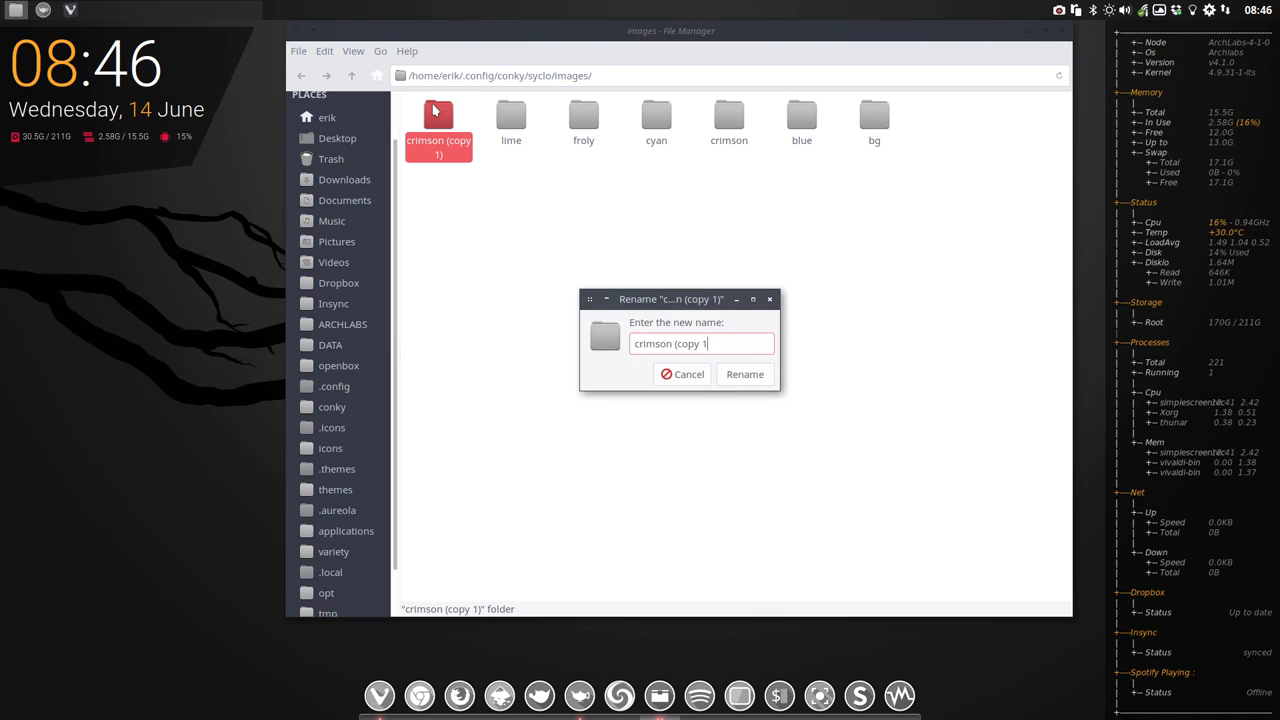
type("orange")
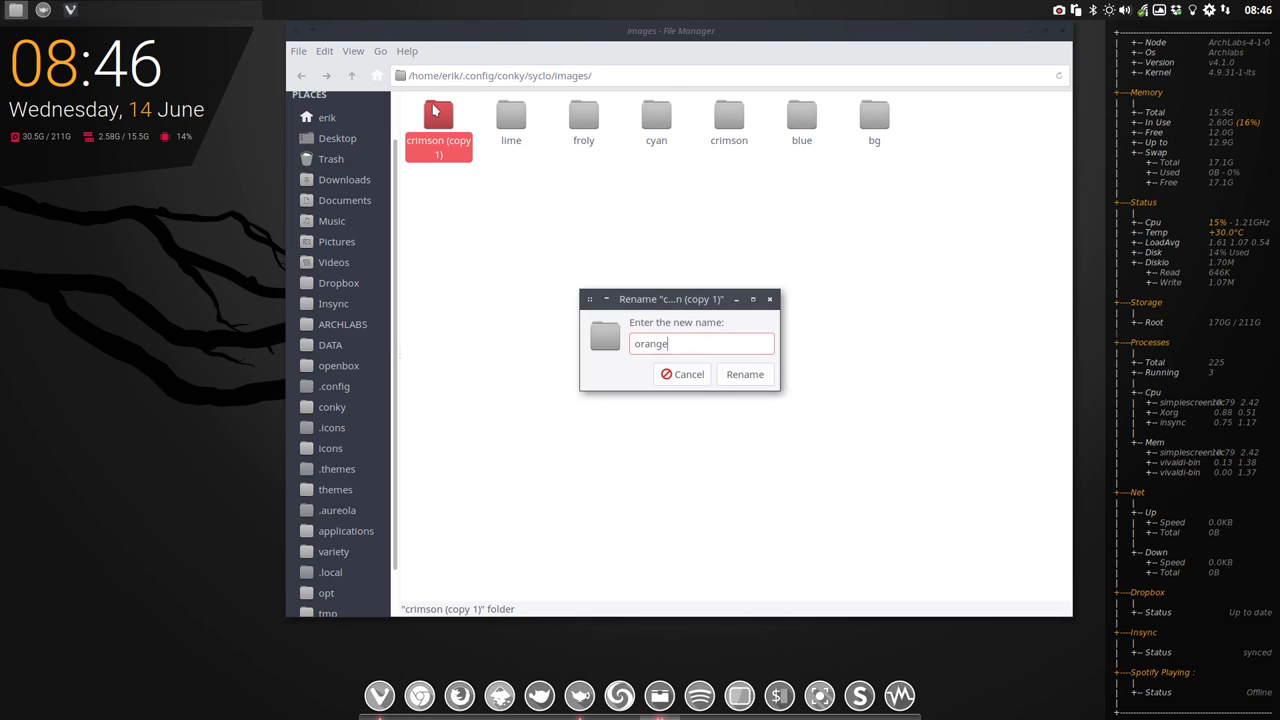
left_click(744, 374)
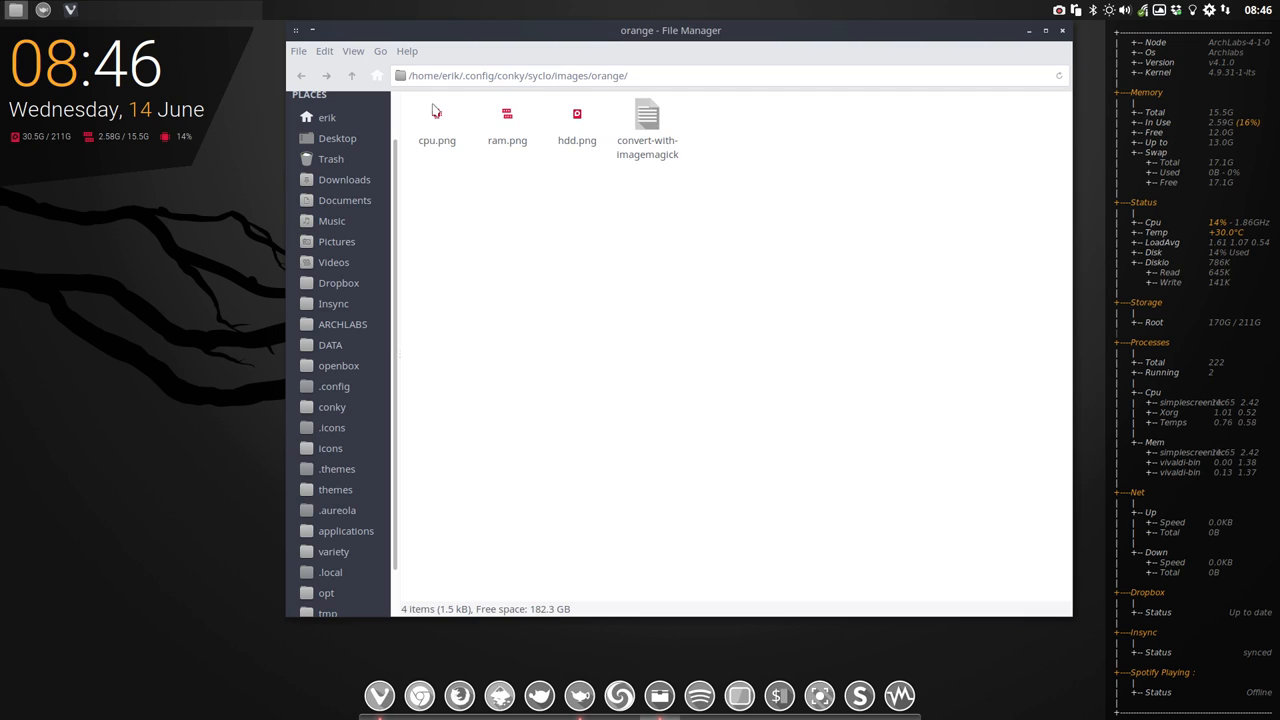
Edit the convert-with-imagemagick notes in the orange folder, pasting the crimson images path into the command.
left_click(648, 120)
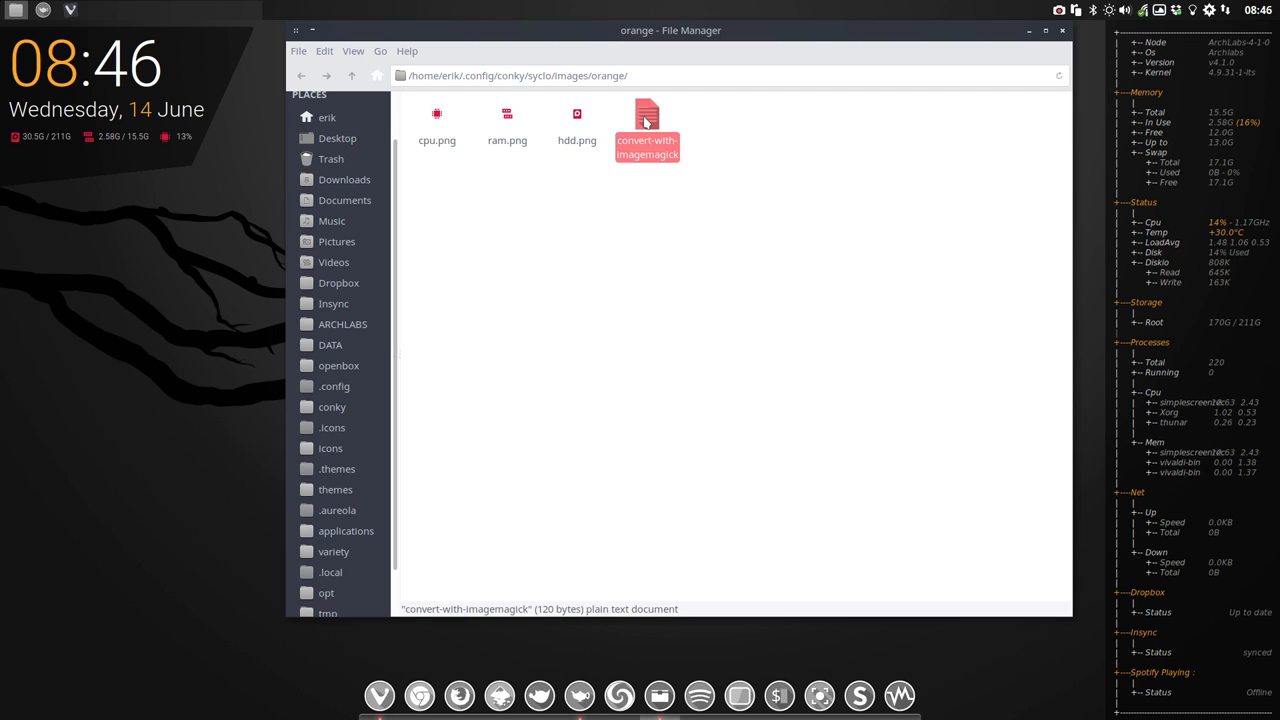
double_click(646, 114)
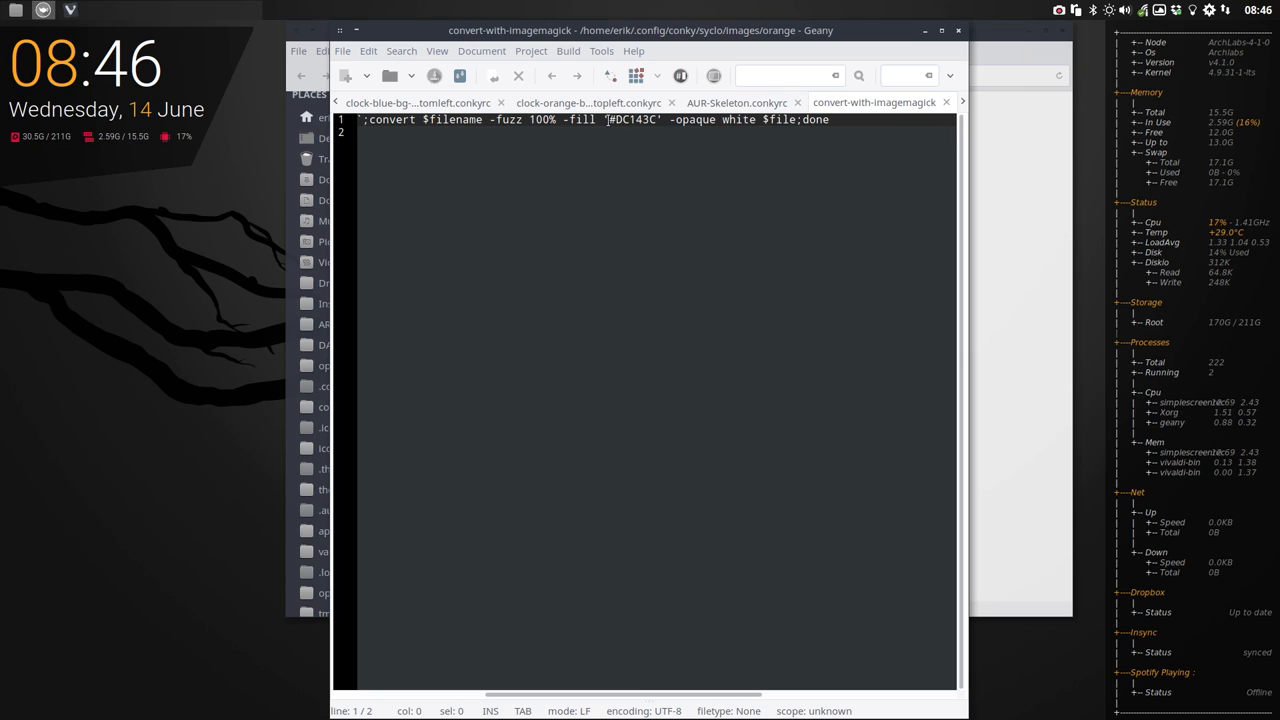
double_click(636, 120)
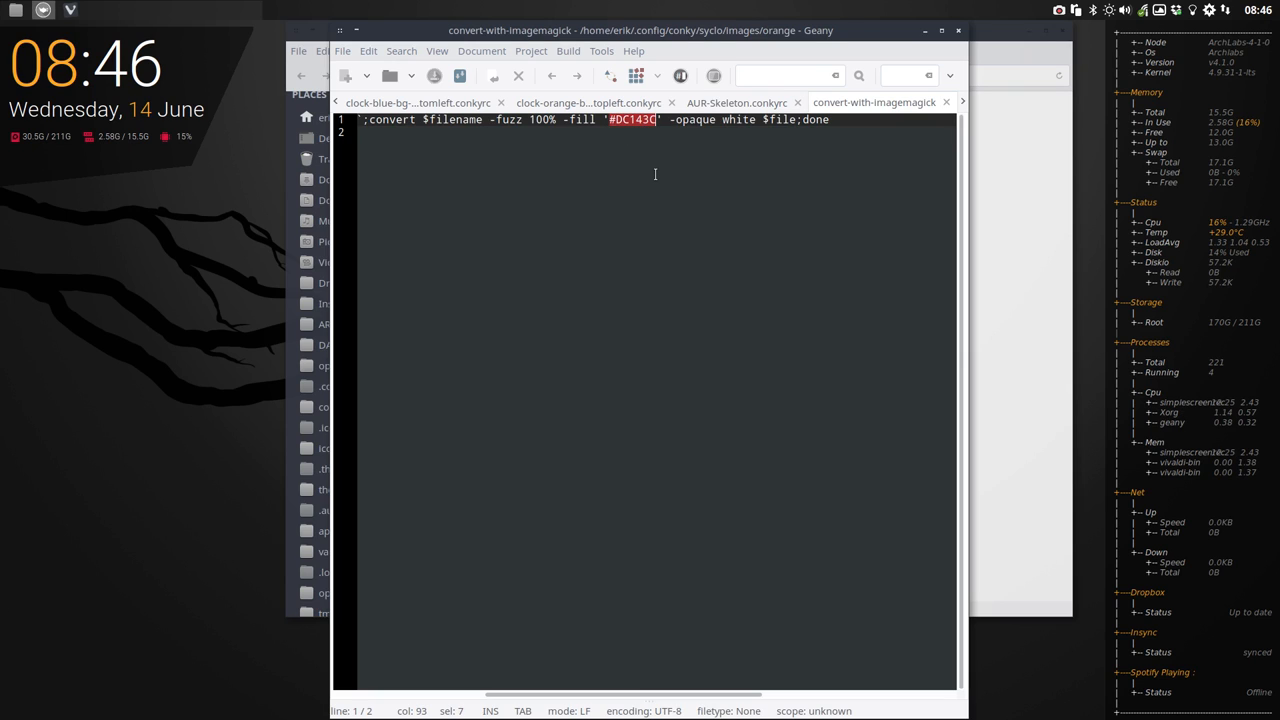
type("'/home/erik/.config/conky/syclo/images/crimson'")
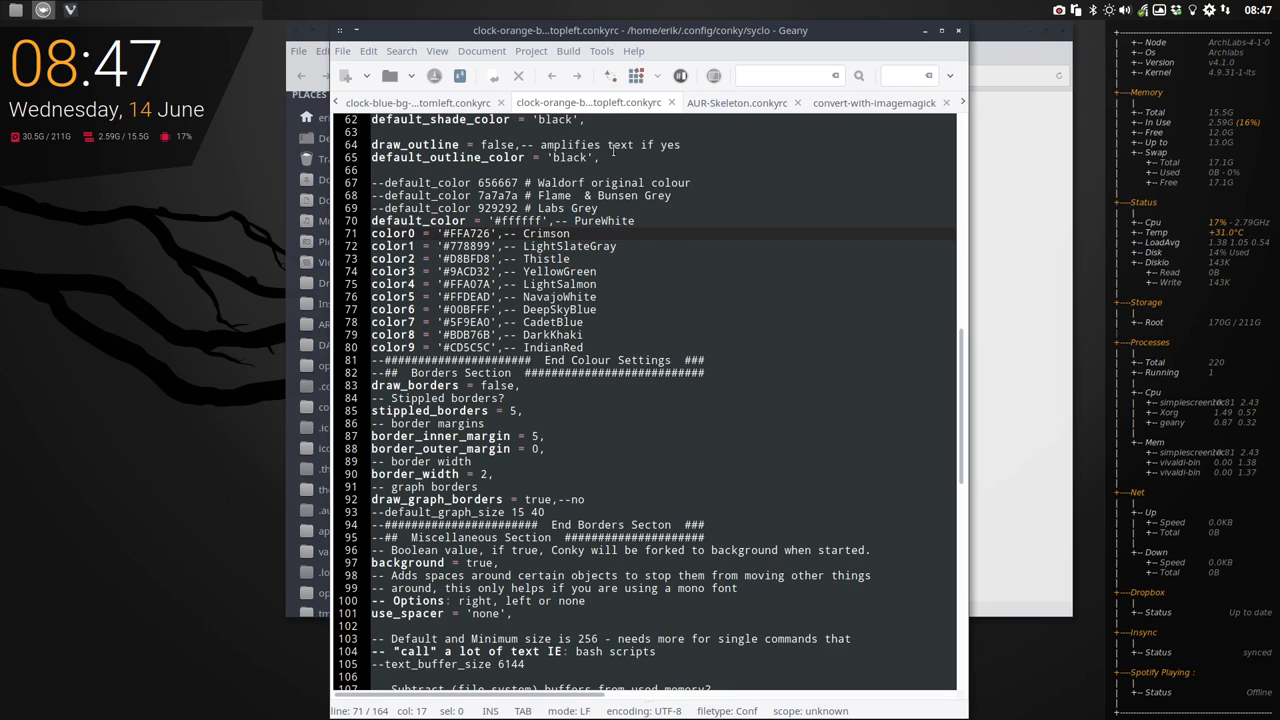
double_click(488, 232)
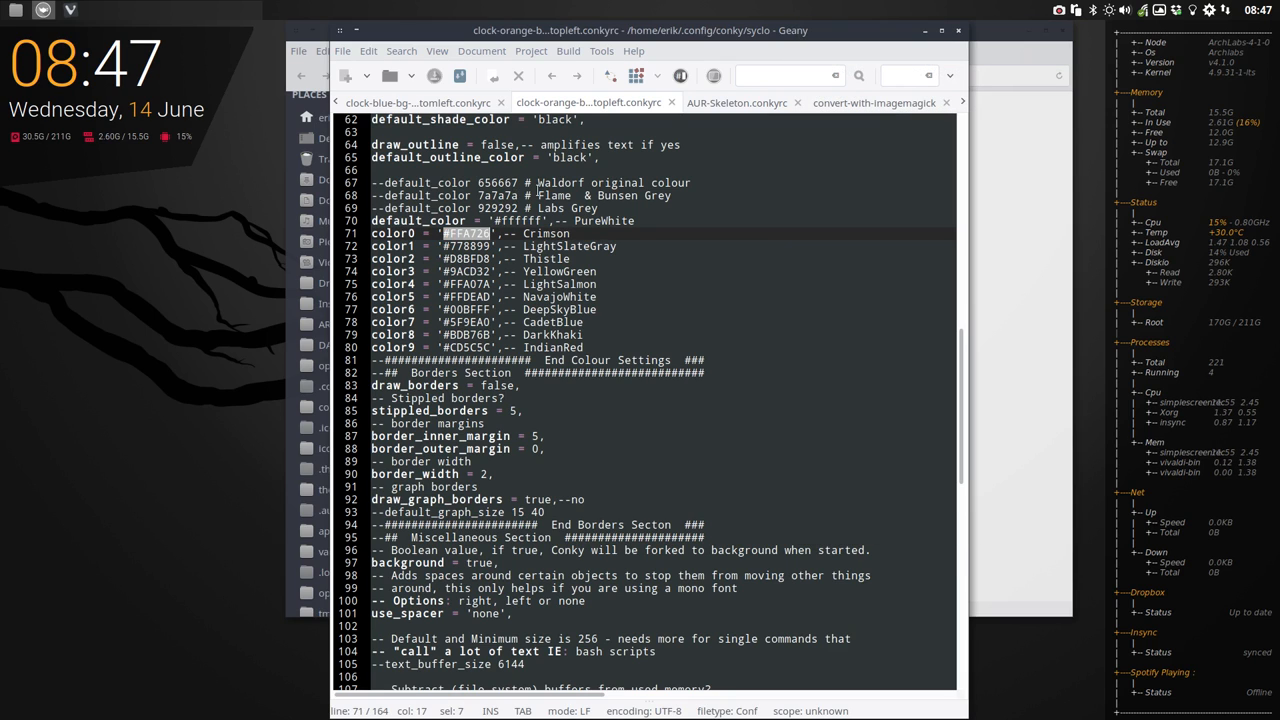
mouse_move(740, 104)
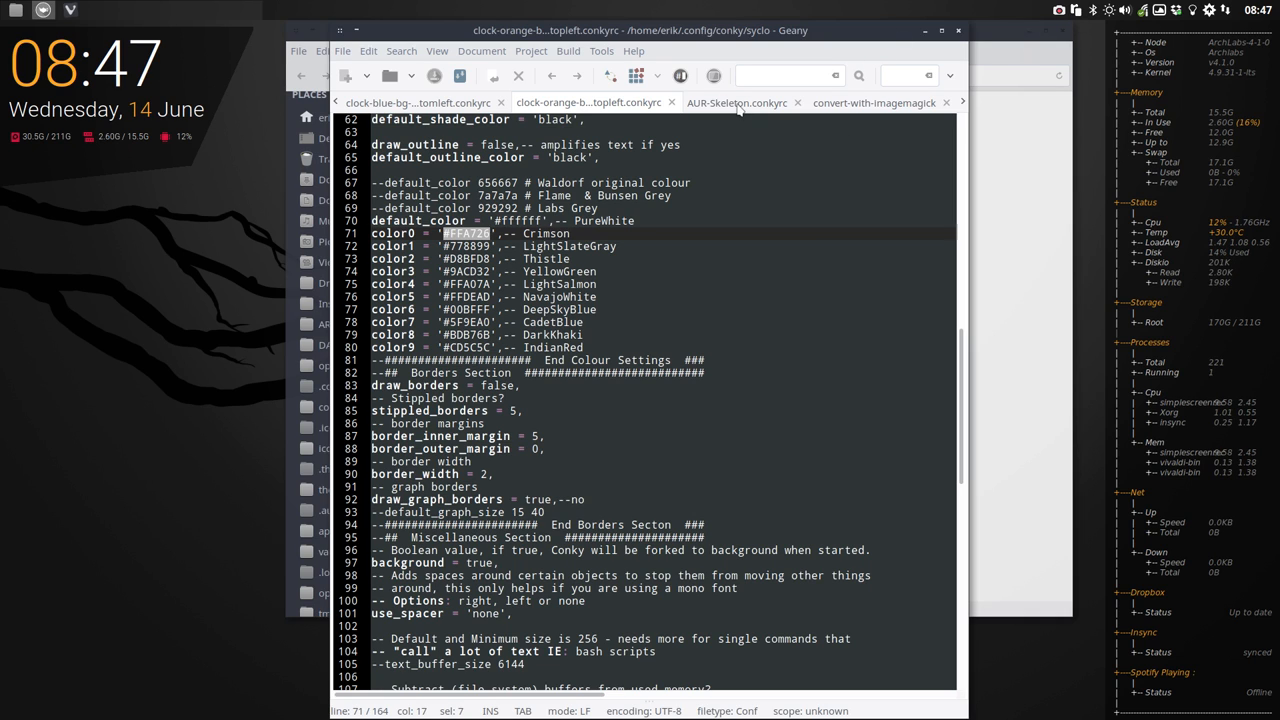
Change the script's -fill colour to #FFA726 and save it.
left_click(876, 102)
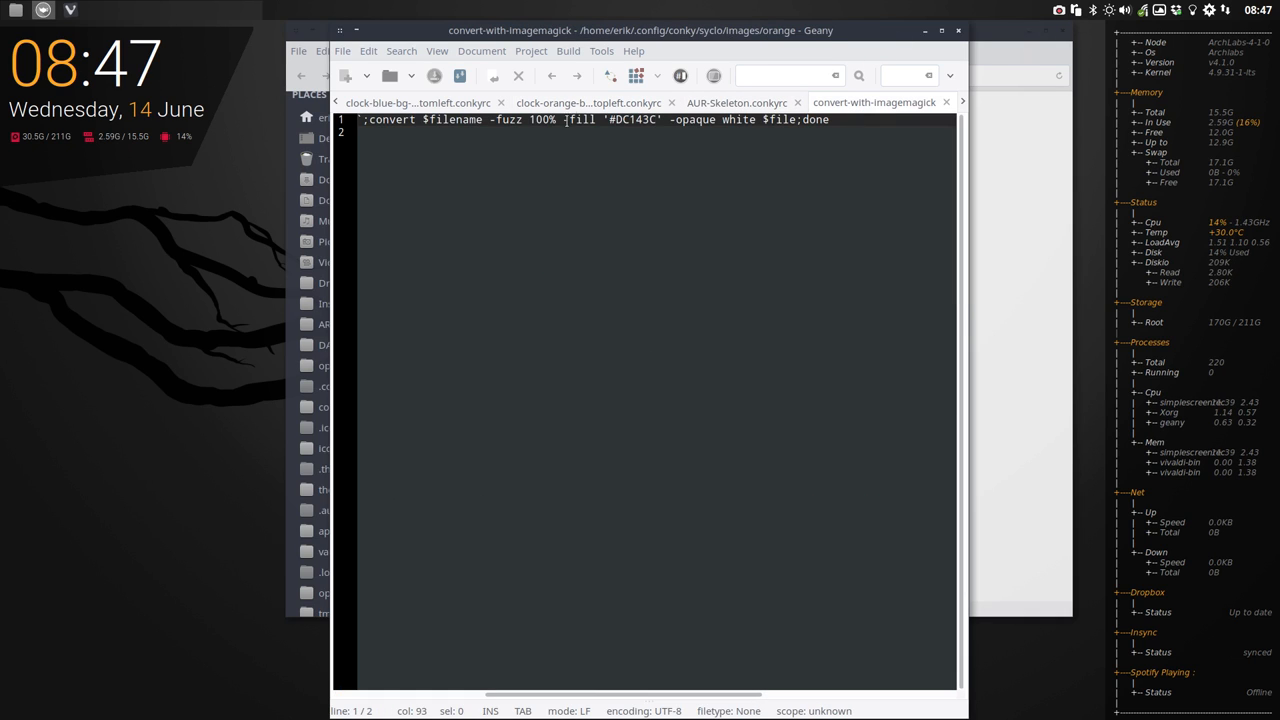
double_click(642, 120)
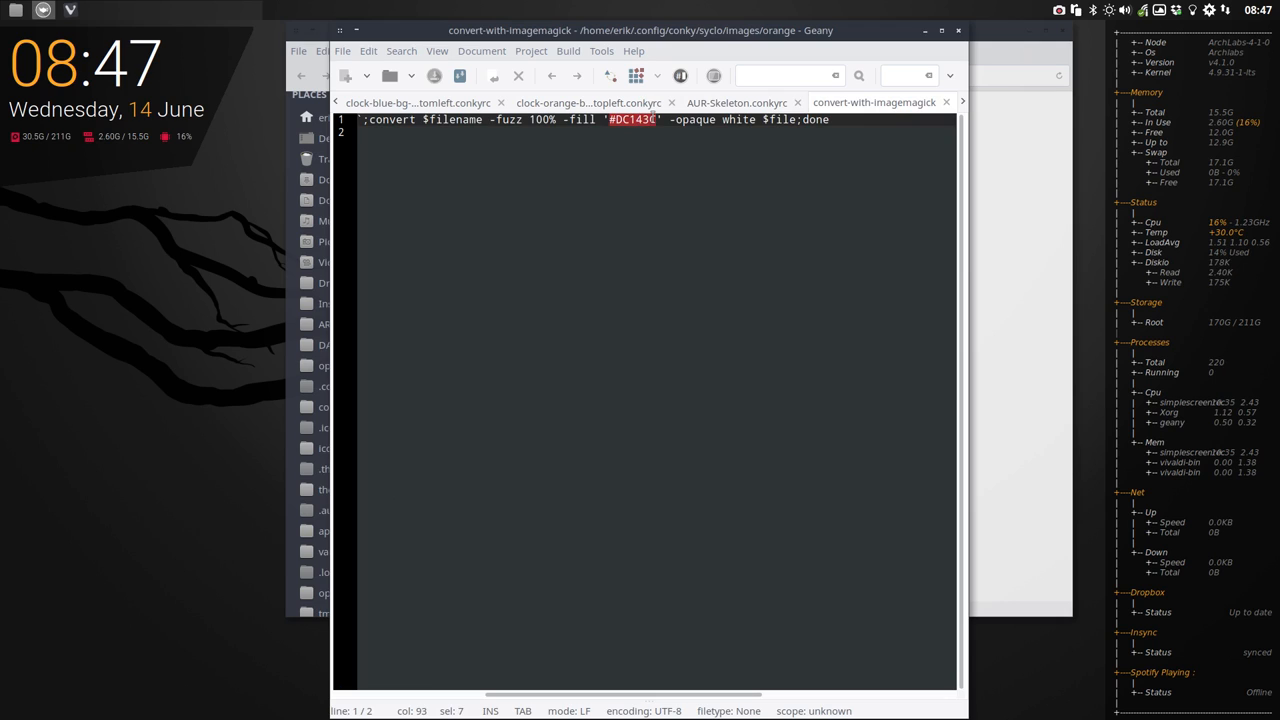
type("/home/erik/.config/conky/syclo/images/crimson")
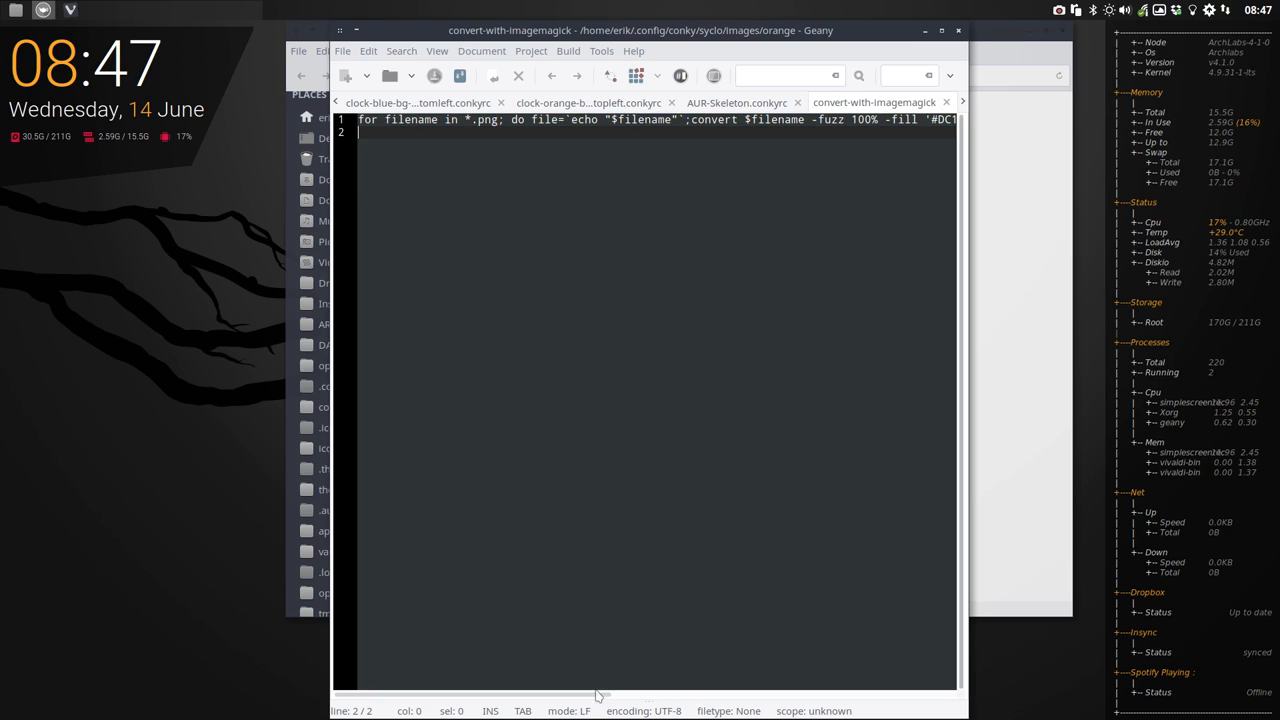
scroll("right", 3)
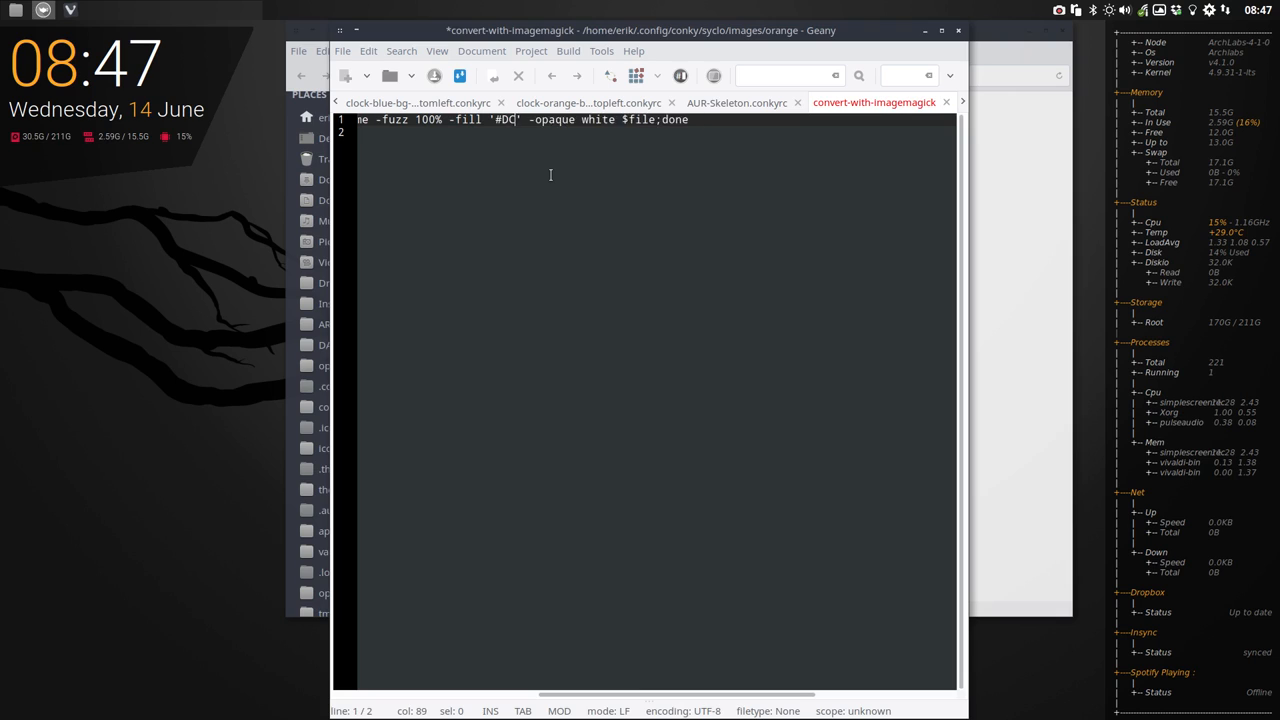
type("FA726")
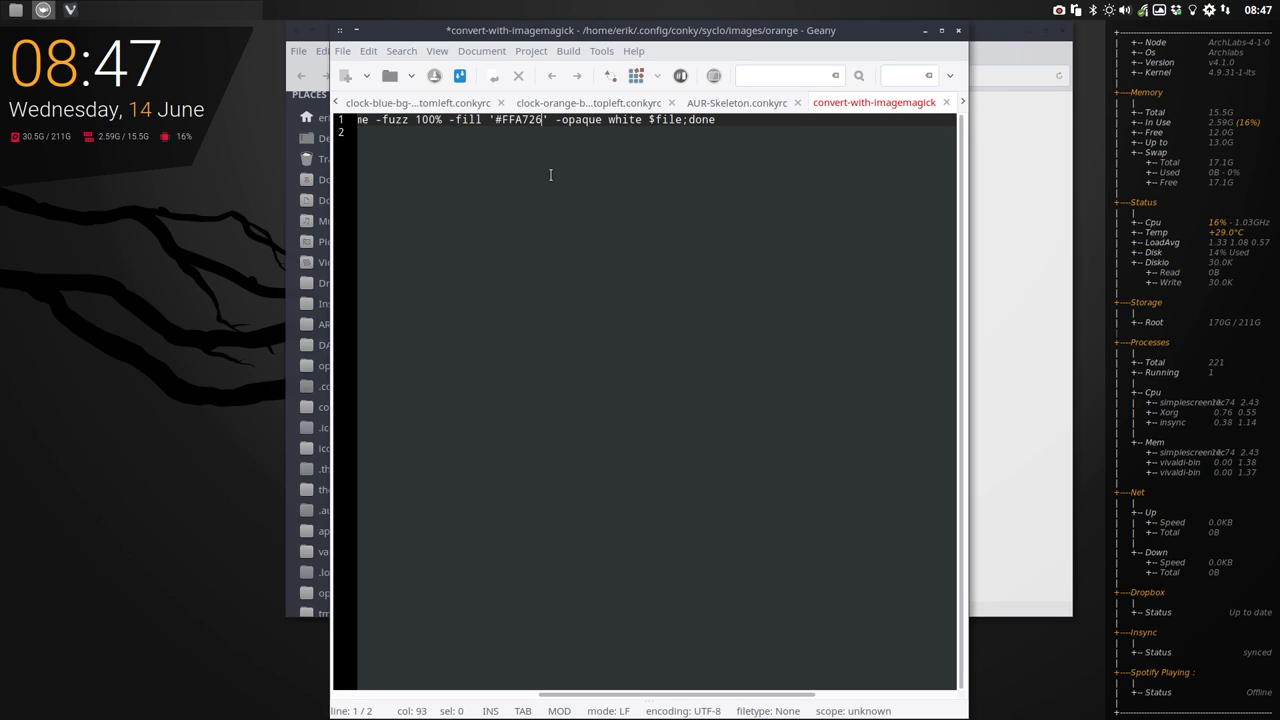
key("ctrl+s")
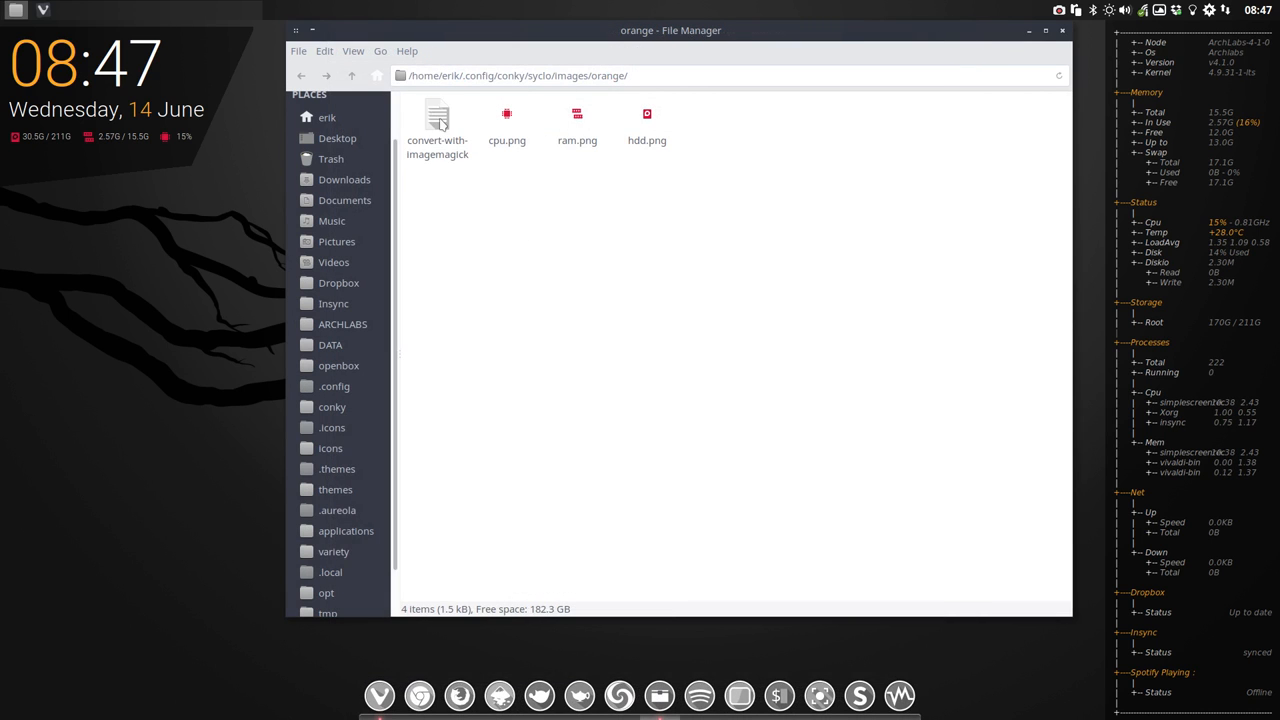
Check the script's permissions, then rename it to convert-with-imagemagick.sh.
left_click(440, 120)
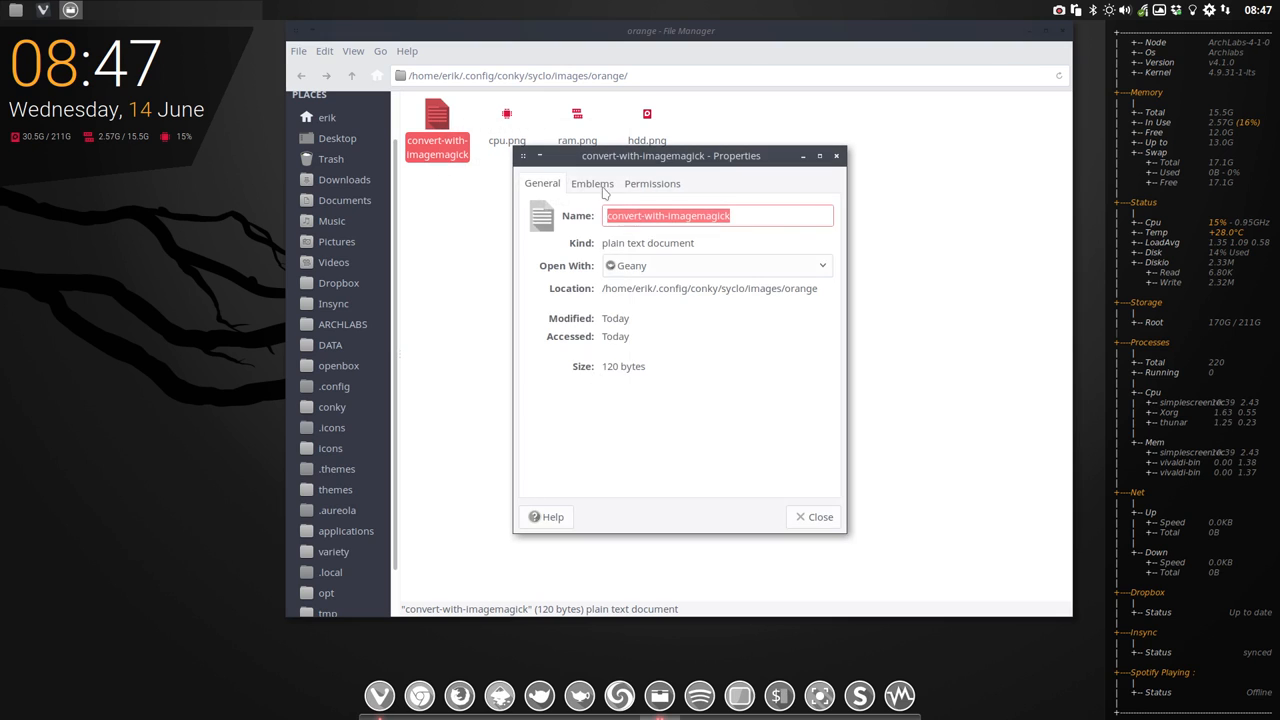
left_click(652, 184)
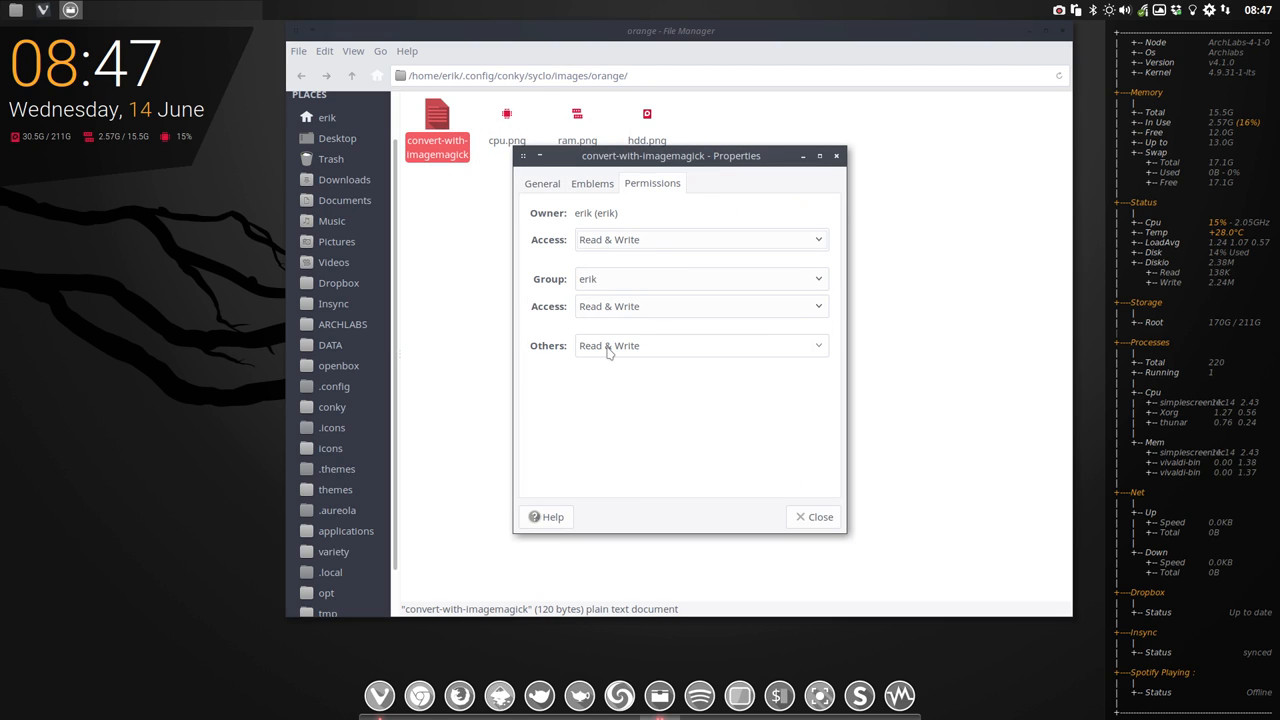
left_click(820, 516)
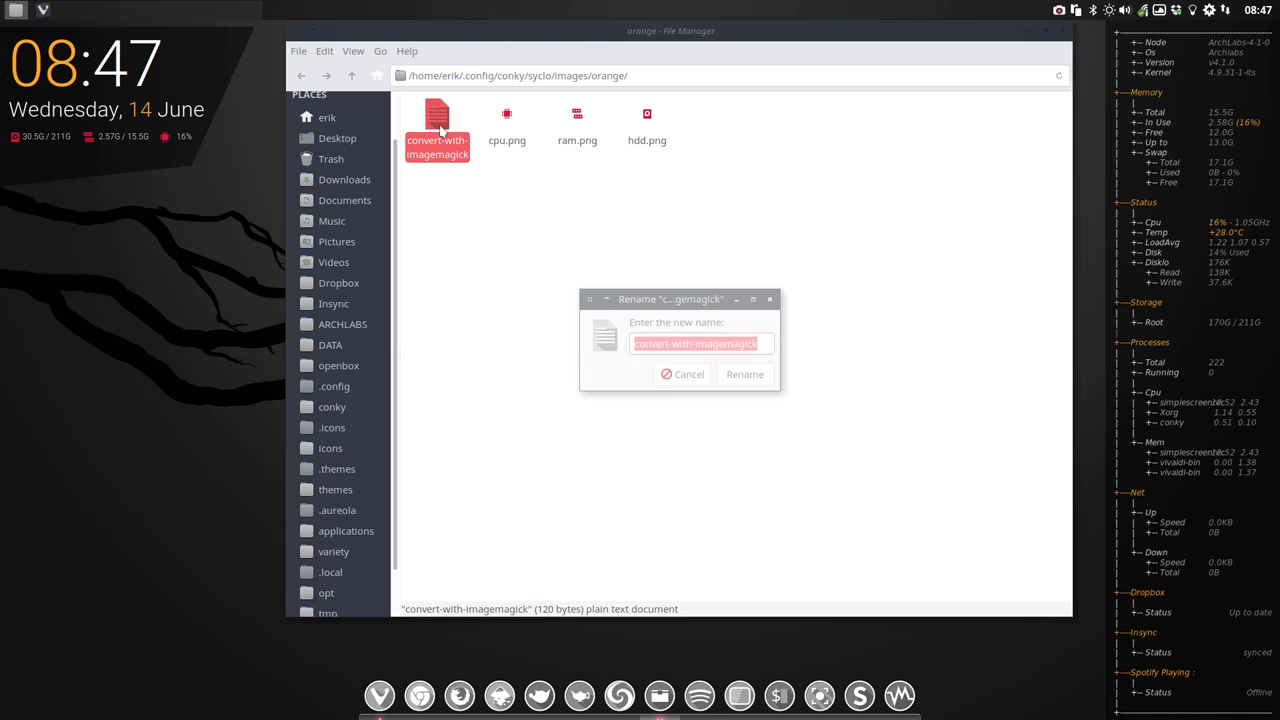
type(".sh")
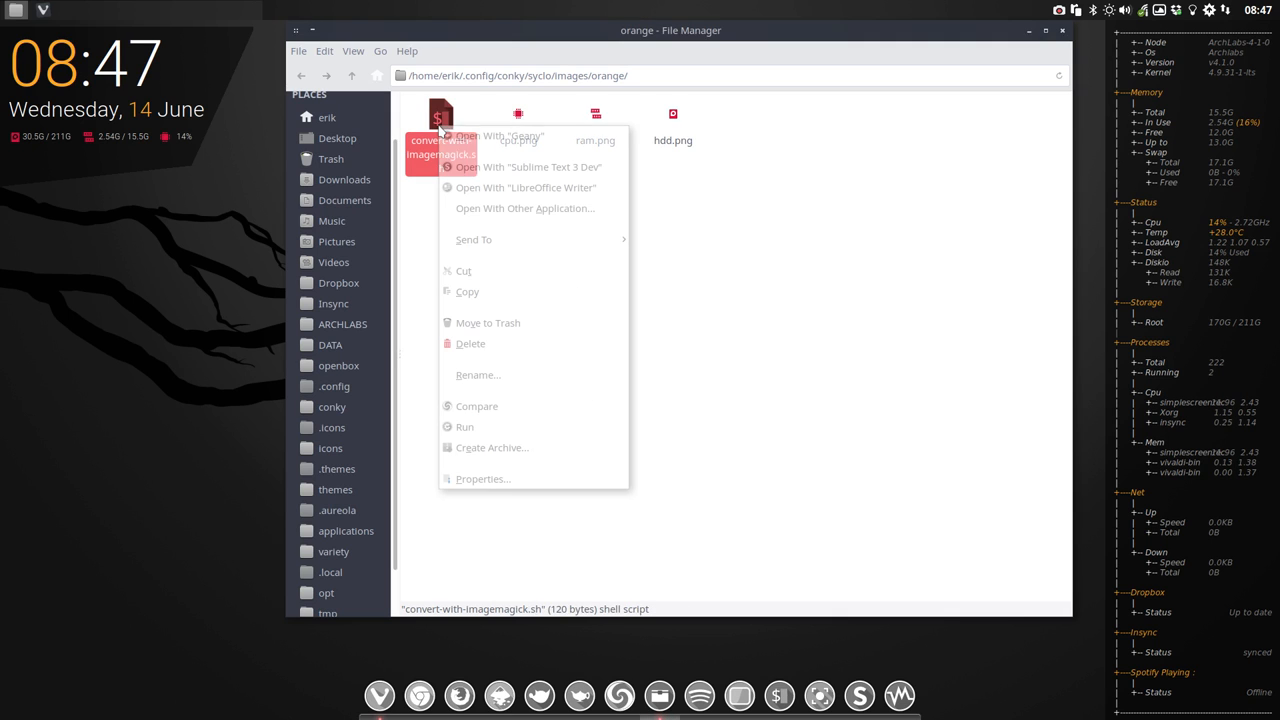
Allow convert-with-imagemagick.sh to run as a program in its Permissions.
left_click(482, 478)
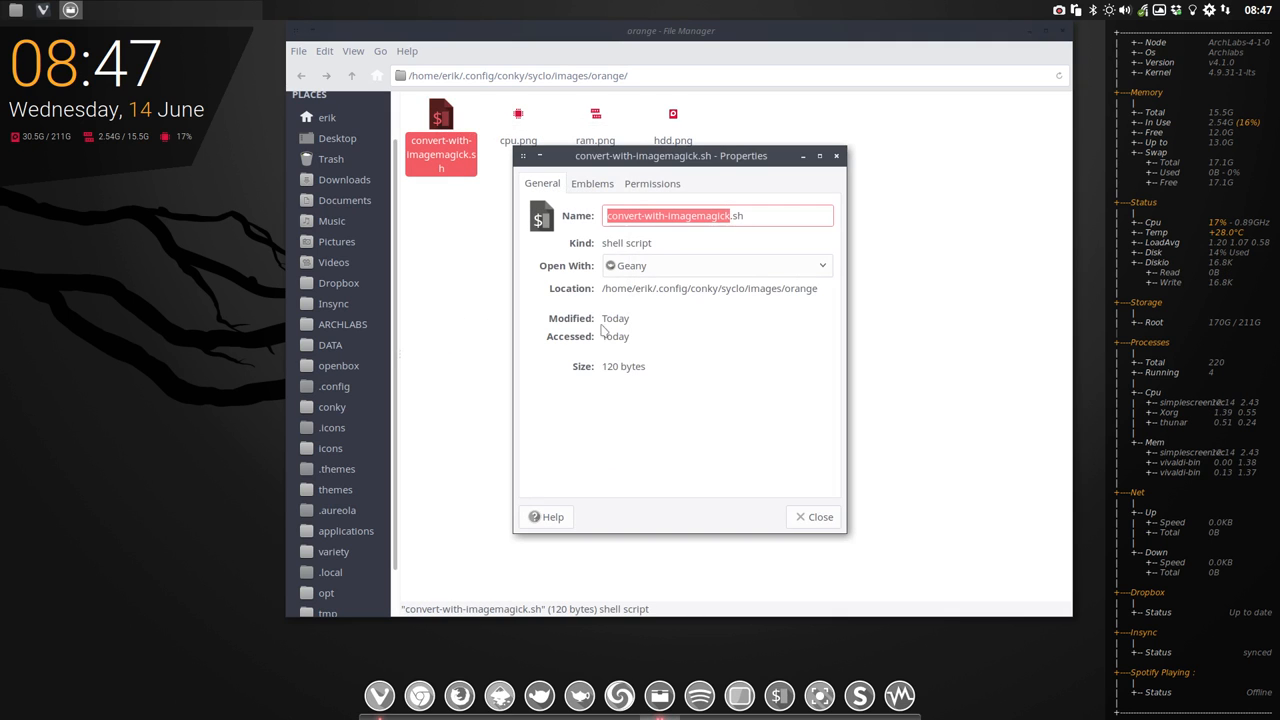
left_click(652, 184)
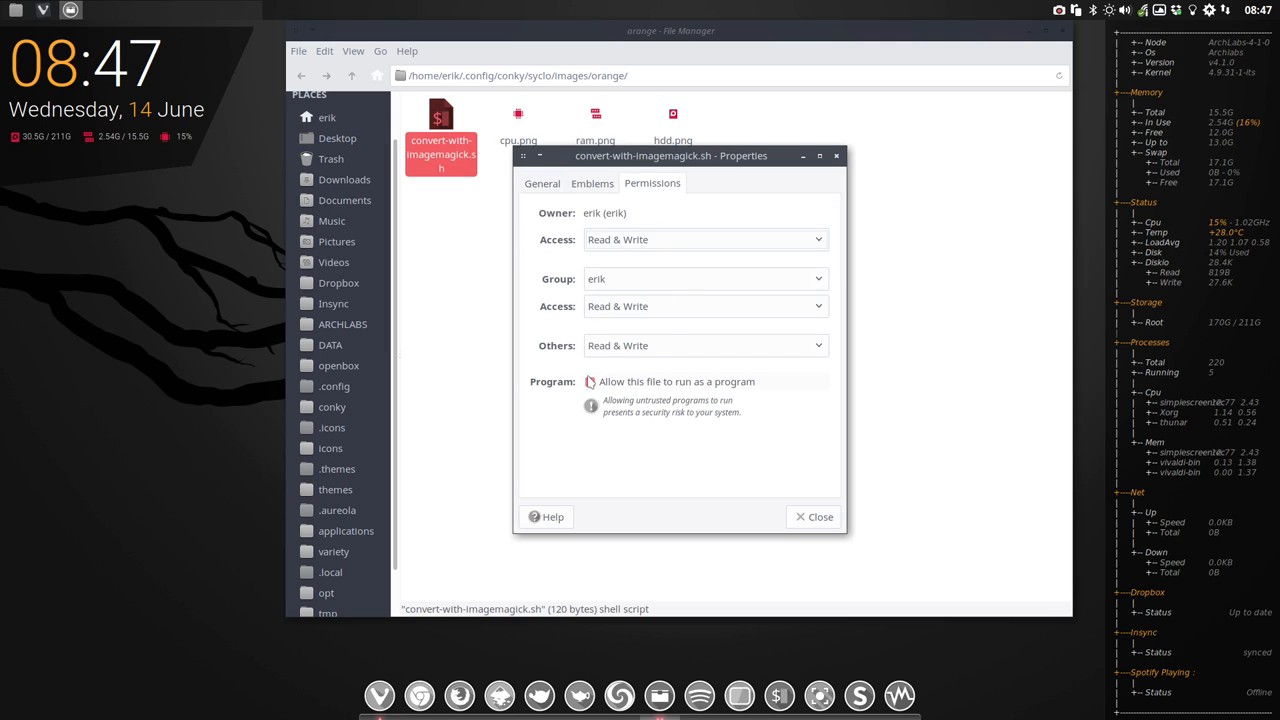
left_click(588, 382)
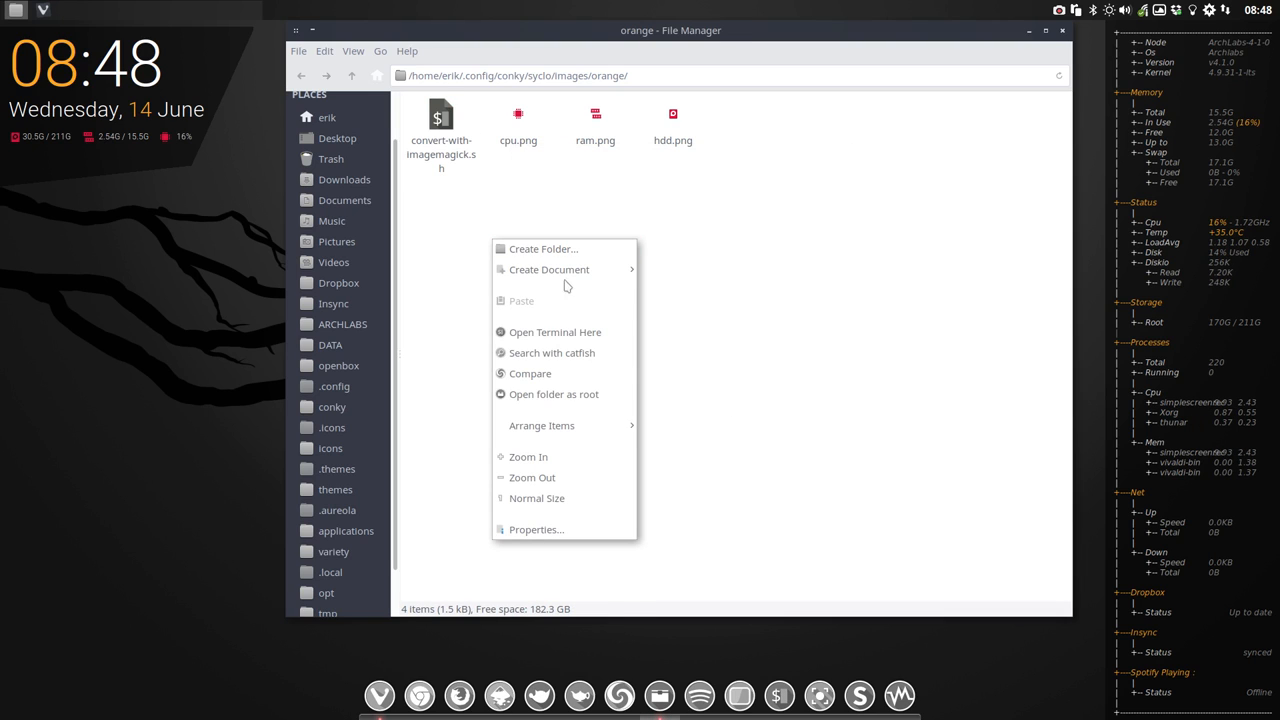
Run ./convert-with-imagemagick.sh from a terminal in the orange folder and check the recoloured icons.
left_click(554, 332)
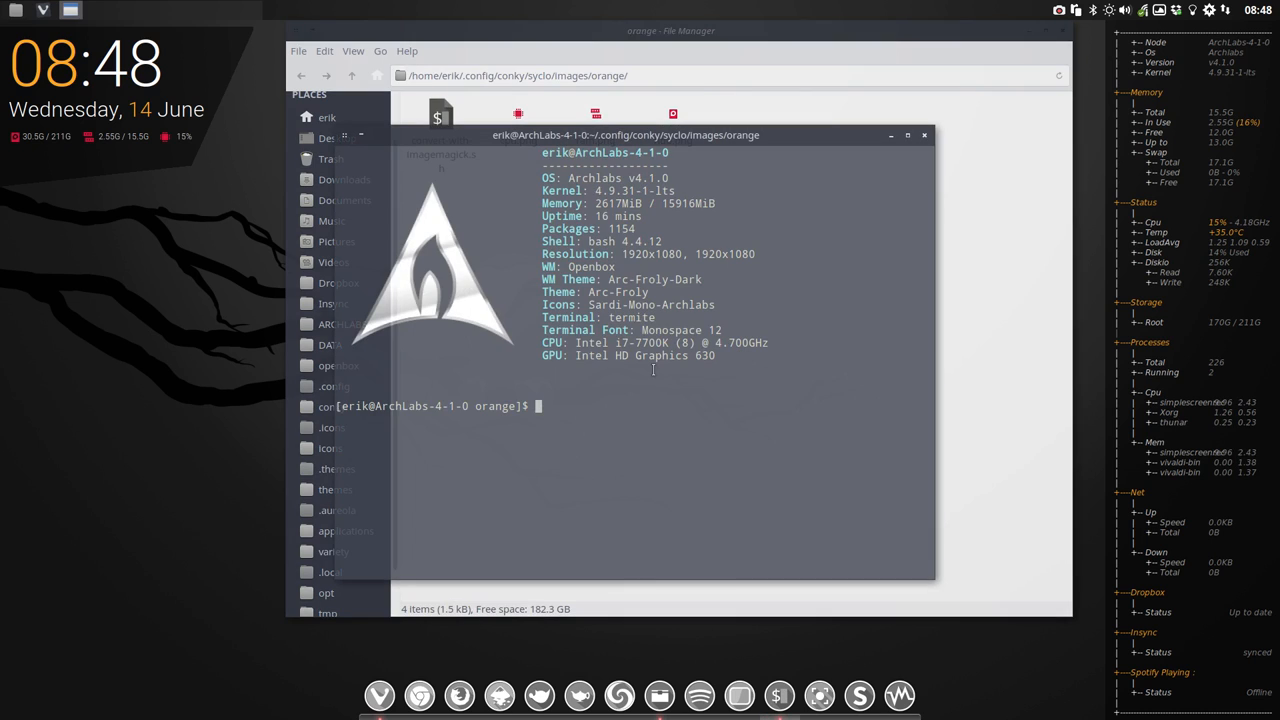
type("./convert-with-imagemagick.sh")
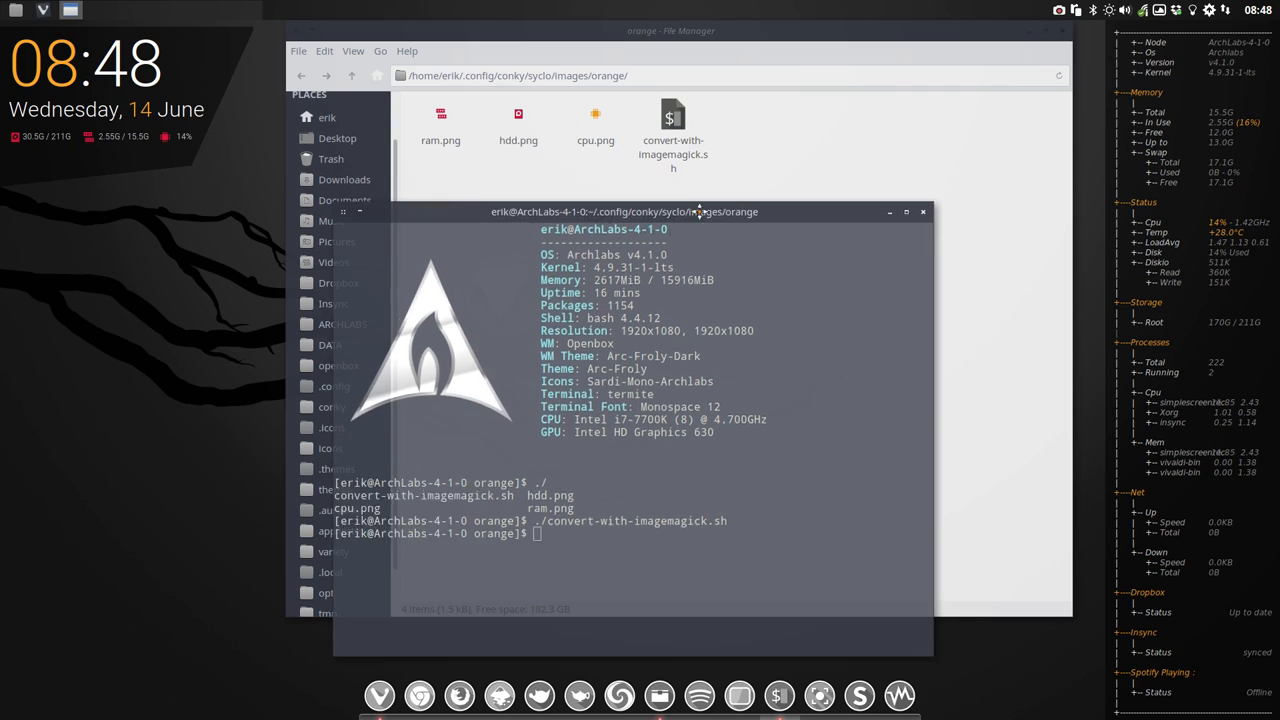
left_click(596, 120)
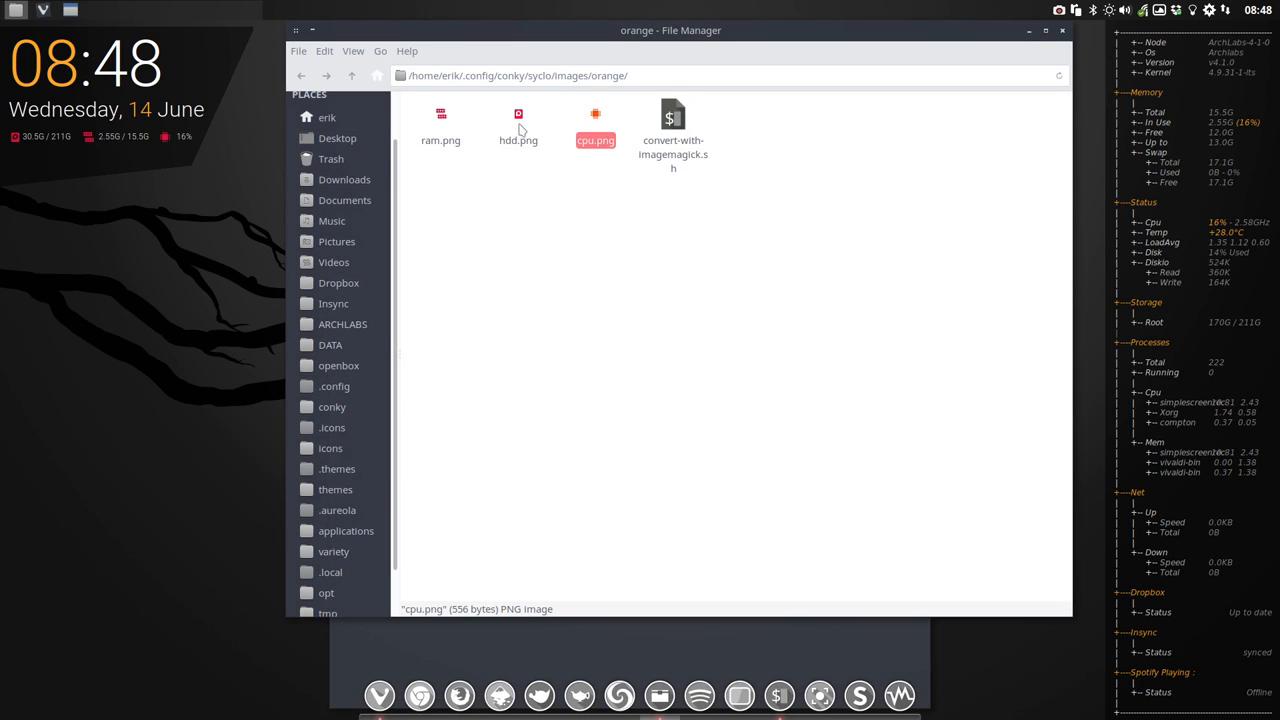
double_click(518, 112)
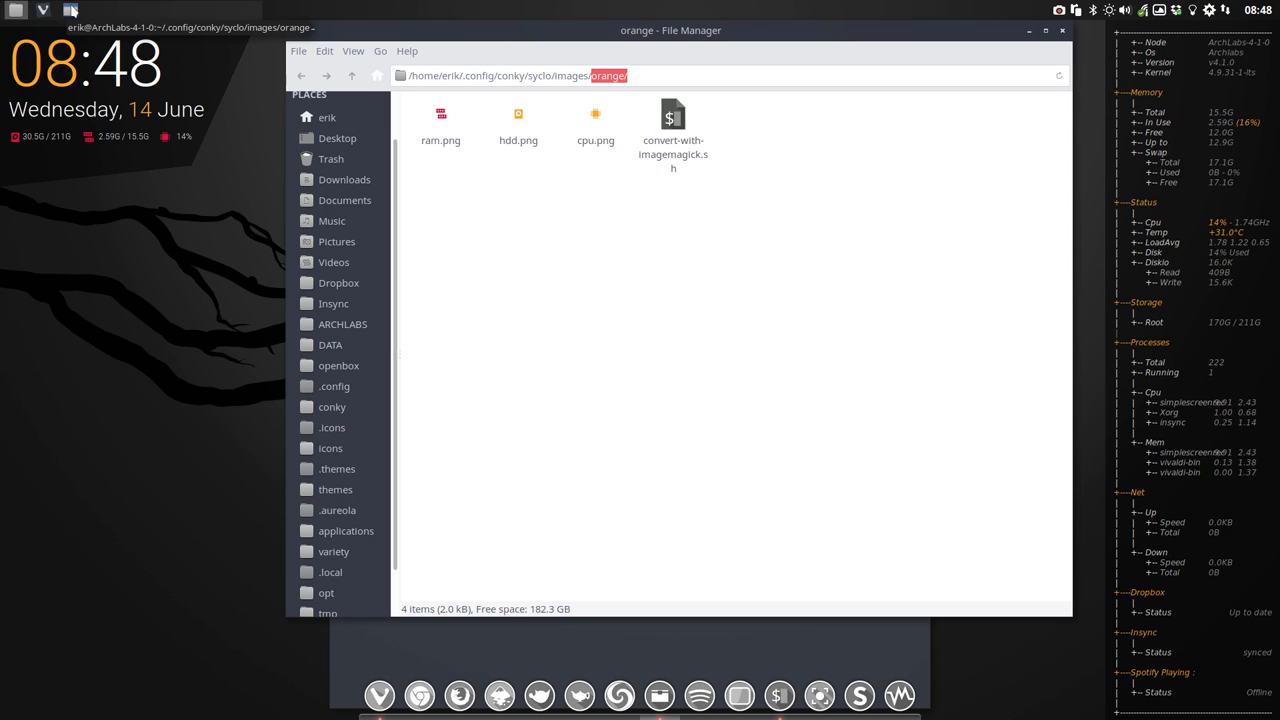
mouse_move(538, 696)
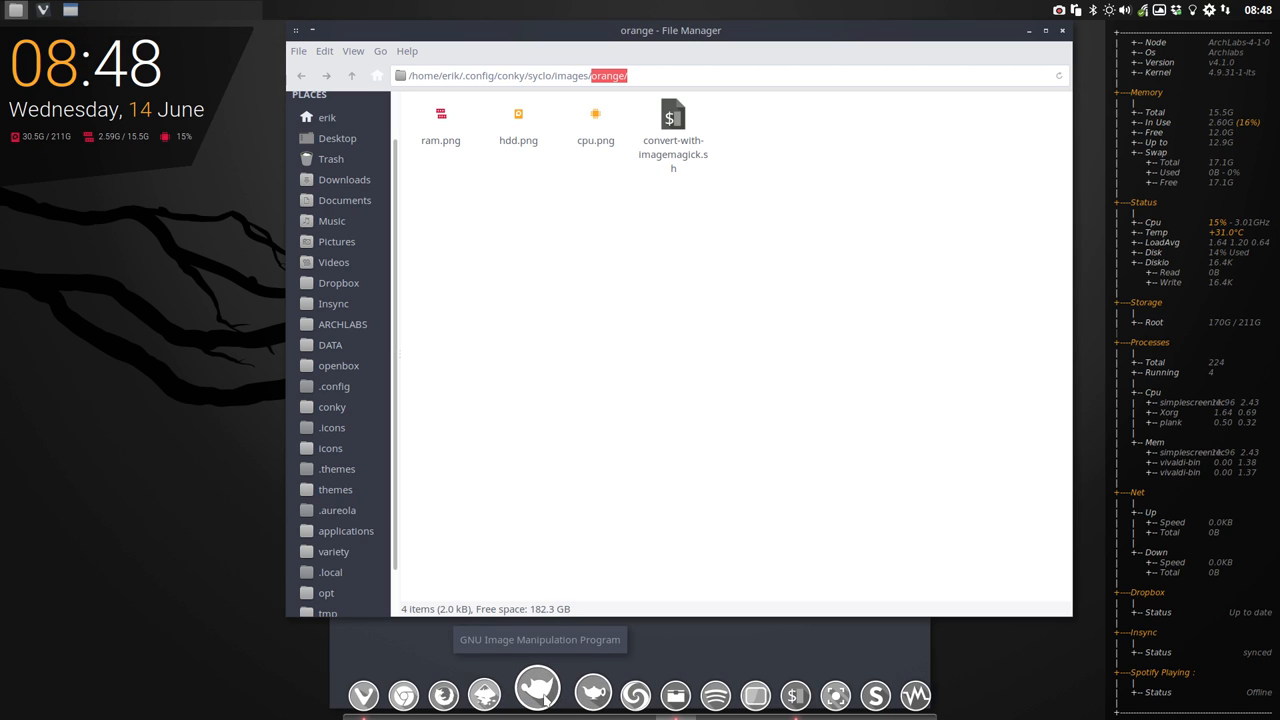
Switch to Geany and bring up the clock-orange topleft .conkyrc config.
left_click(564, 696)
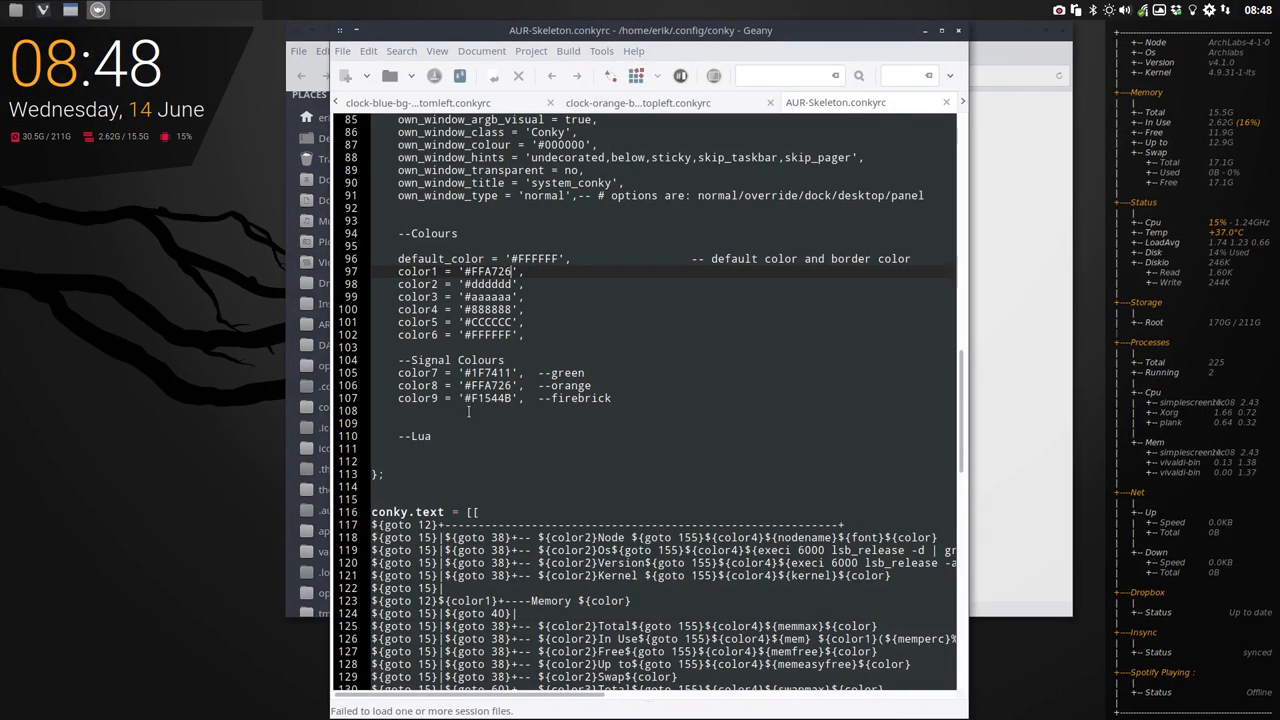
left_click(658, 102)
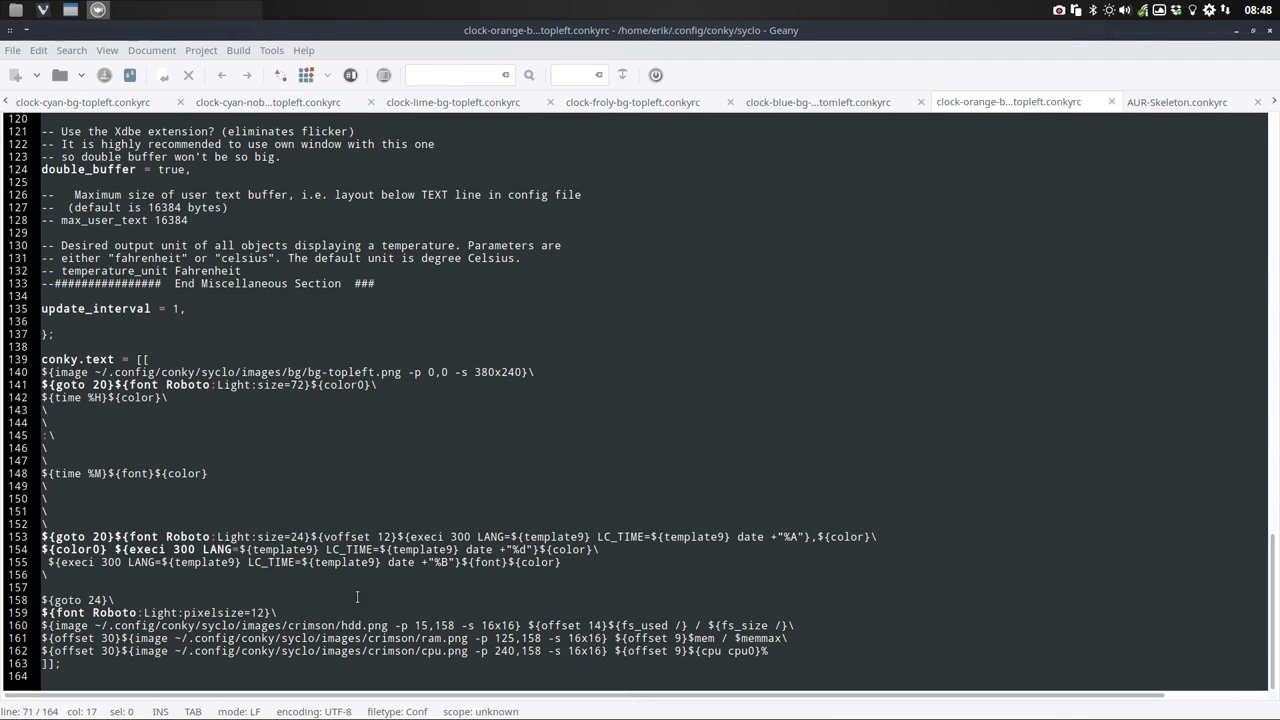
Replace 'crimson' with 'orange' in the hdd, ram and cpu image paths using Find/Replace.
double_click(316, 640)
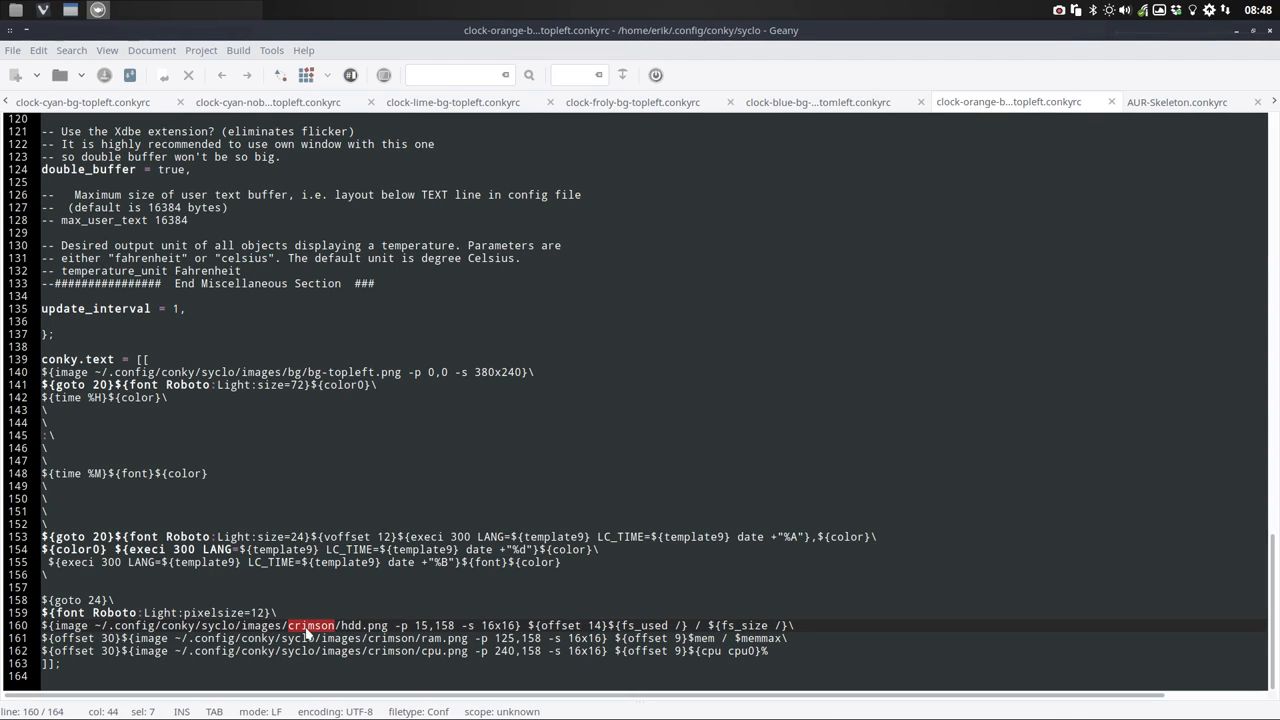
key("ctrl+h")
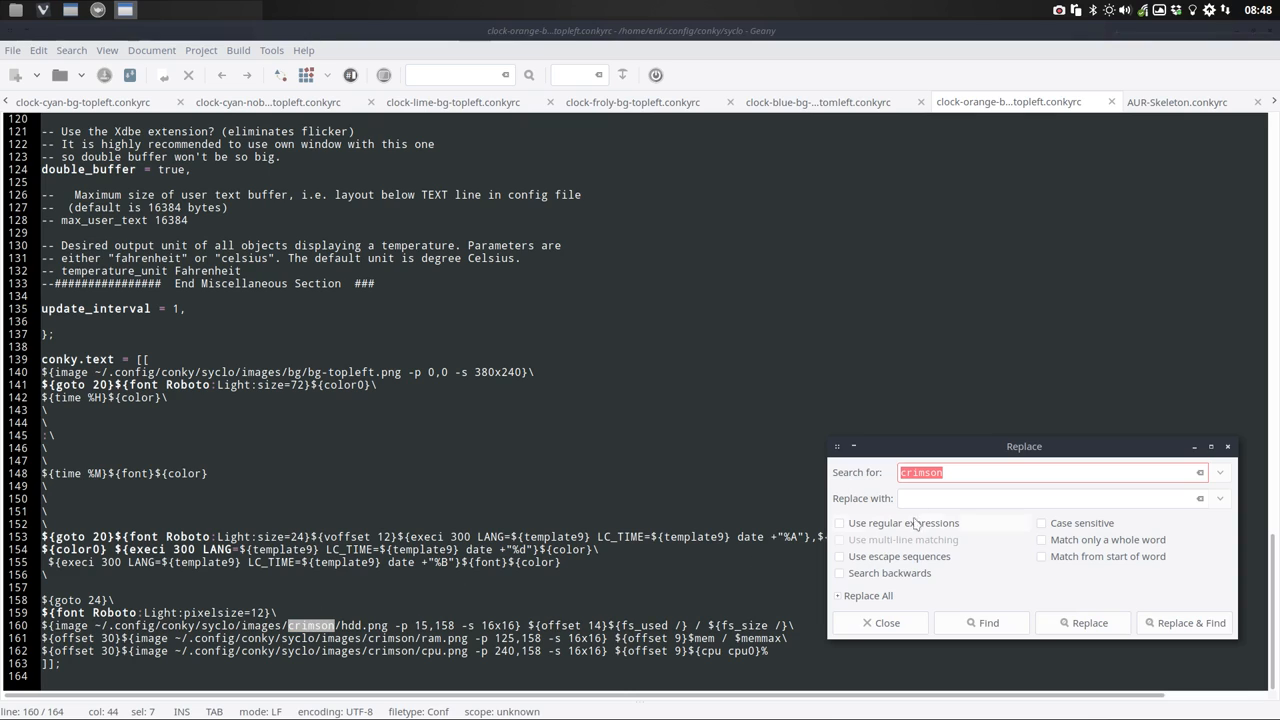
type("orange")
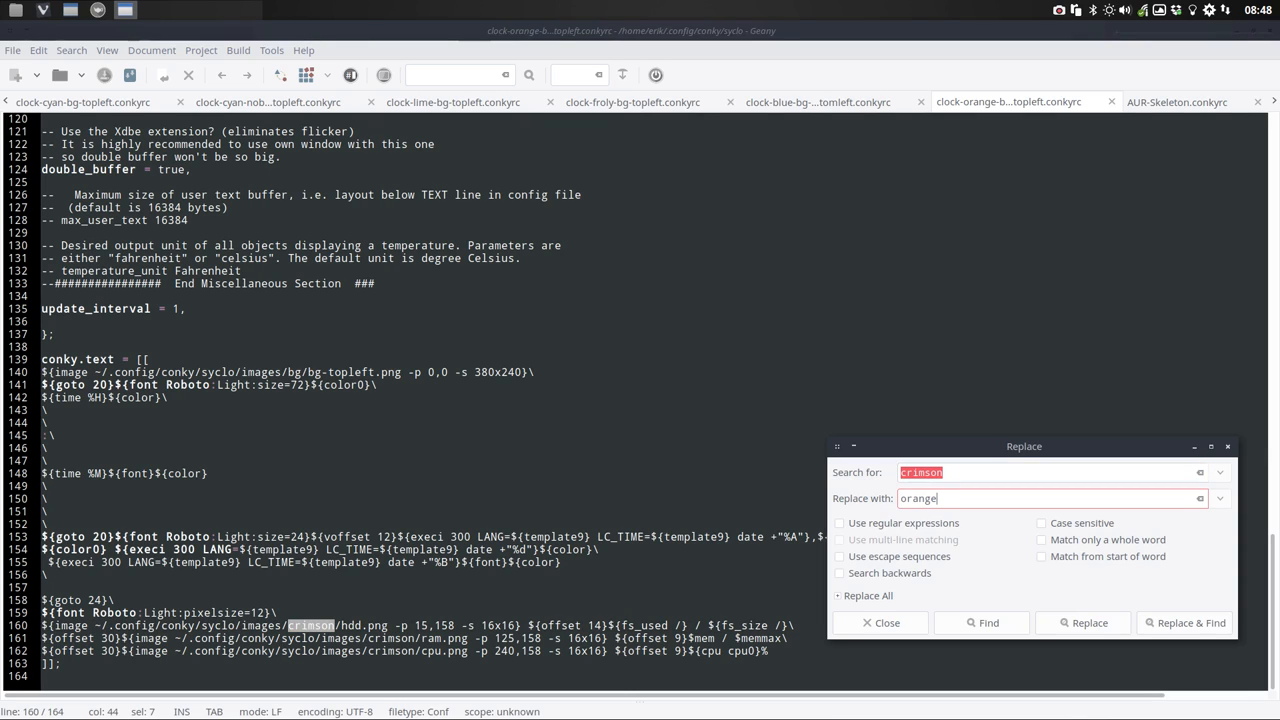
left_click(982, 622)
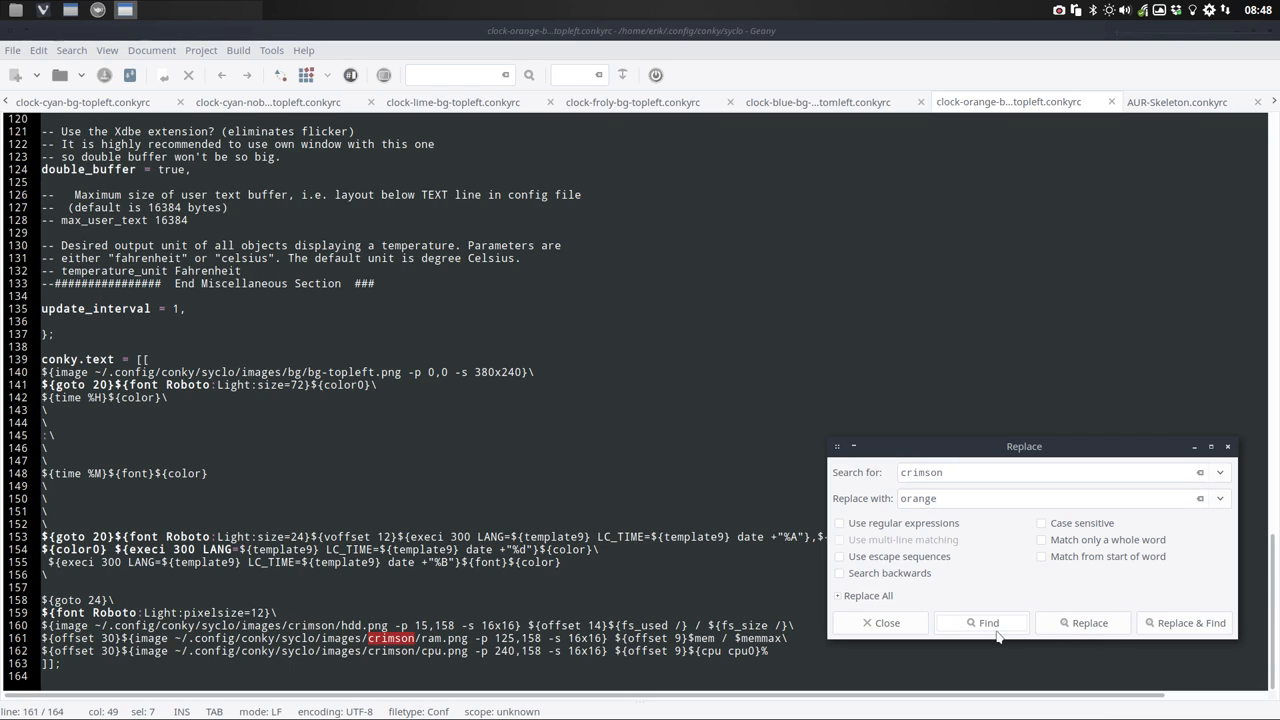
left_click(1088, 624)
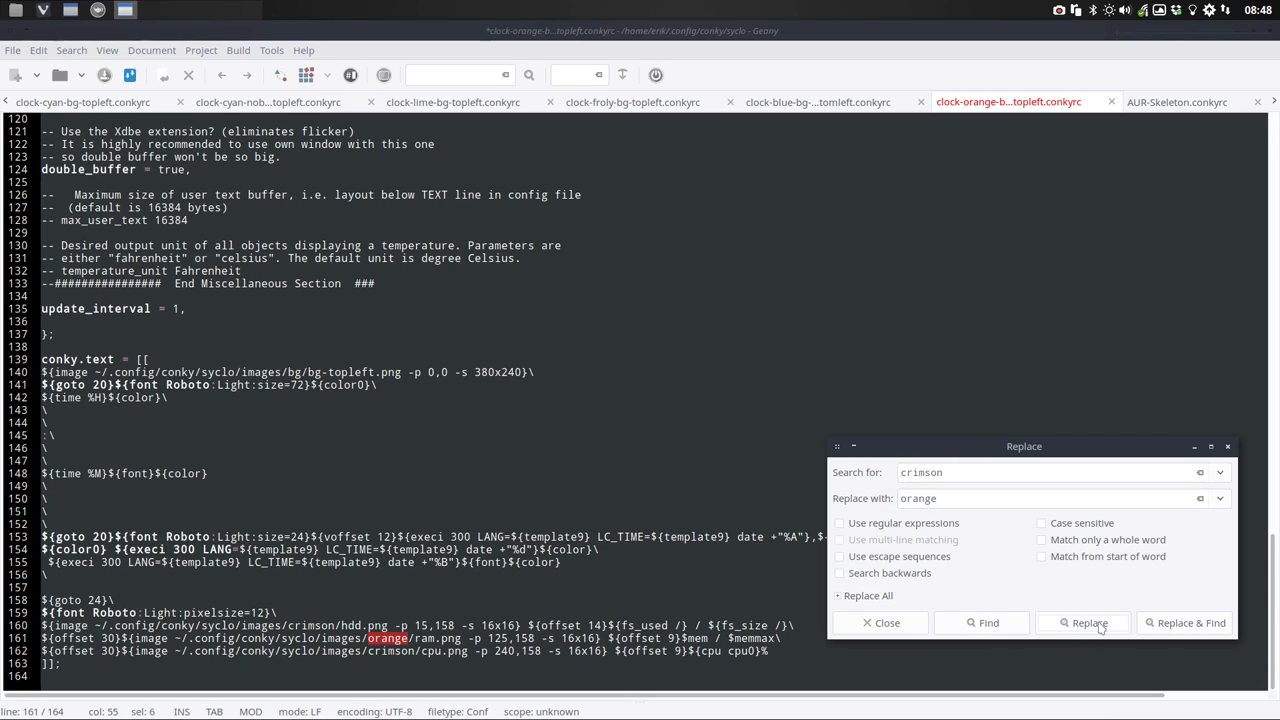
left_click(1084, 622)
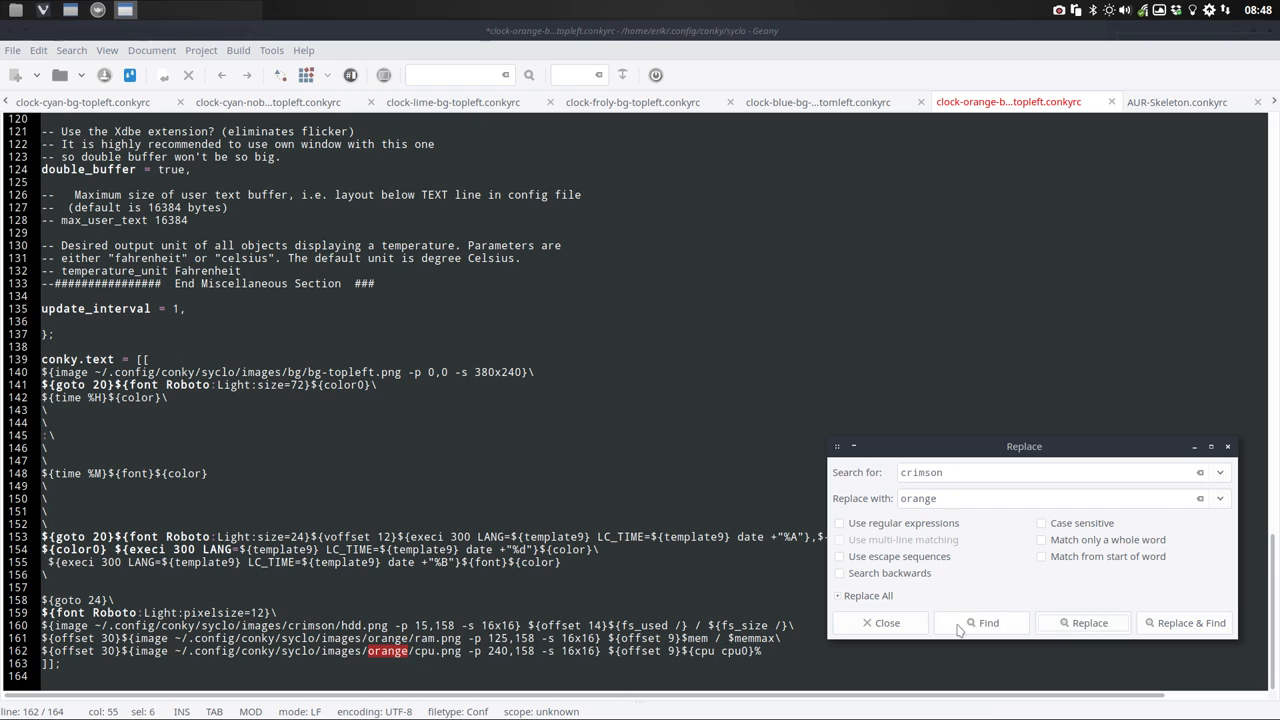
left_click(980, 622)
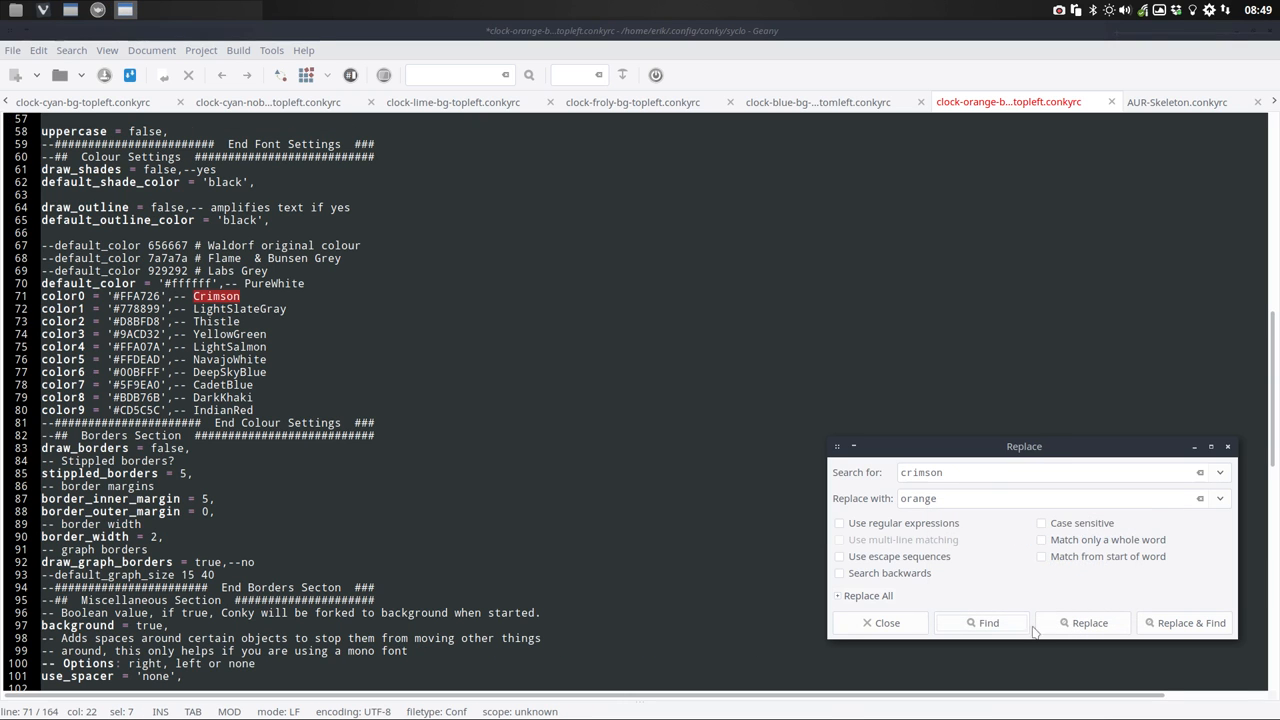
left_click(980, 624)
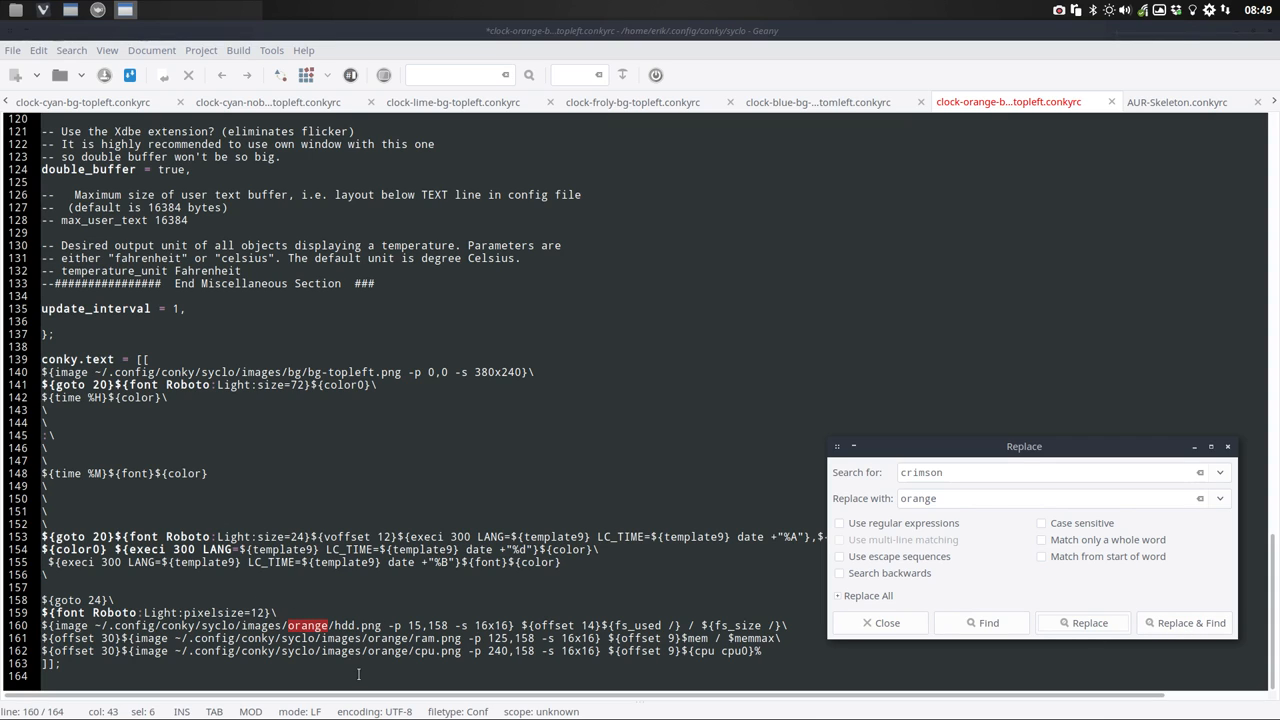
mouse_move(1236, 412)
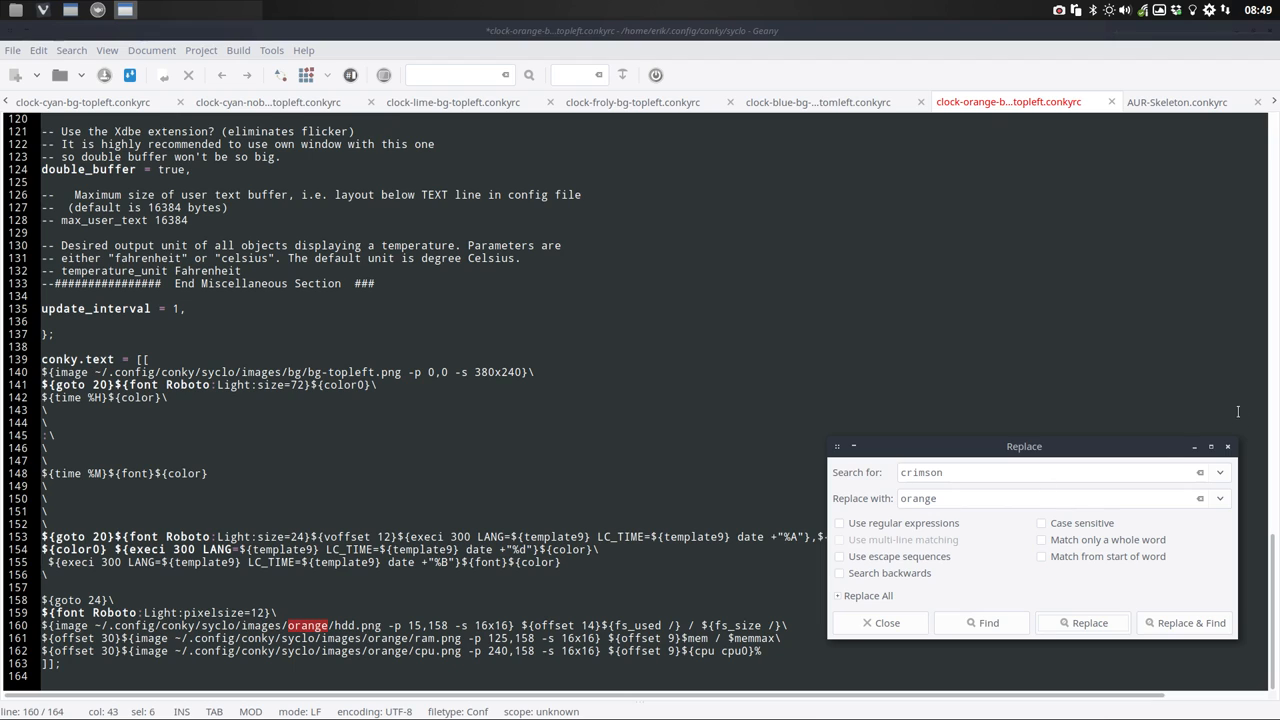
left_click(884, 624)
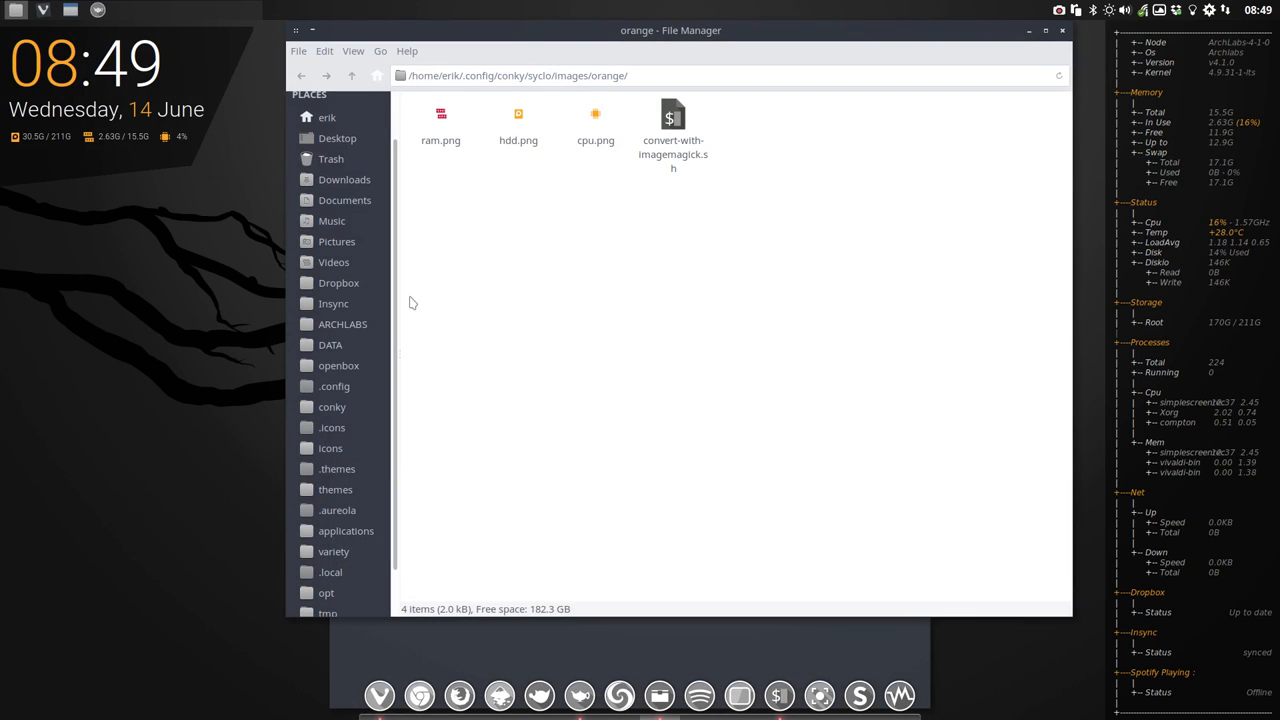
mouse_move(408, 232)
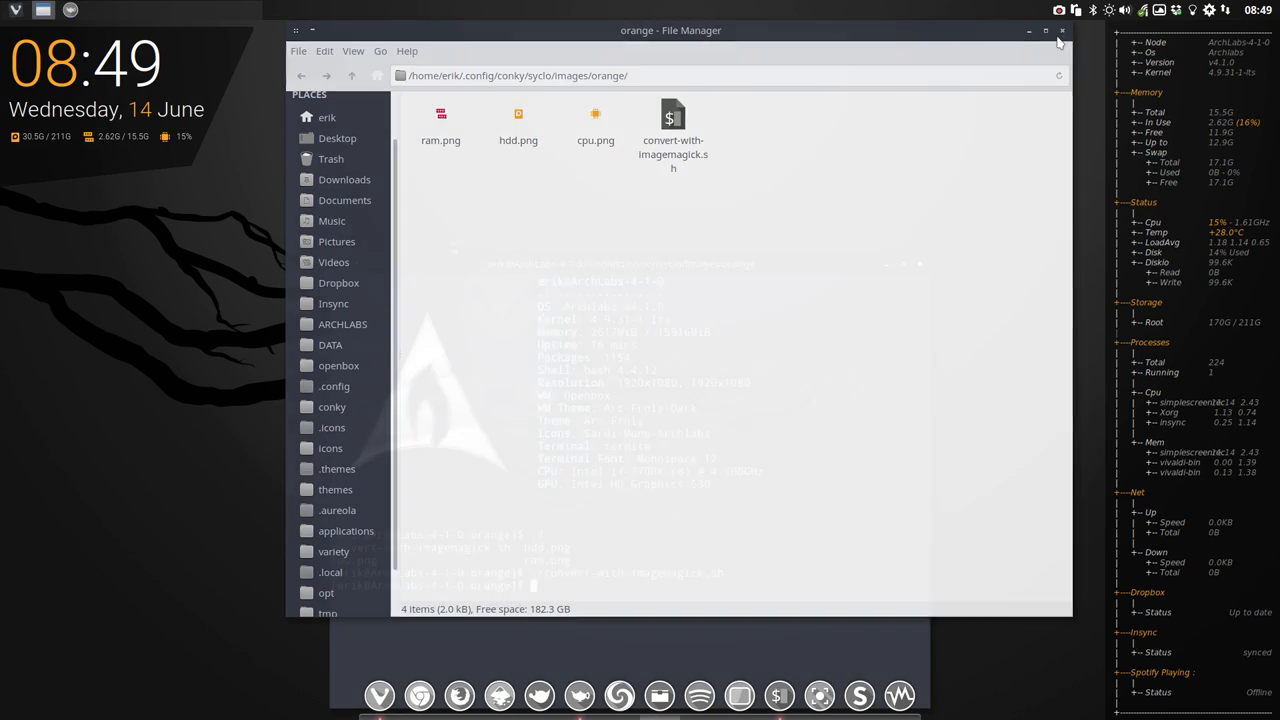
Close the file manager and terminal to reveal the desktop clock with orange icons.
left_click(1062, 32)
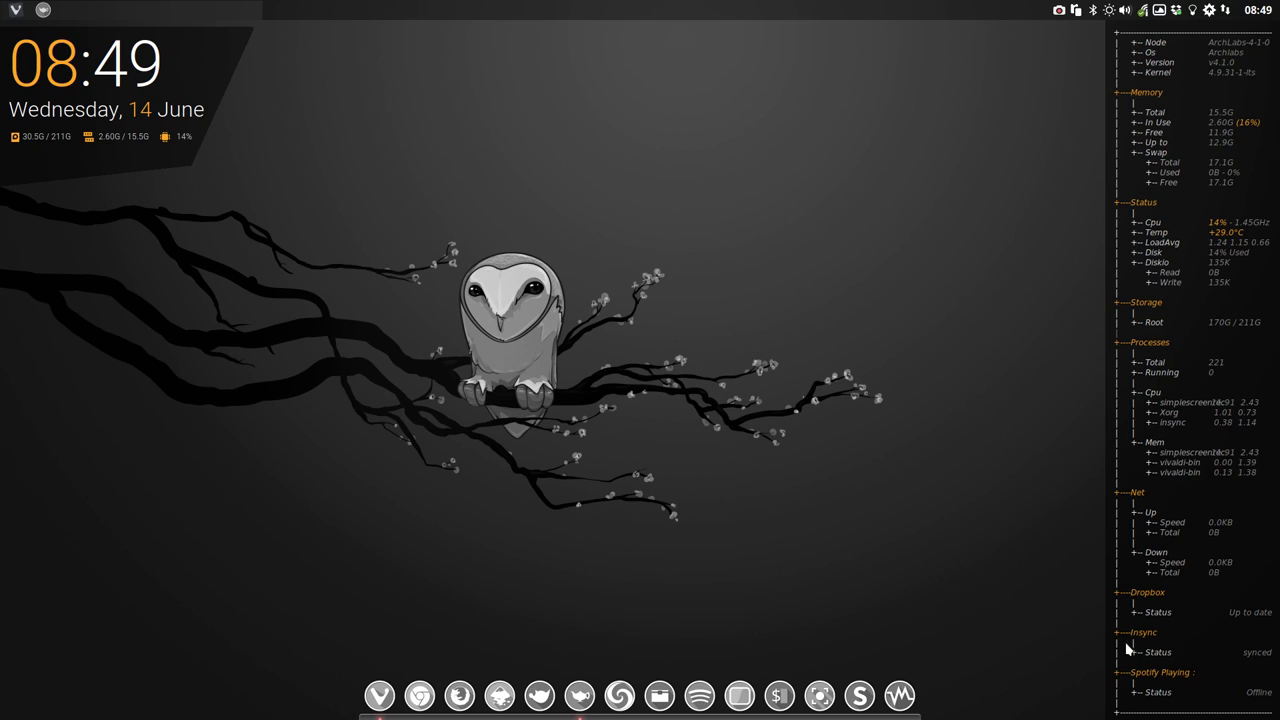
mouse_move(366, 300)
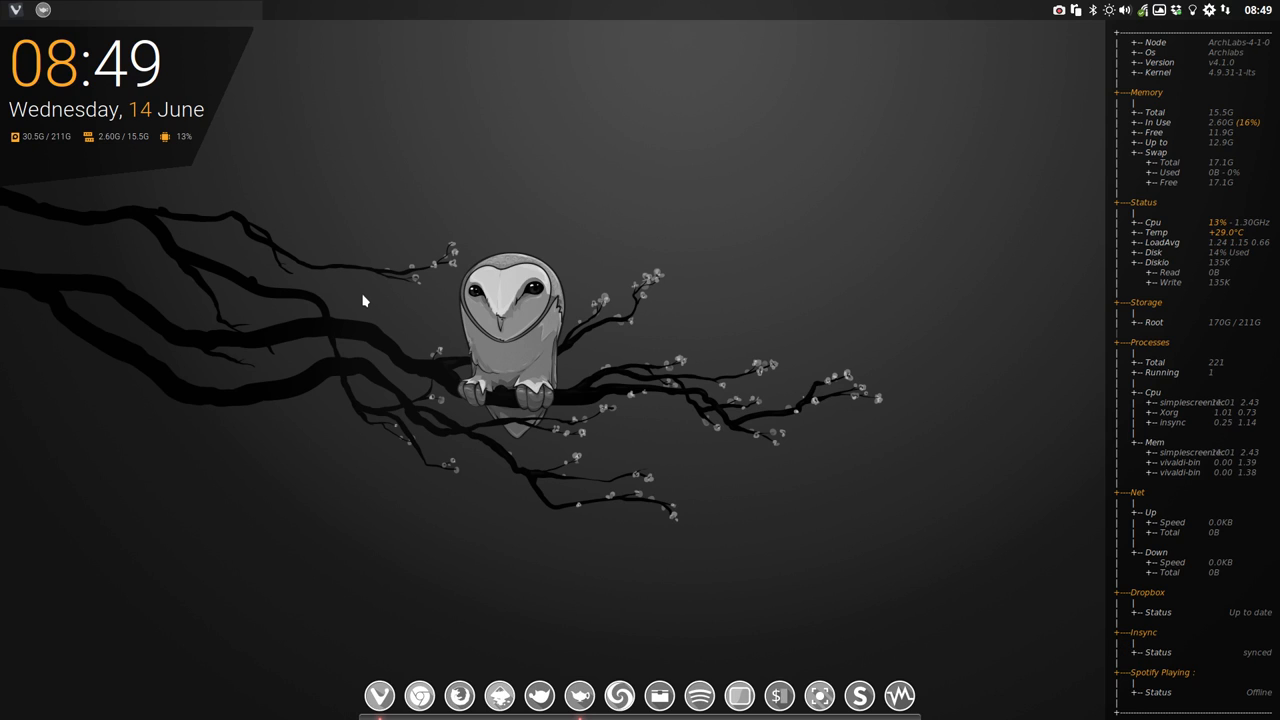